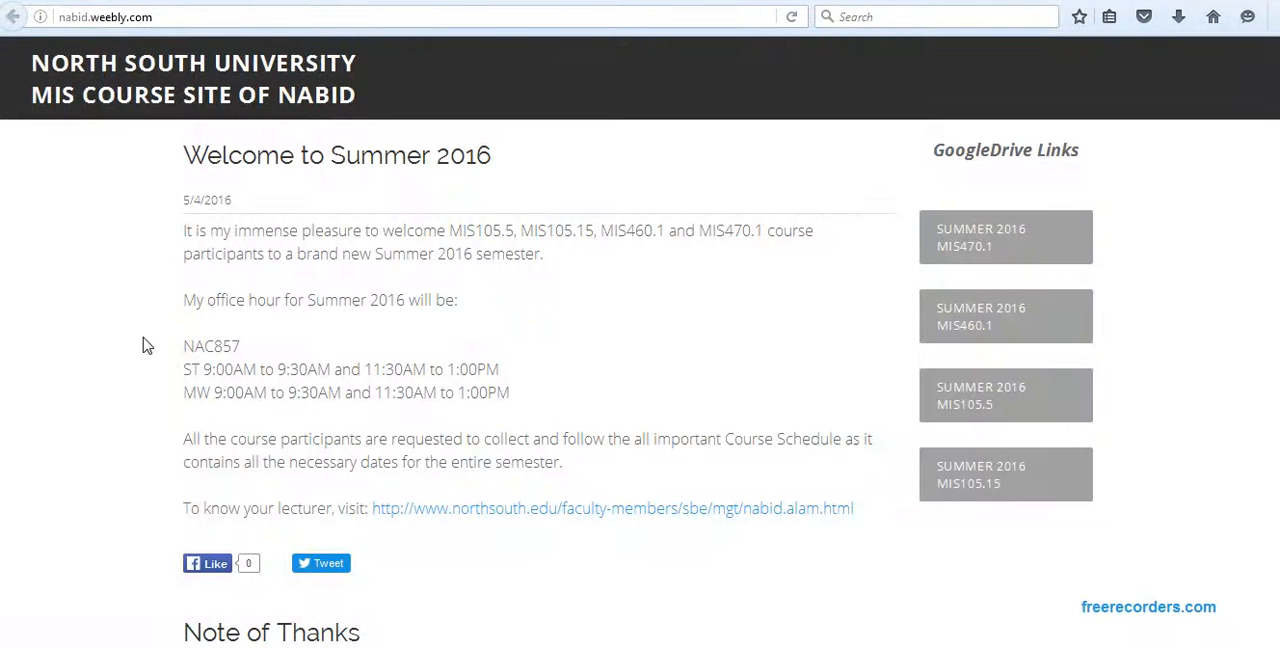
pyautogui.moveTo(164, 316)
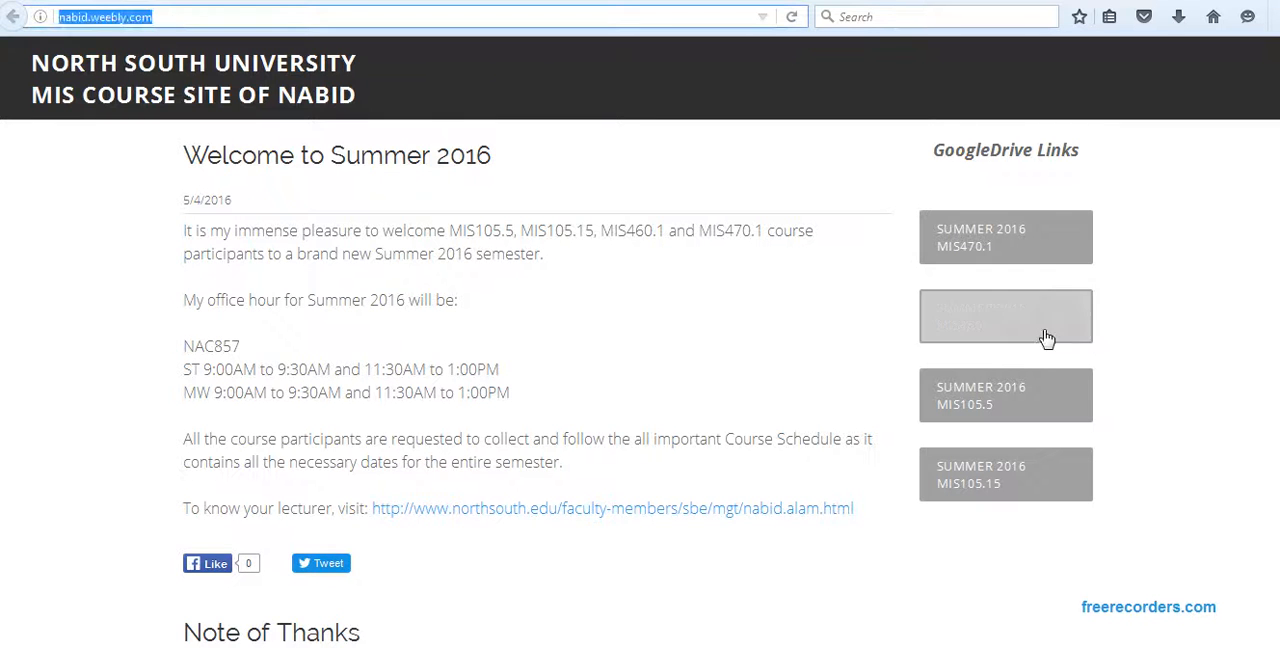
# Step: Open the MIS460.1 Summer 2016 Google Drive link to reach the shared Lab Files folder
pyautogui.click(1004, 316)
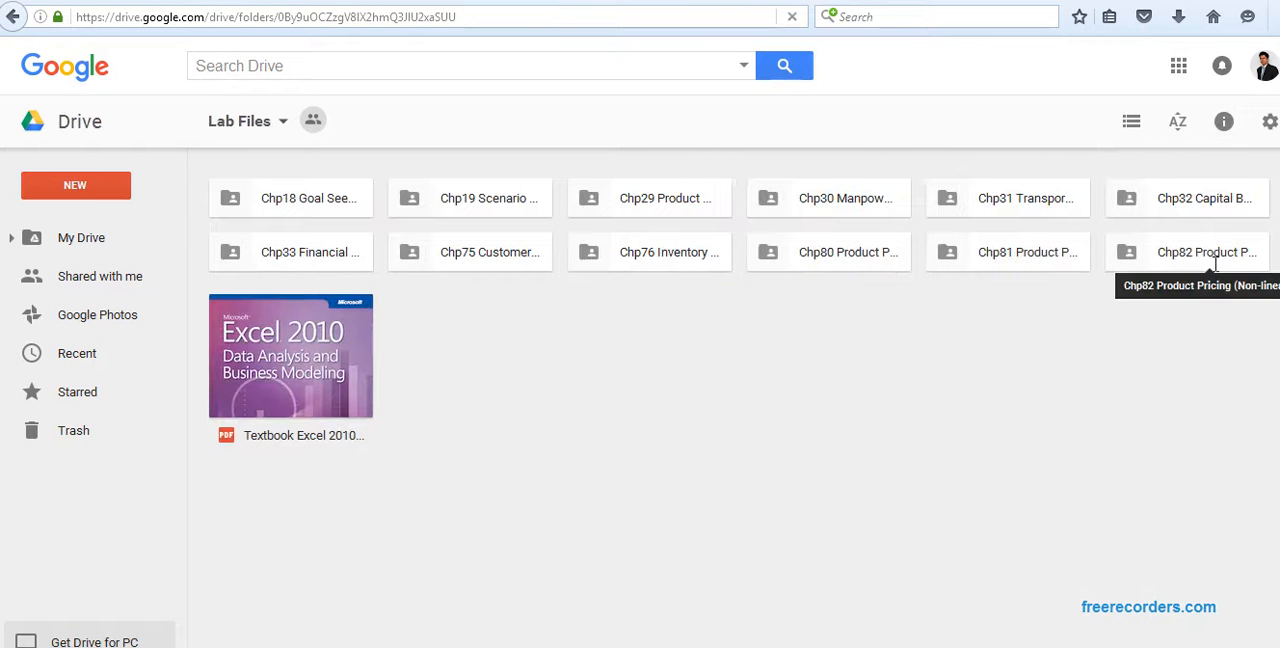
# Step: Open the Chp82 folder and launch the Template_Product Pricing (Non-linear) workbook in Excel
pyautogui.doubleClick(1206, 252)
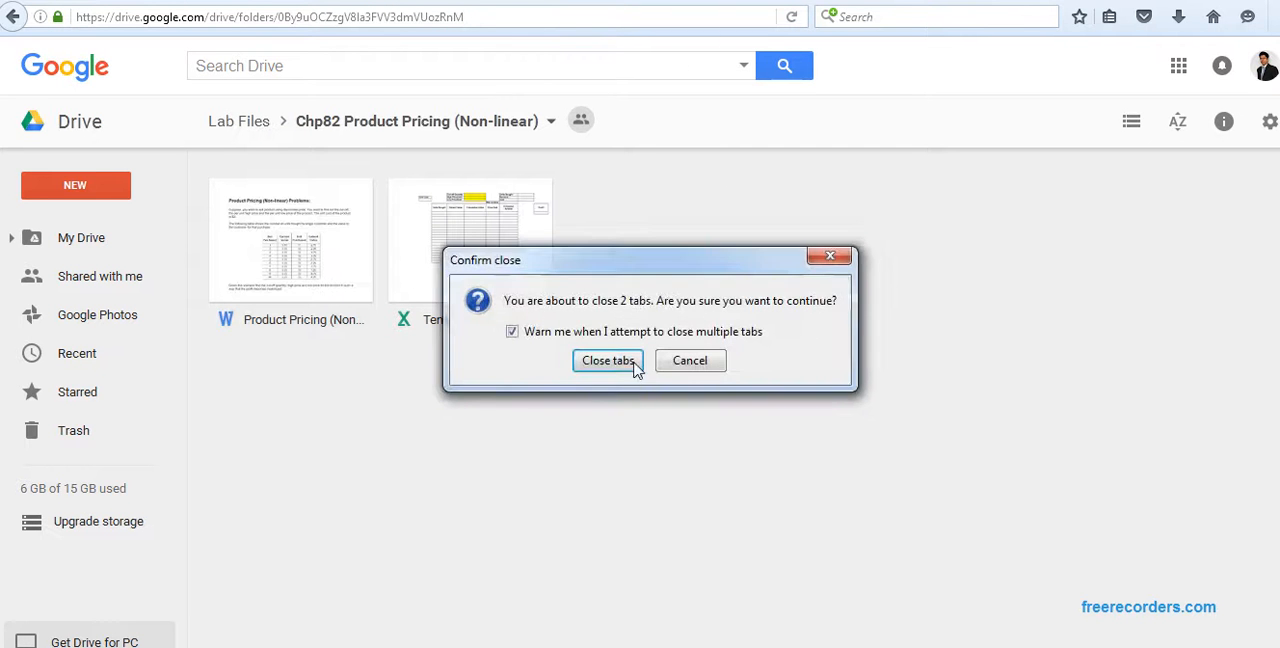
pyautogui.click(608, 360)
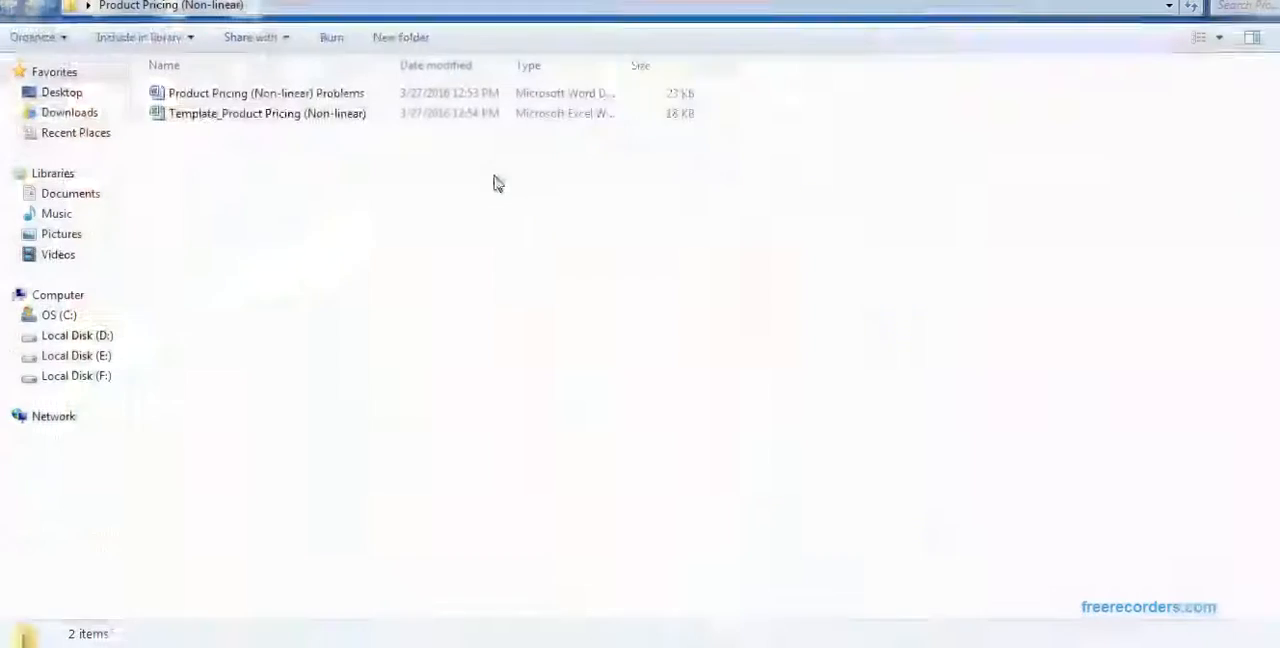
pyautogui.doubleClick(264, 92)
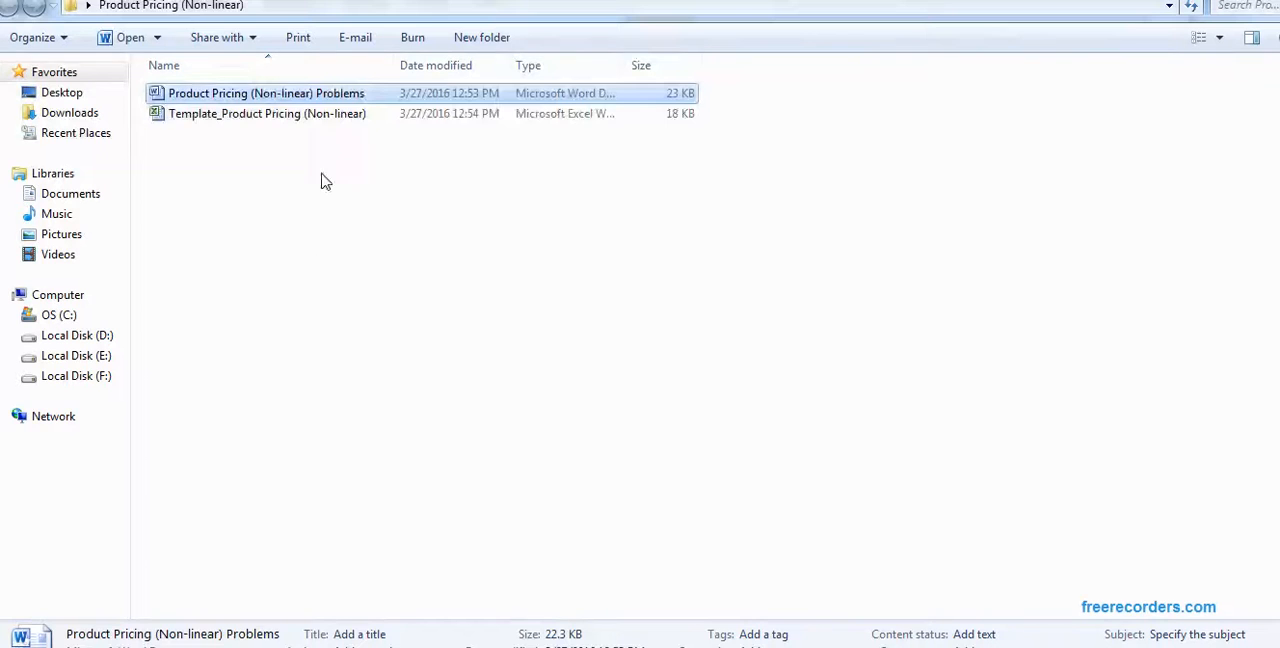
pyautogui.doubleClick(268, 112)
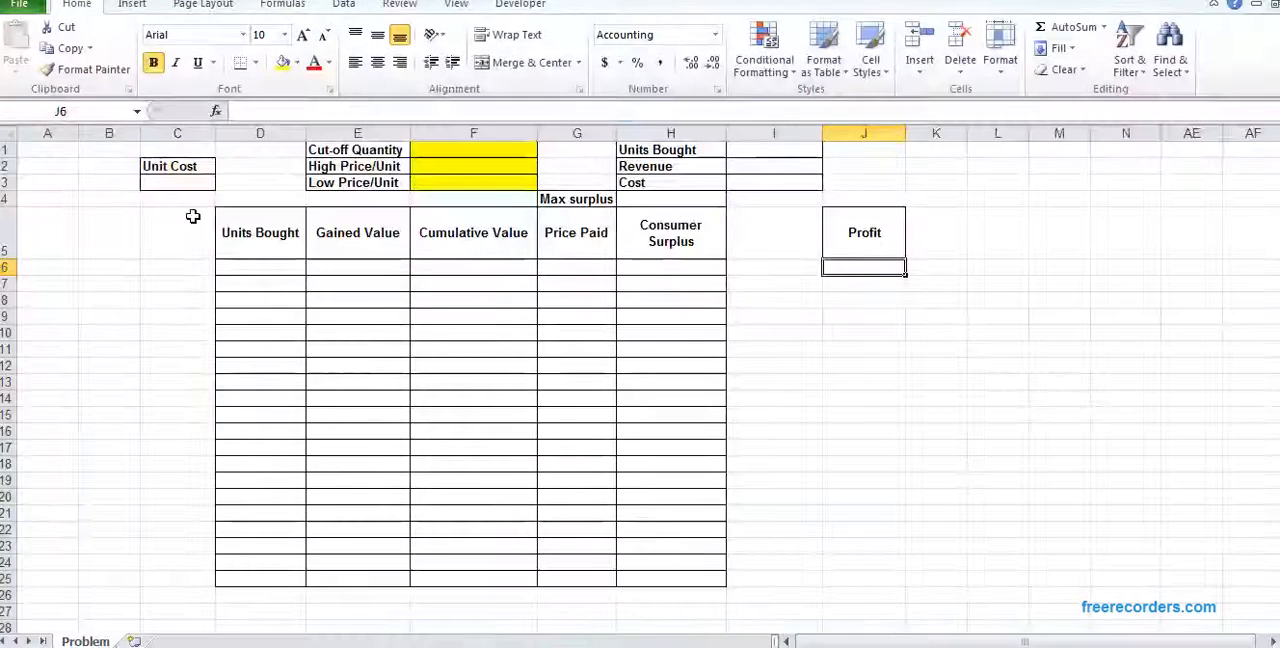
# Step: Enter a $2.00 unit cost in C3 and number Units Bought 1 through 20 in D6:D25
pyautogui.click(176, 182)
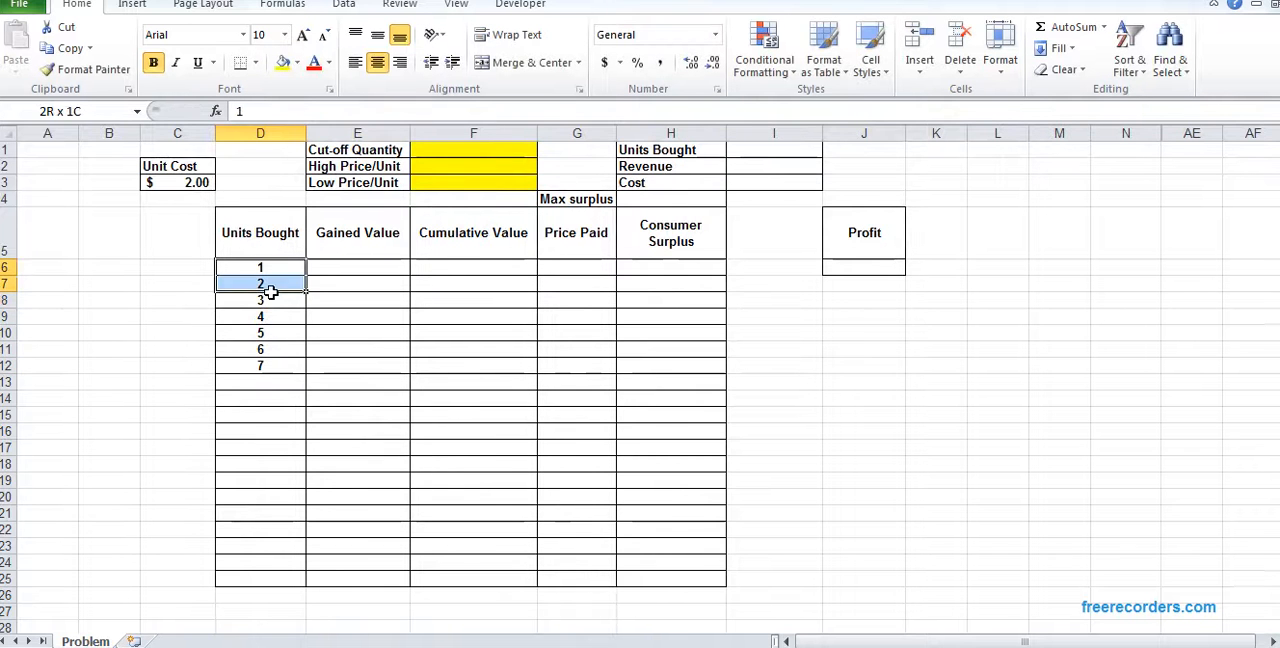
pyautogui.moveTo(260, 284); pyautogui.dragTo(260, 364)
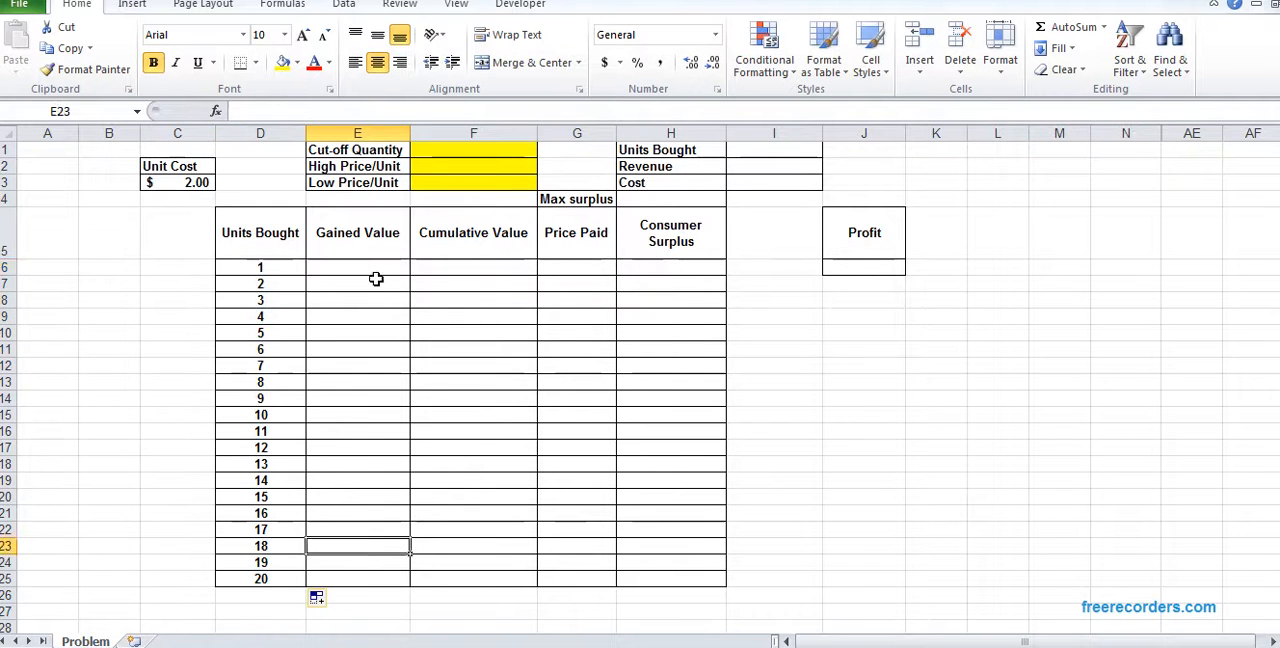
# Step: Enter 9.75 in E6, use =E6-0.5 below it, and fill Gained Value down to 0.25 at E25
pyautogui.click(356, 266)
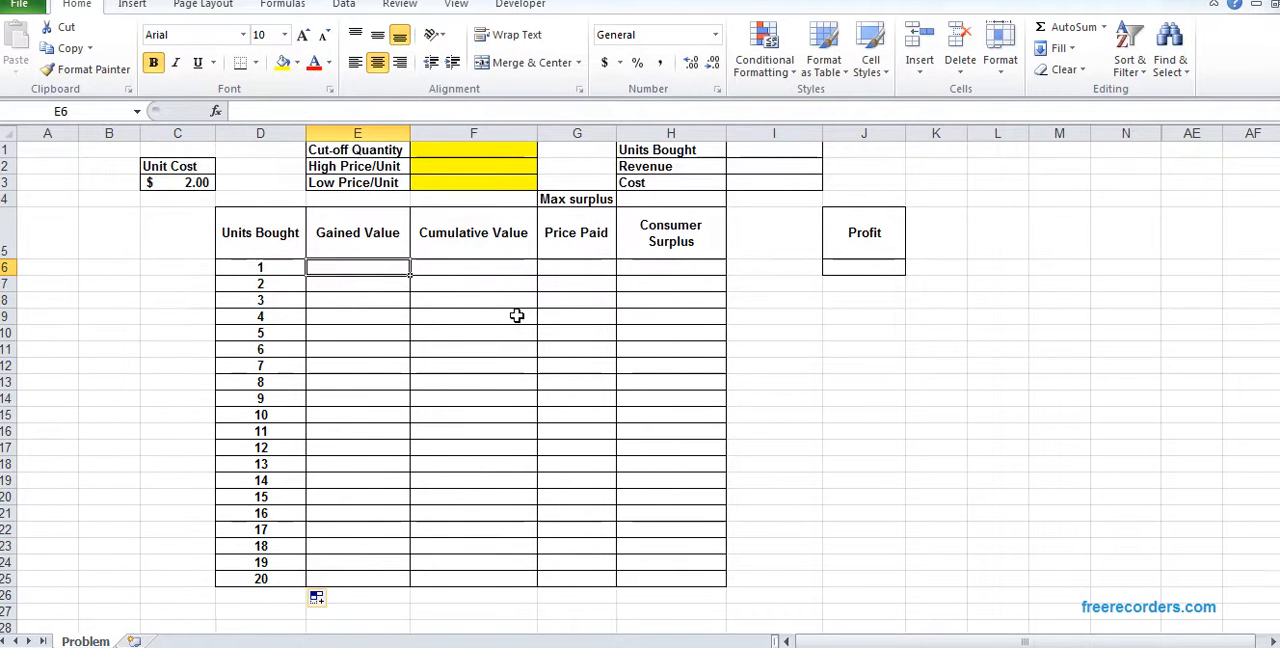
pyautogui.write('9.')
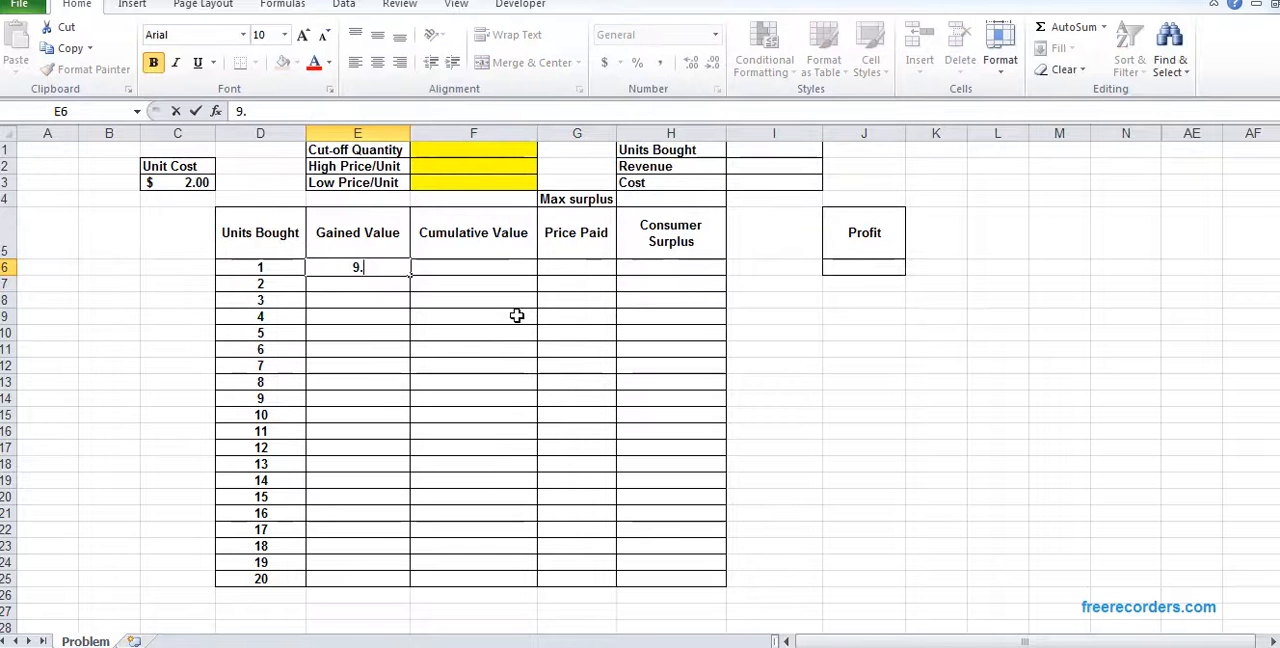
pyautogui.press('Enter')
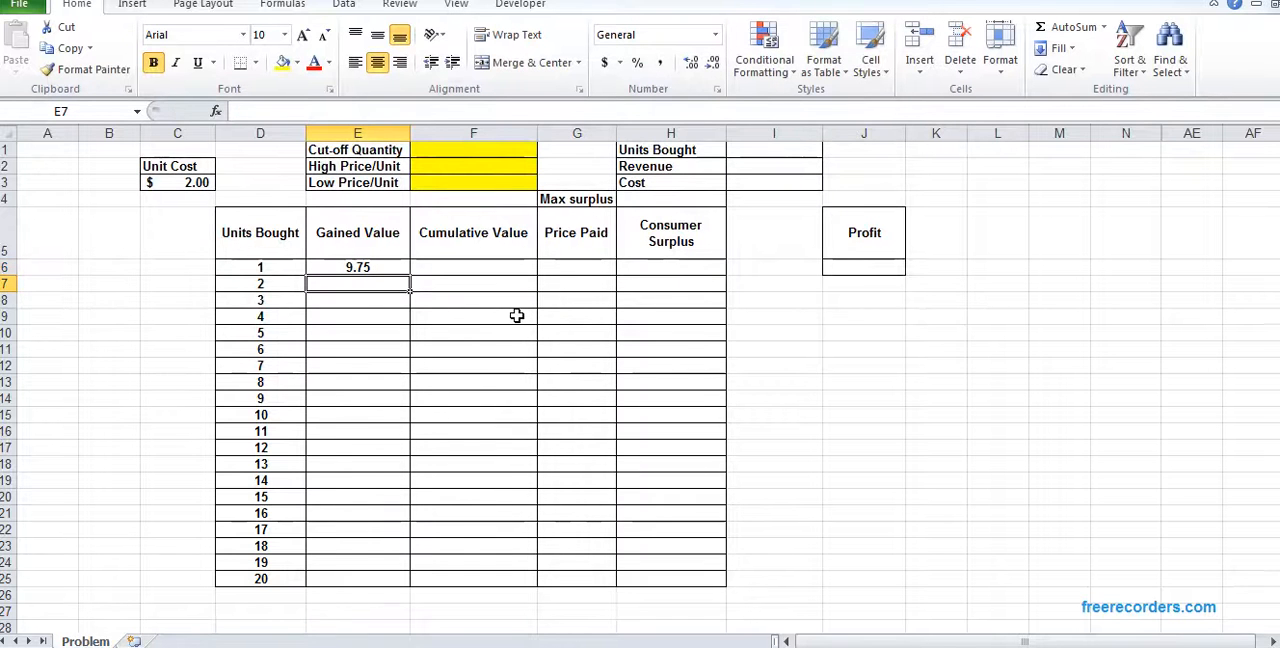
pyautogui.write('9.')
pyautogui.write('=')
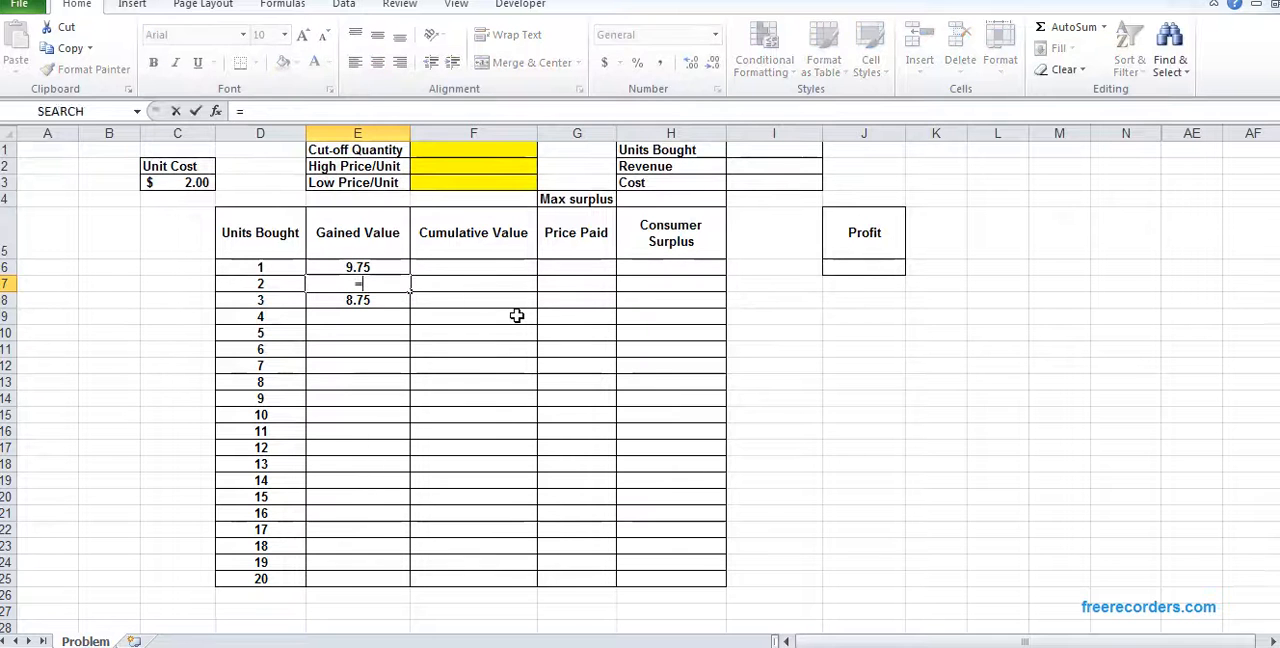
pyautogui.write('E6-0')
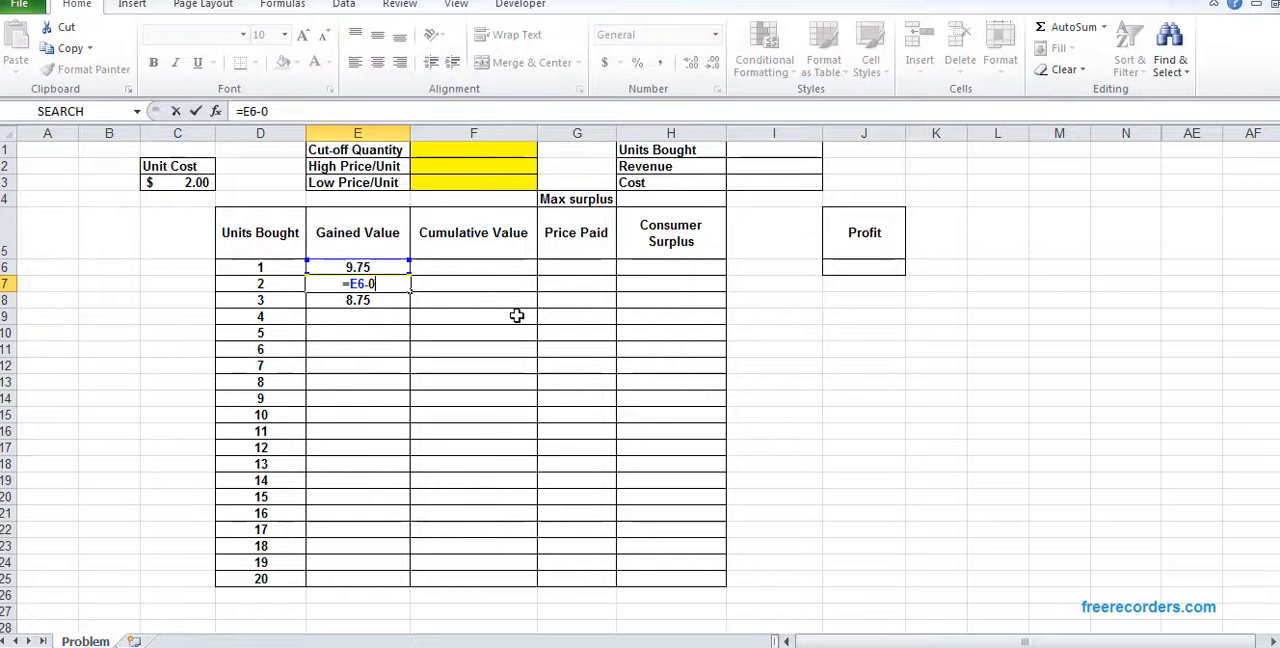
pyautogui.press('Enter')
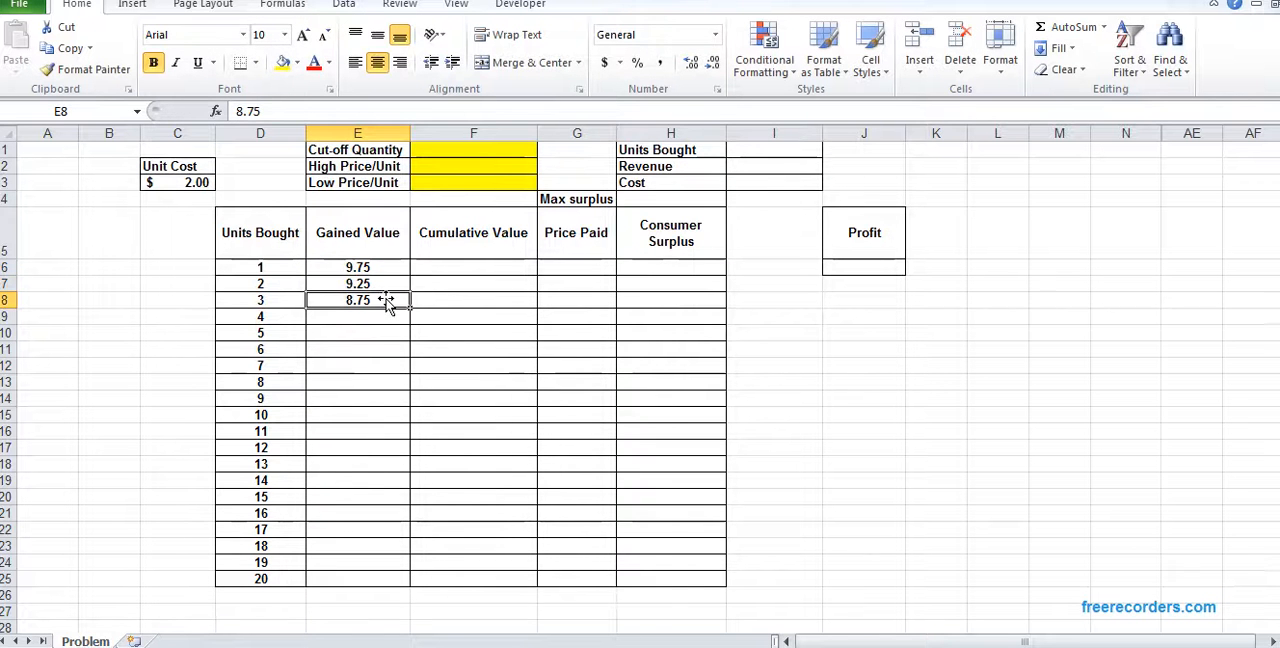
pyautogui.moveTo(356, 284); pyautogui.dragTo(356, 578)
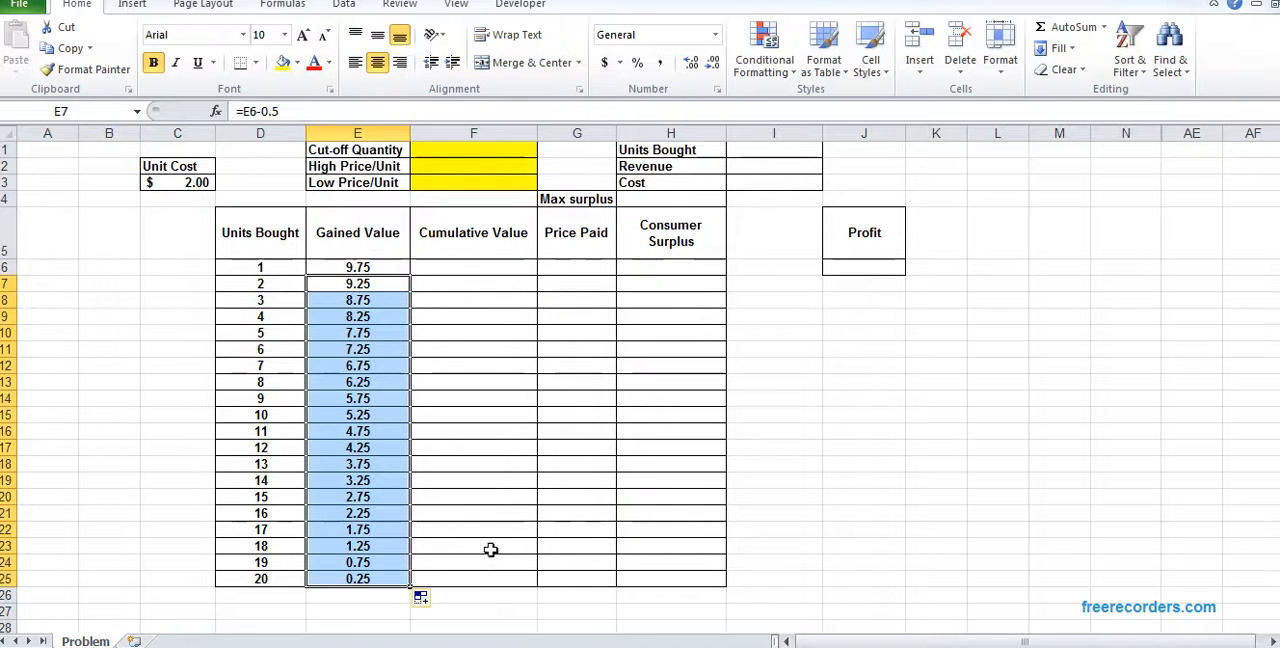
pyautogui.click(356, 266)
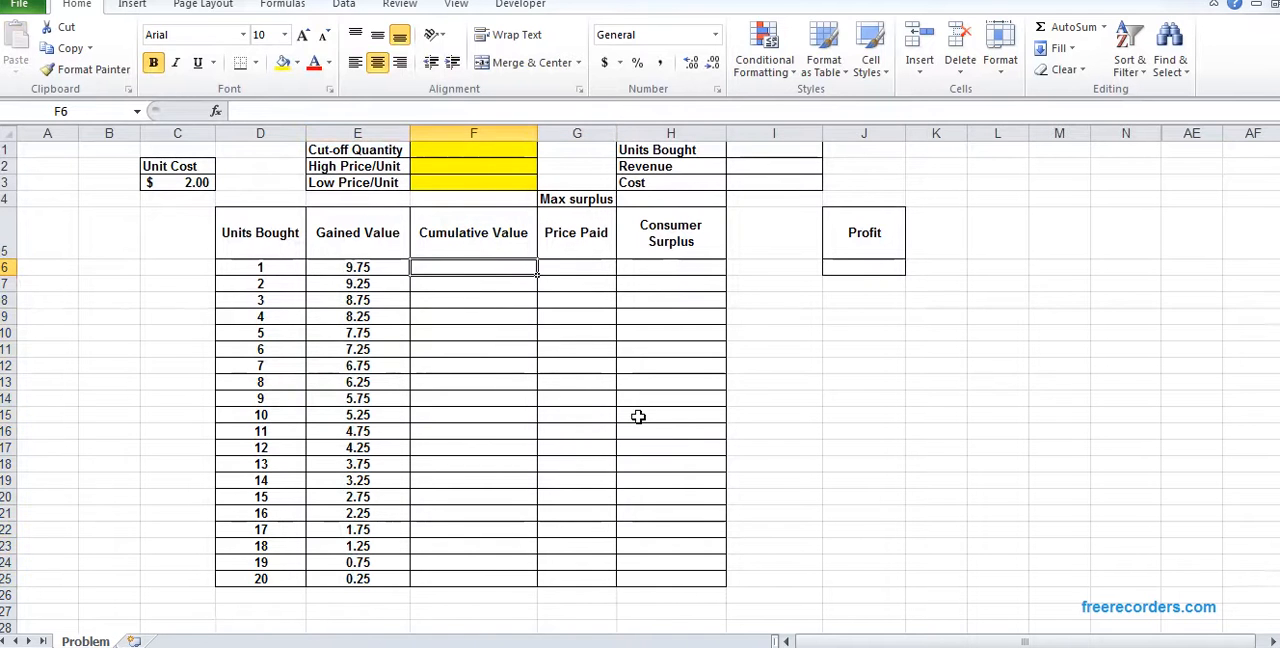
# Step: Make F6 =E6 and F7 =F6+E7, fill Cumulative Value to 100 at F25, and set cut-off quantity 5 in F1
pyautogui.write('9.75')
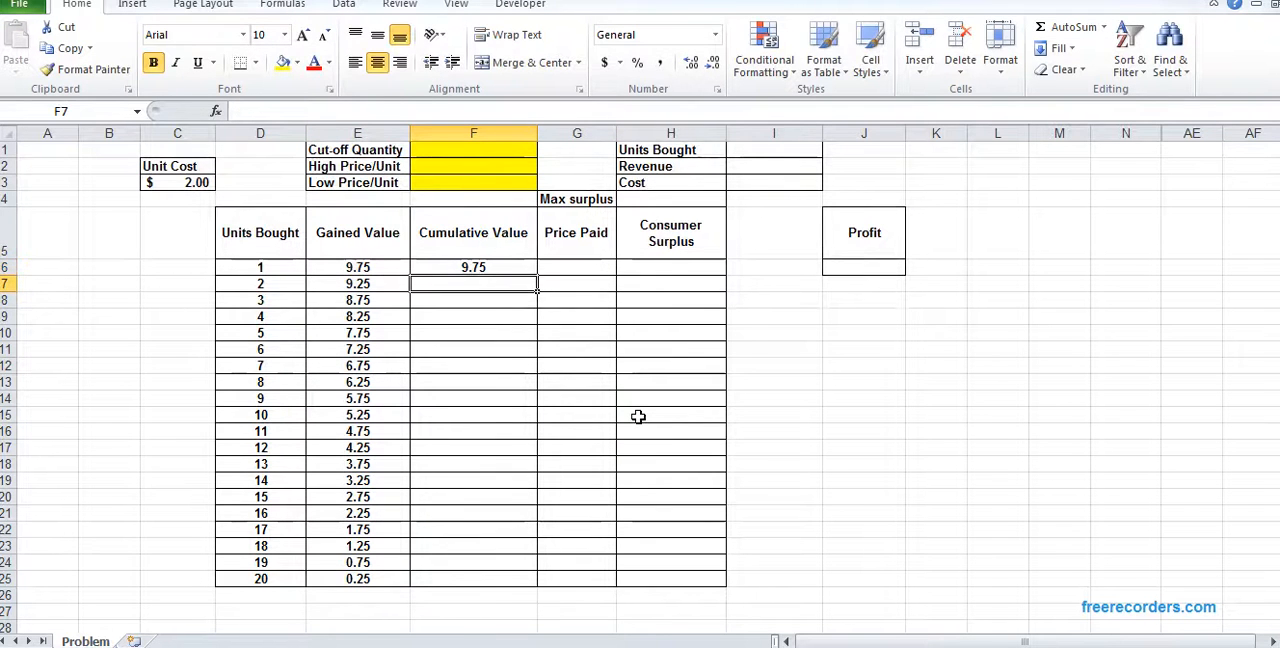
pyautogui.write('=E7')
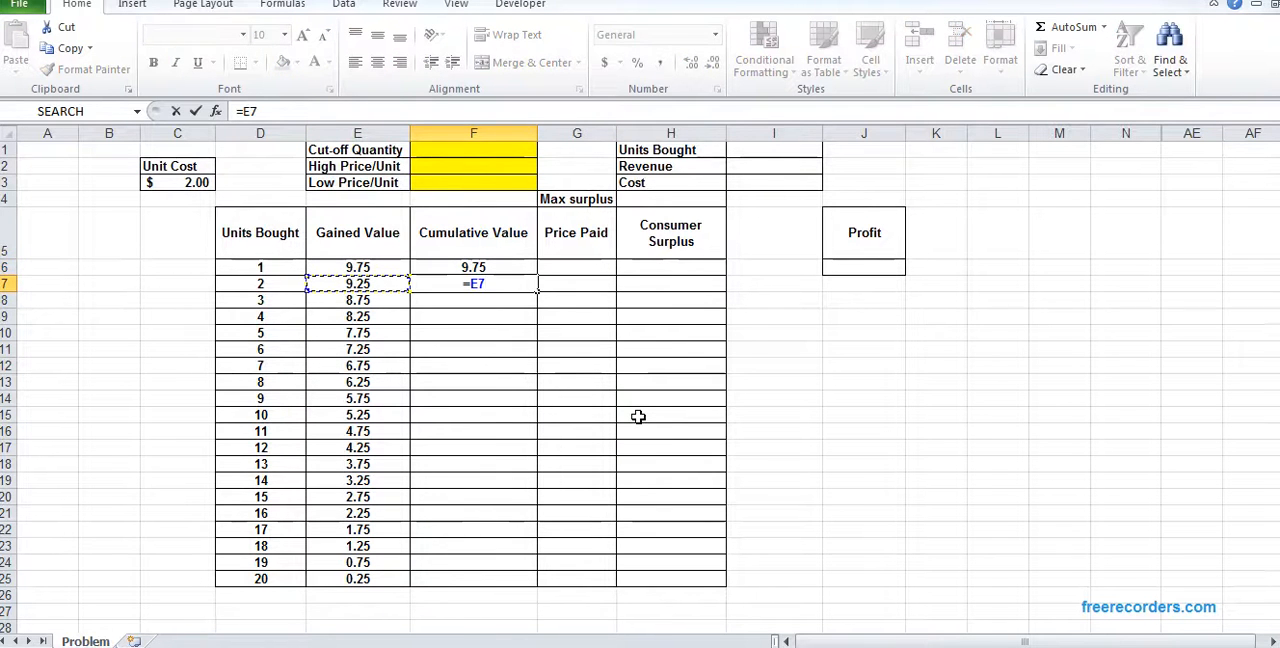
pyautogui.press('Enter')
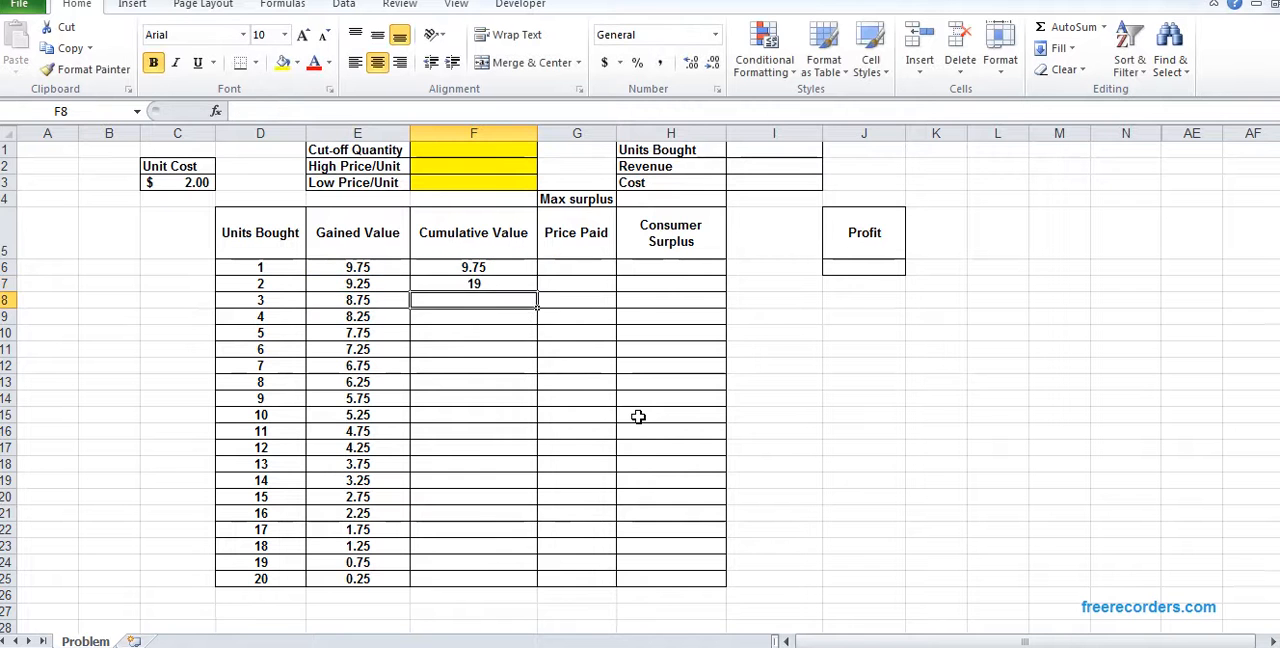
pyautogui.click(472, 284)
pyautogui.write('5')
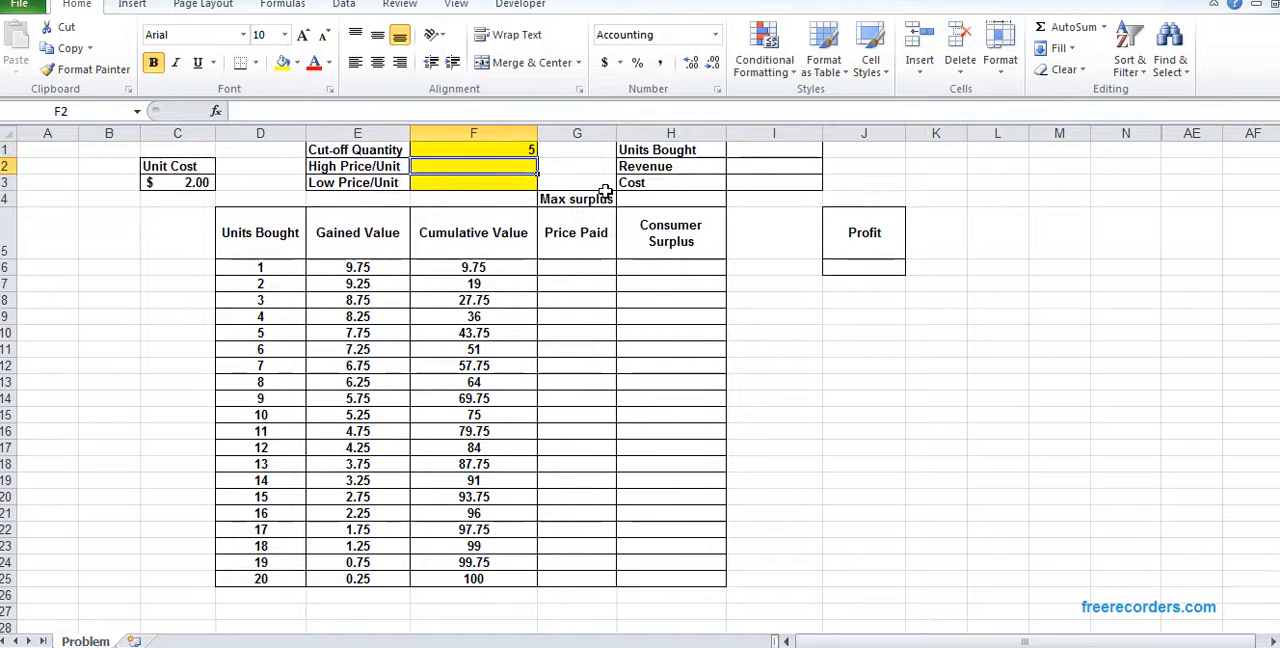
# Step: Enter high price 10 in F2 and low price 2 in F3, naming F1 CUT and F2 HP
pyautogui.write('10.00')
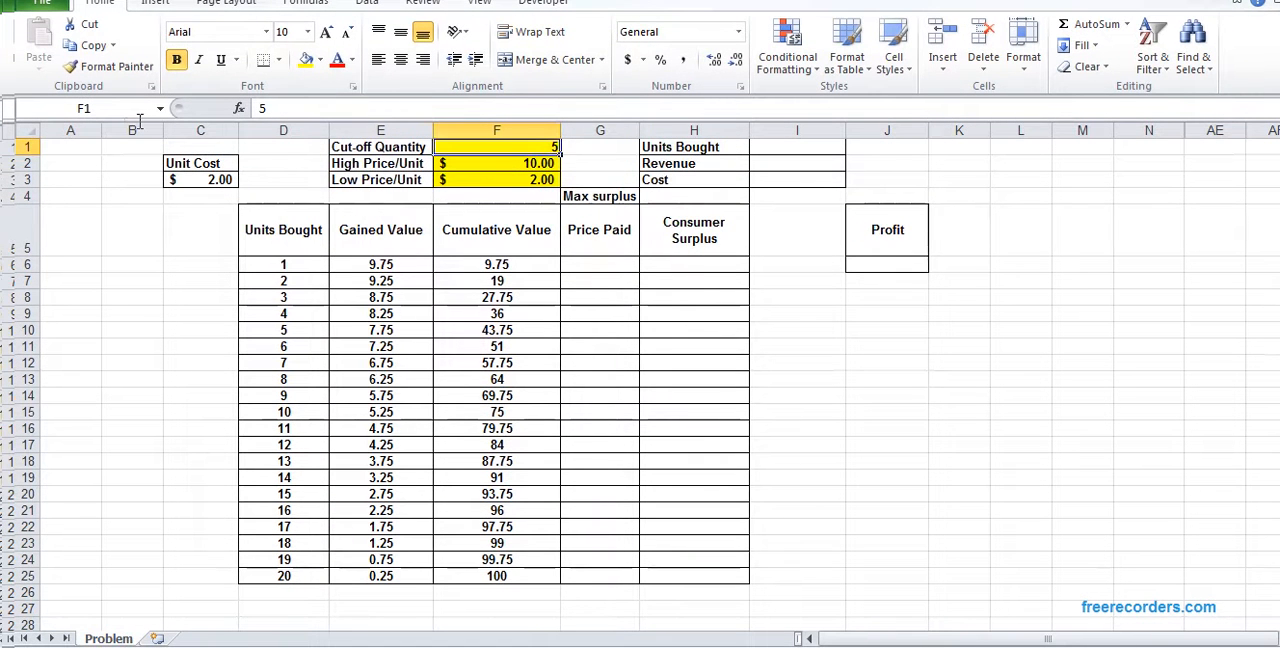
pyautogui.write('CUT')
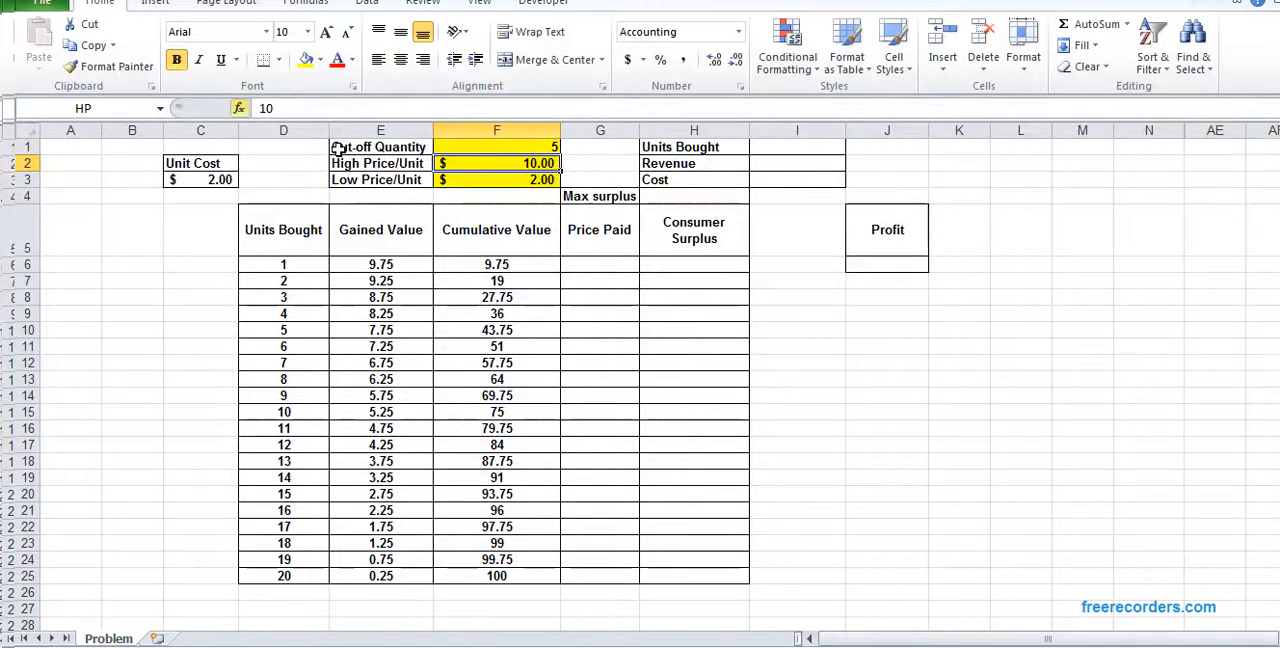
pyautogui.click(512, 180)
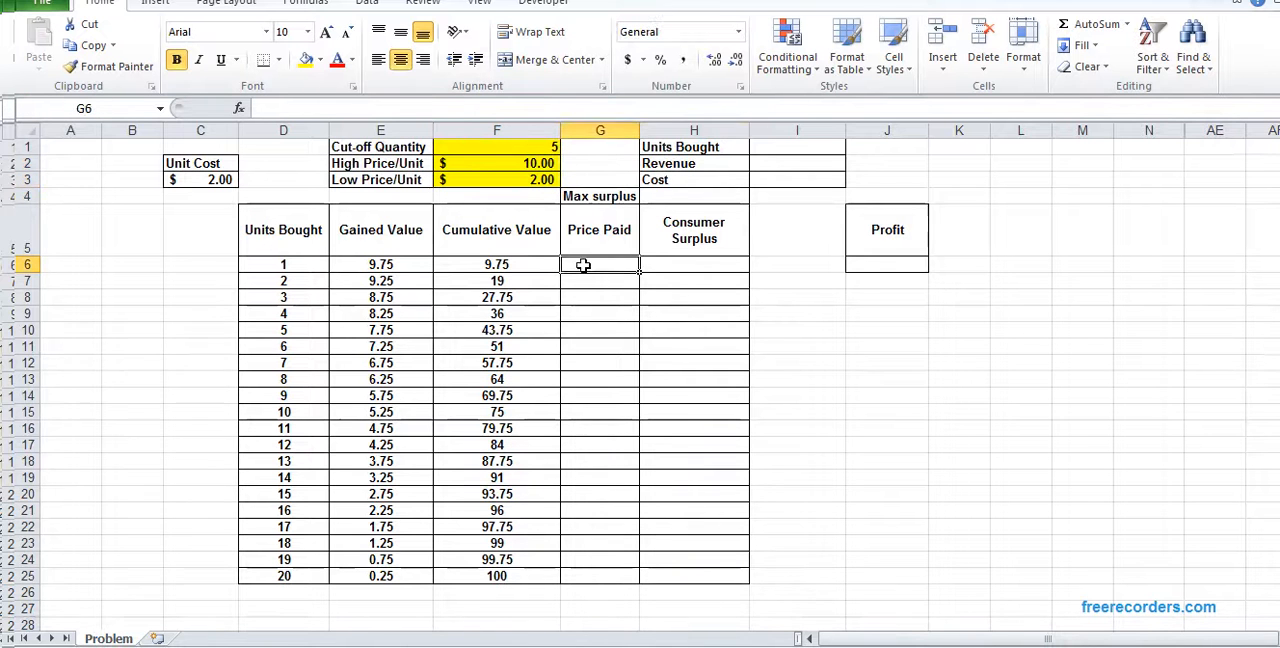
# Step: Start G6 as =IF(D6<=CUT,D6*HP, charging the high price up to the cut-off
pyautogui.write('=')
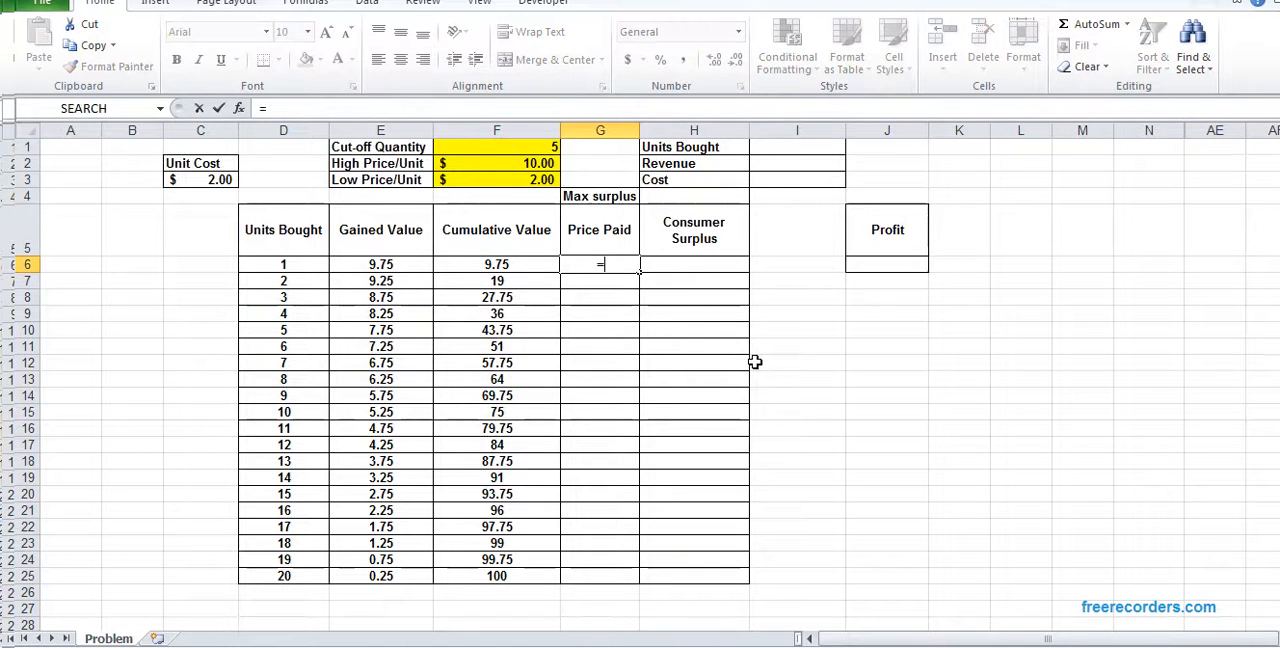
pyautogui.write('IF')
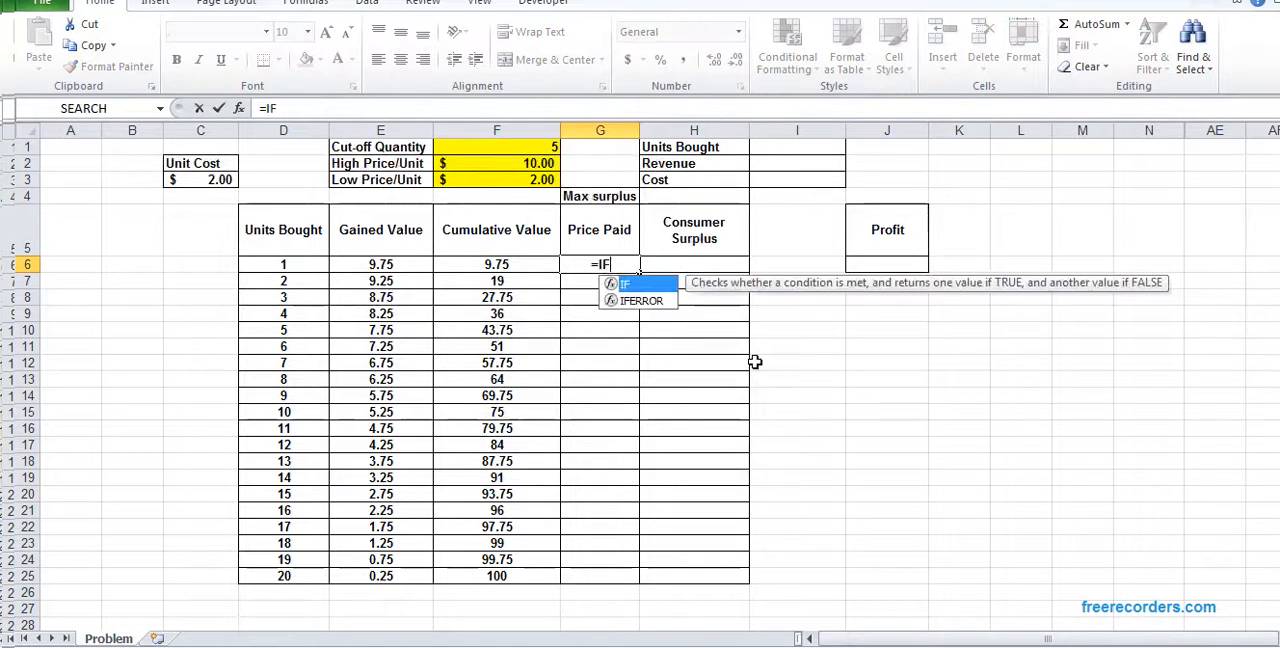
pyautogui.write('(')
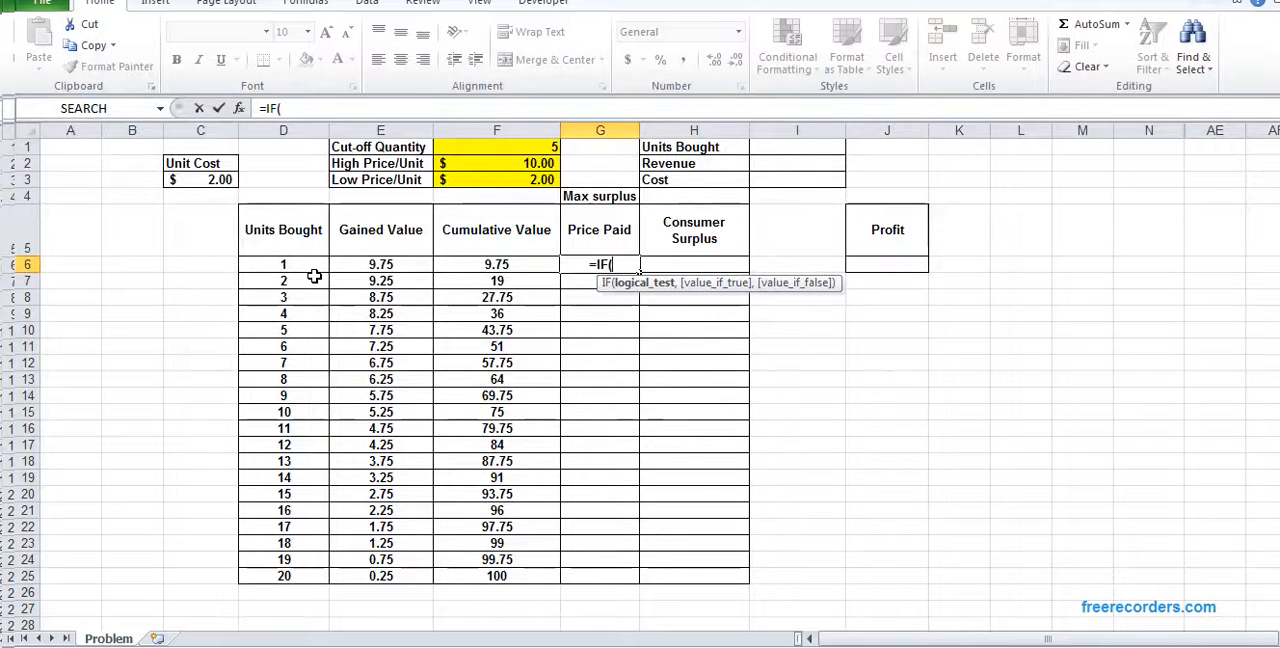
pyautogui.click(284, 264)
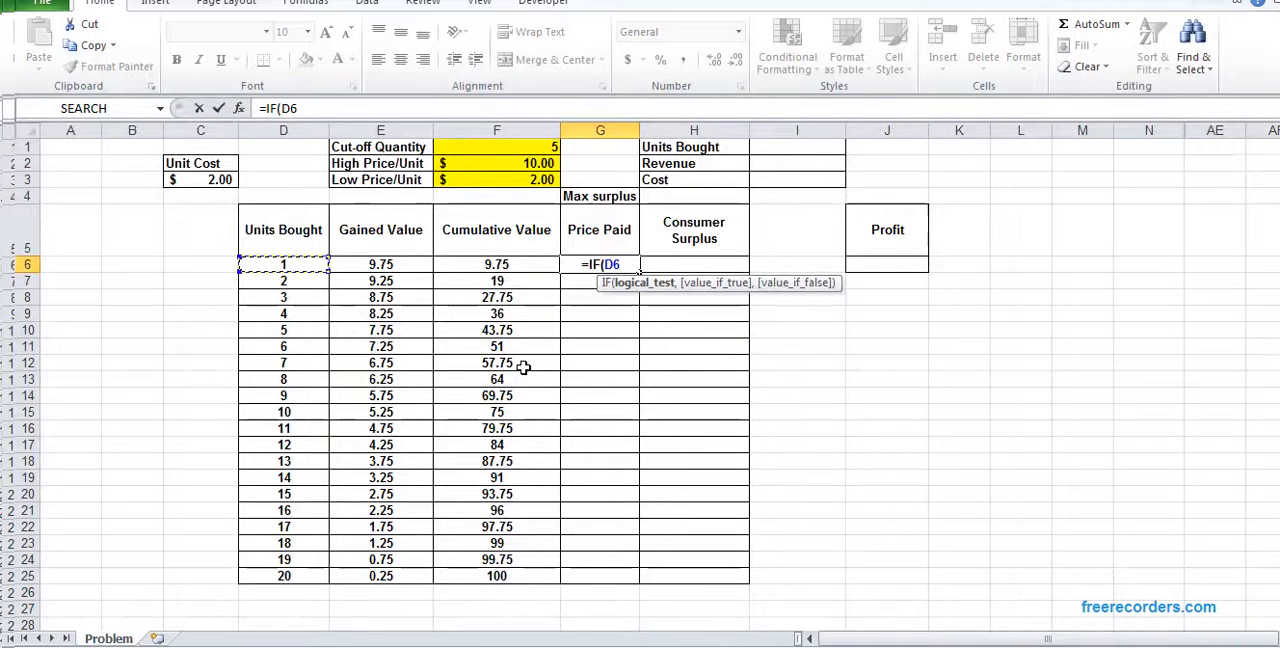
pyautogui.write('<=')
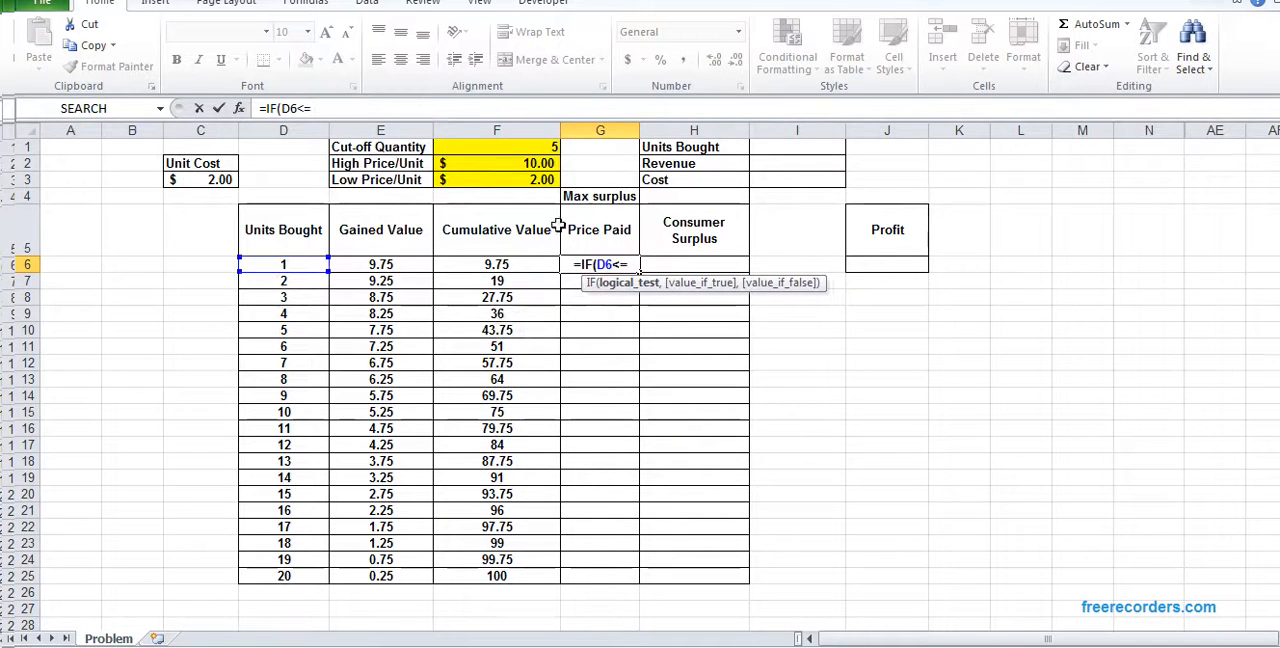
pyautogui.moveTo(524, 160)
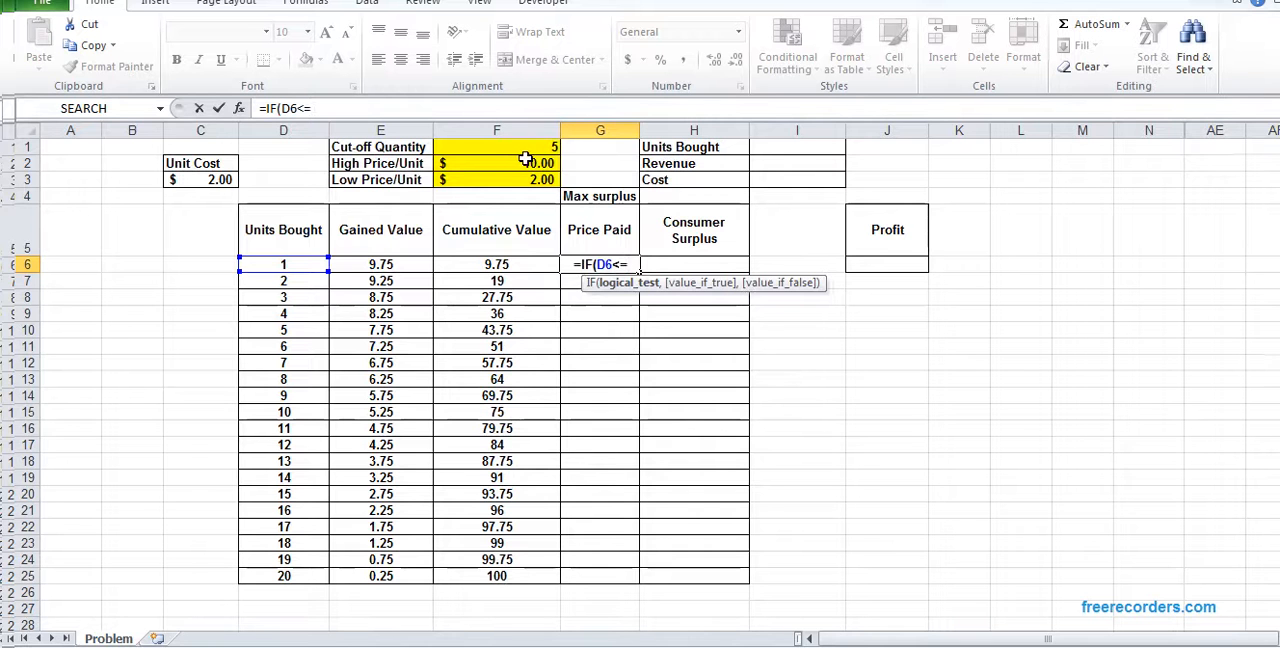
pyautogui.write('CUT,')
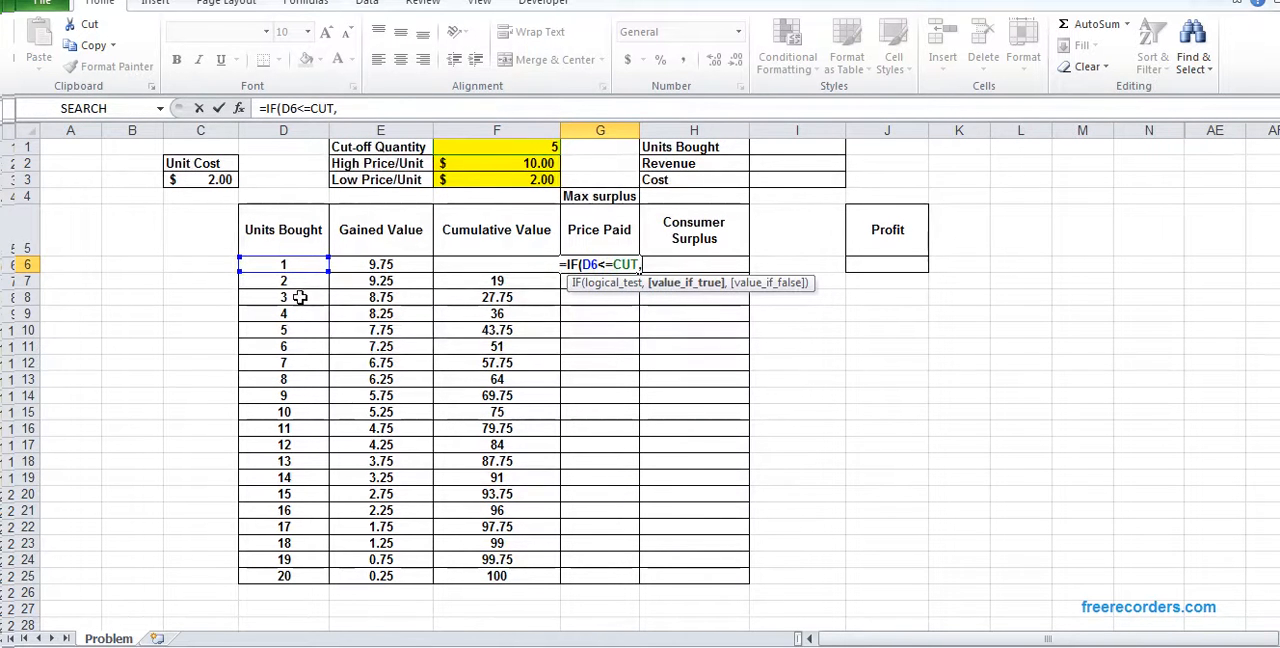
pyautogui.moveTo(318, 280)
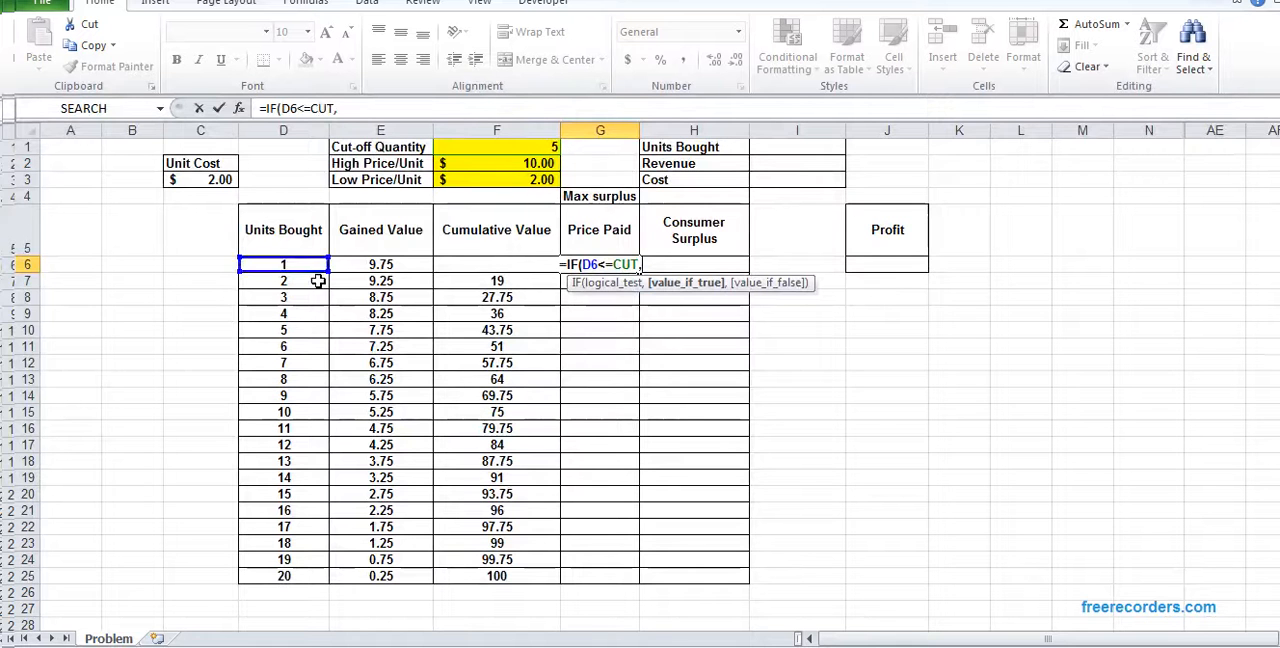
pyautogui.click(284, 264)
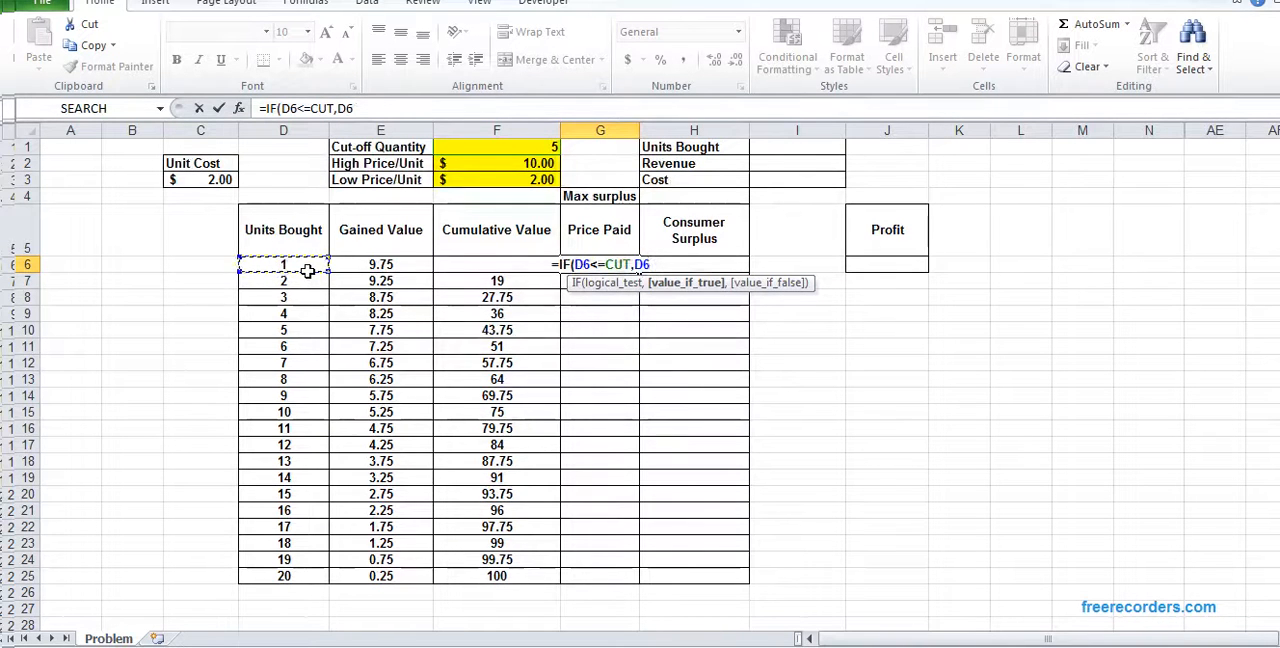
pyautogui.write('*HP')
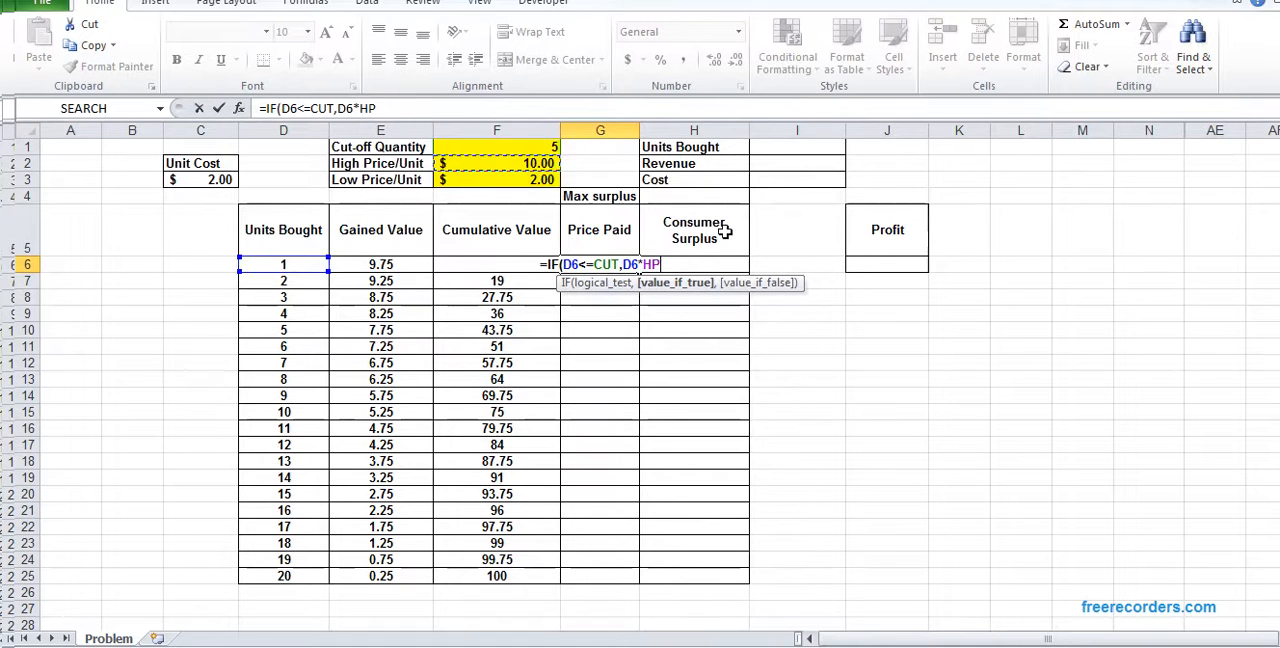
pyautogui.write(',')
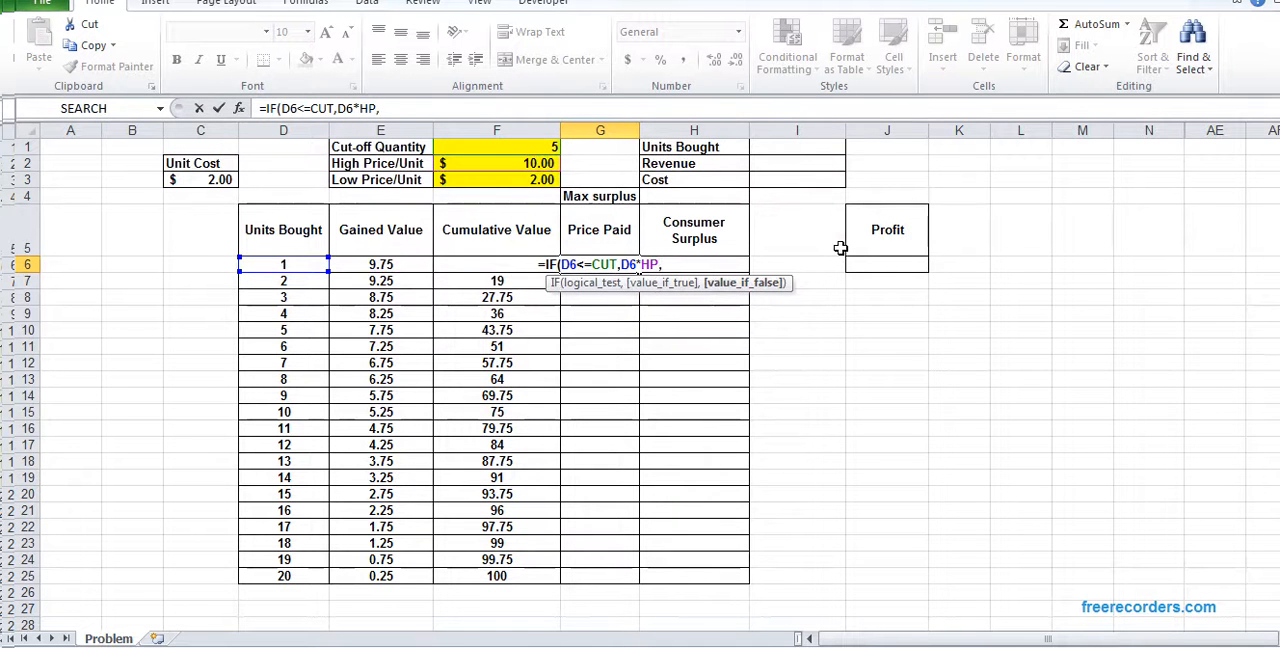
# Step: Complete the formula with (CUT*HP)+(D6-CUT)*LP) so units beyond the cut-off pay the low price, giving 10 for unit 1
pyautogui.write('(')
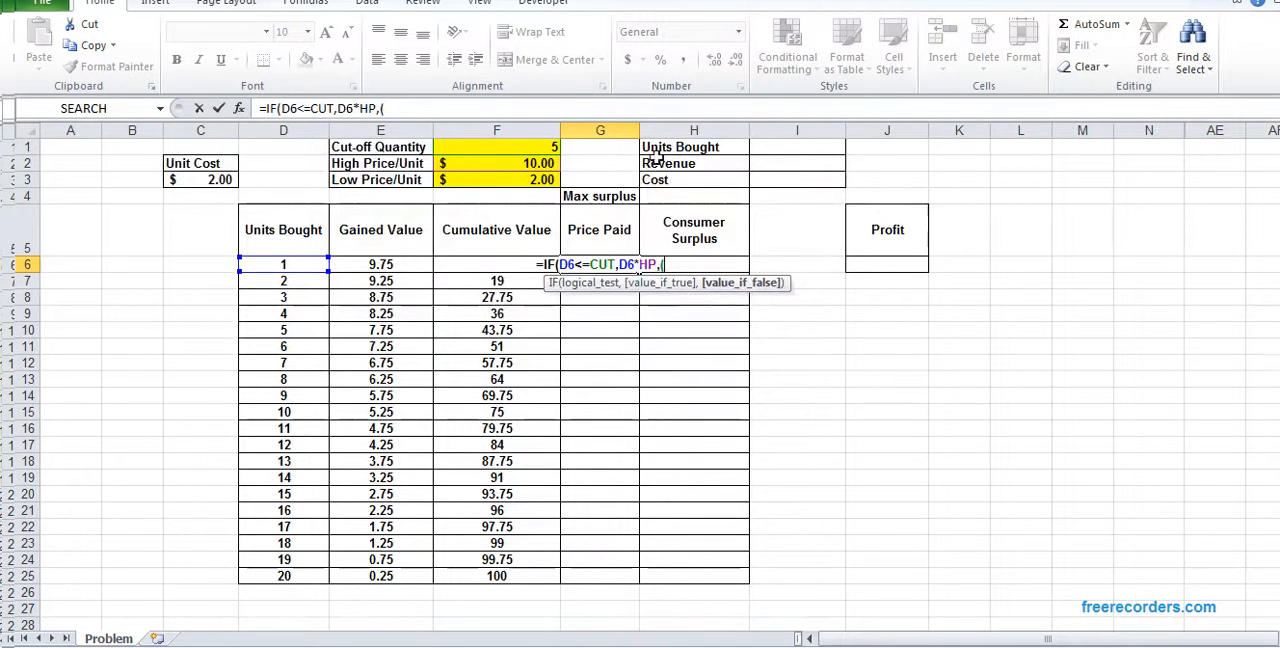
pyautogui.write('CUT*')
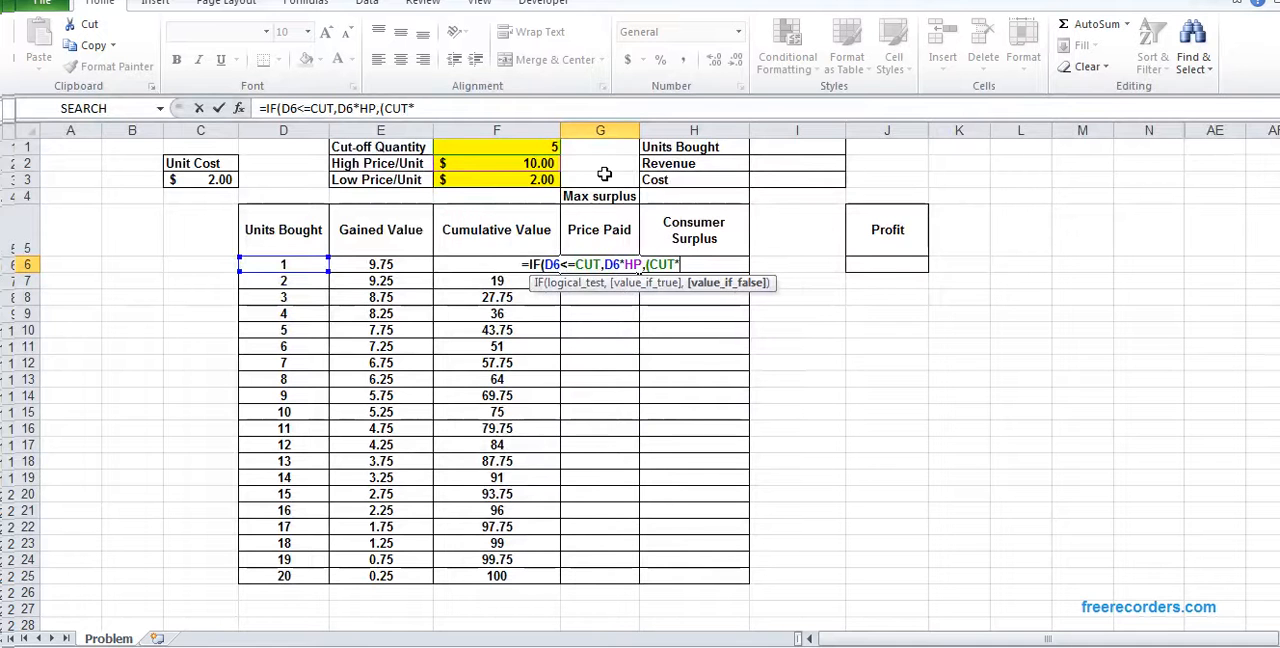
pyautogui.write('HP')
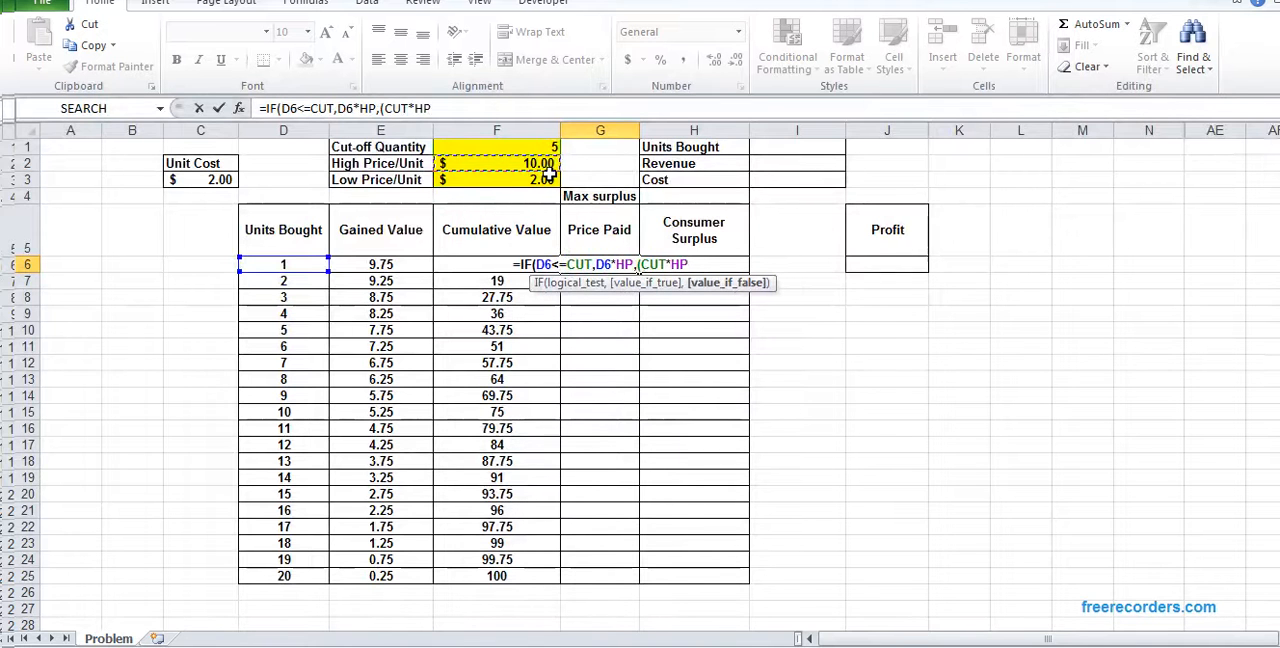
pyautogui.write('+(')
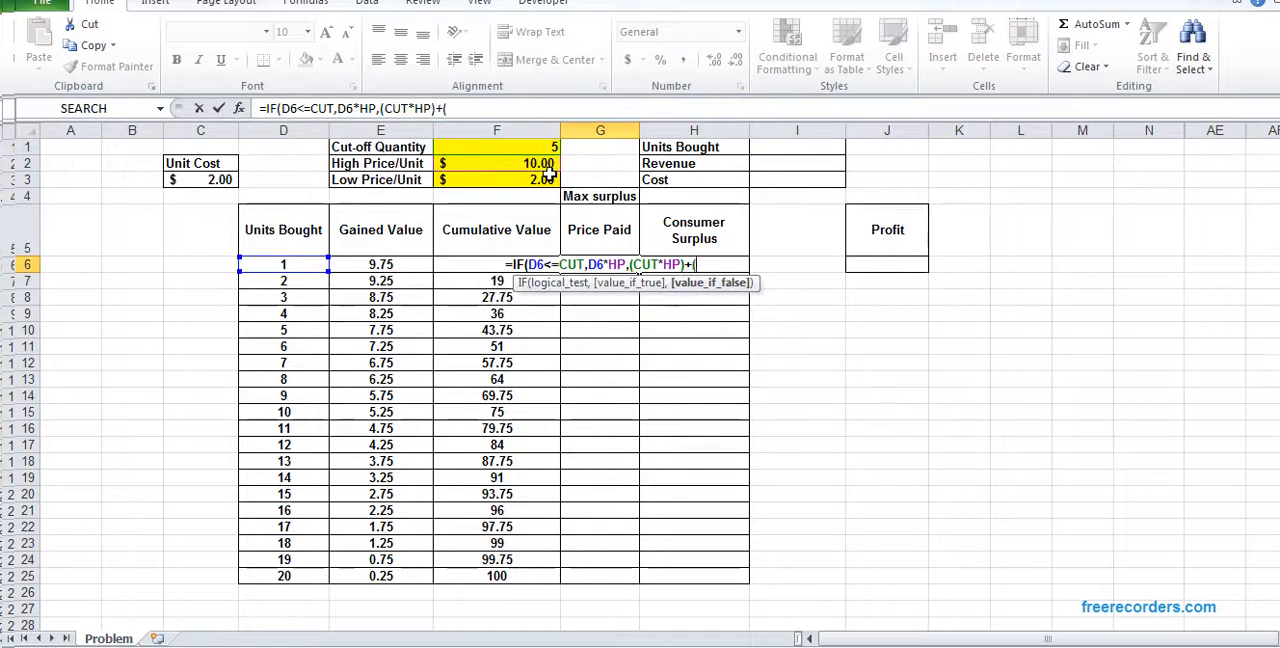
pyautogui.click(284, 264)
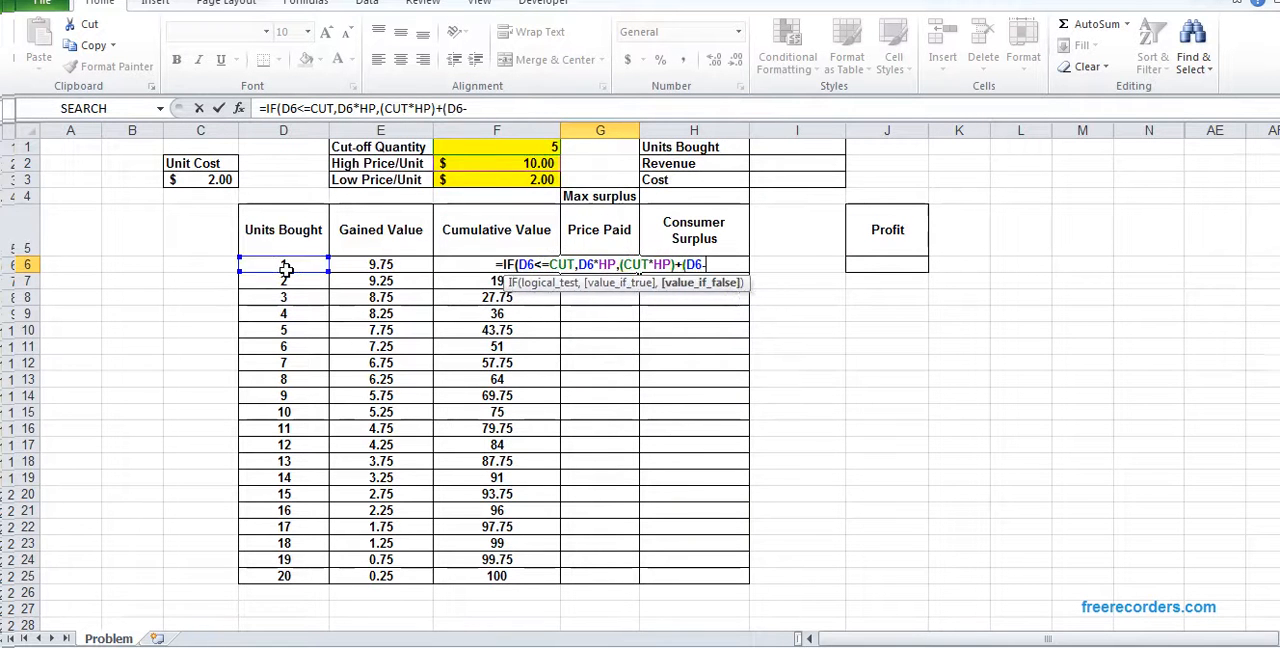
pyautogui.write('CUT')
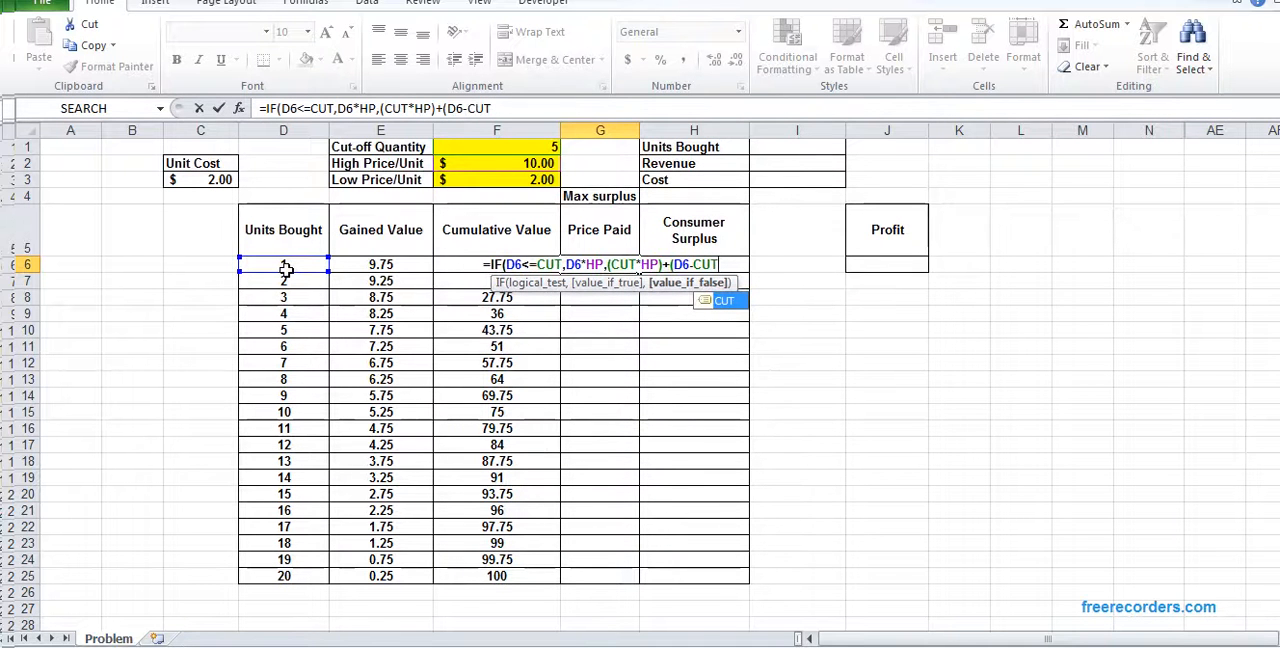
pyautogui.write('*')
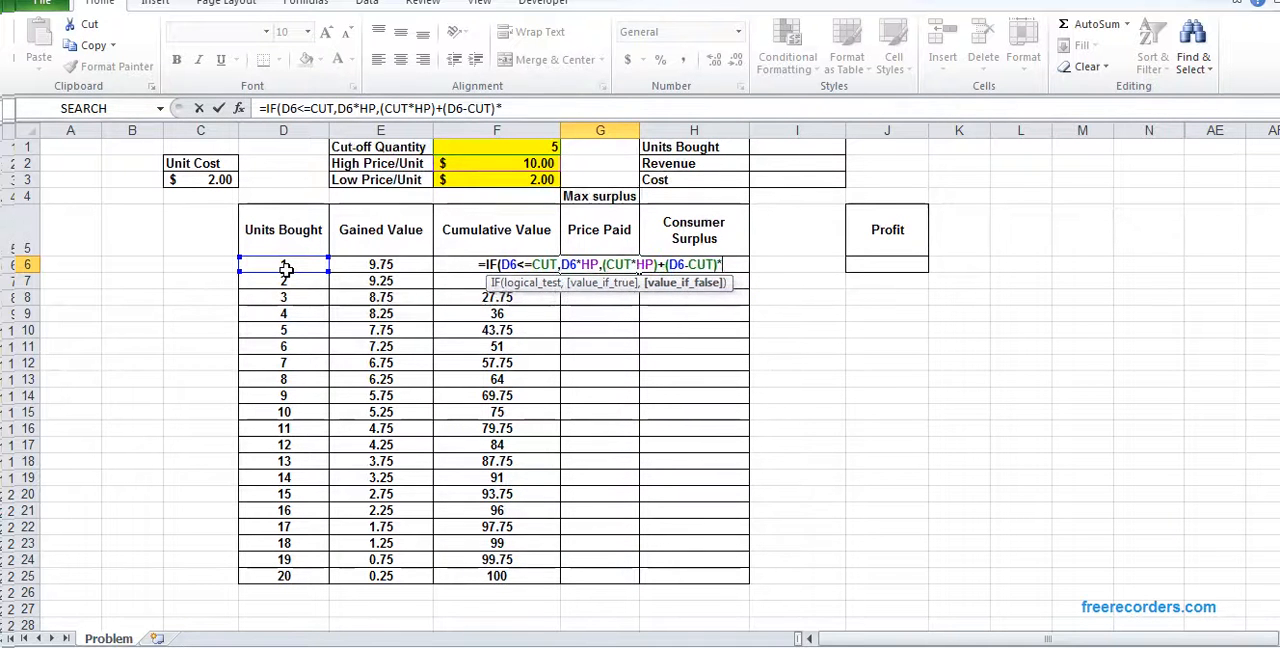
pyautogui.write('LP))')
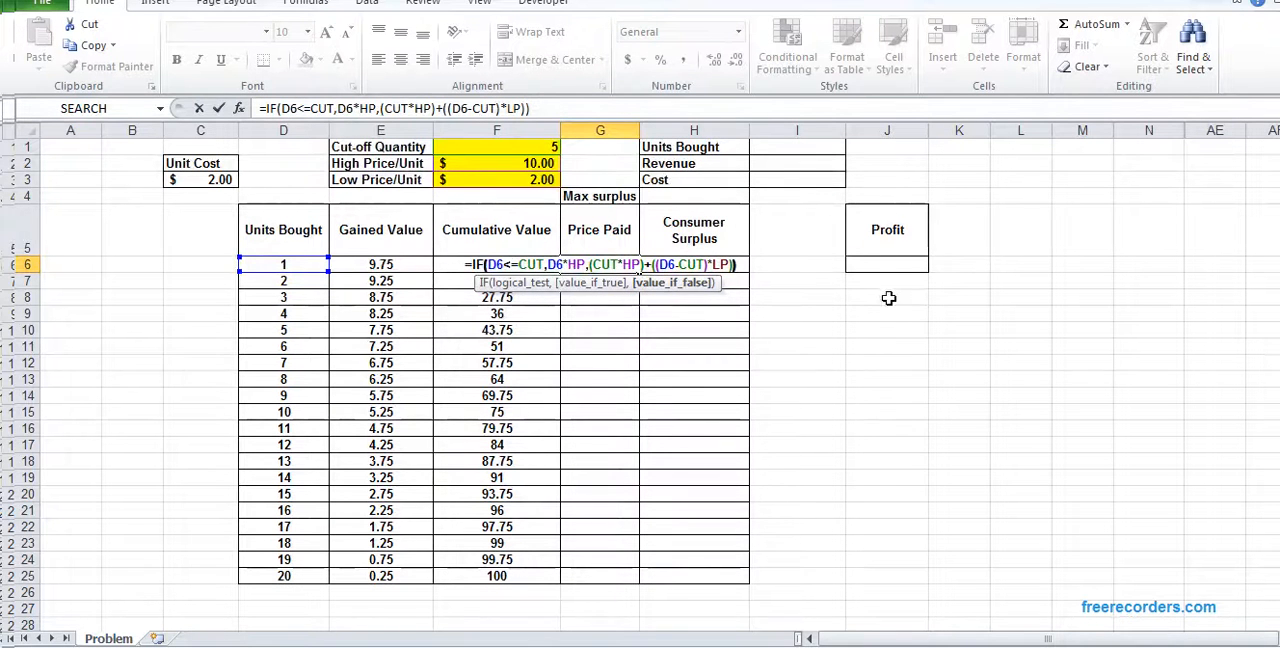
pyautogui.press('Enter')
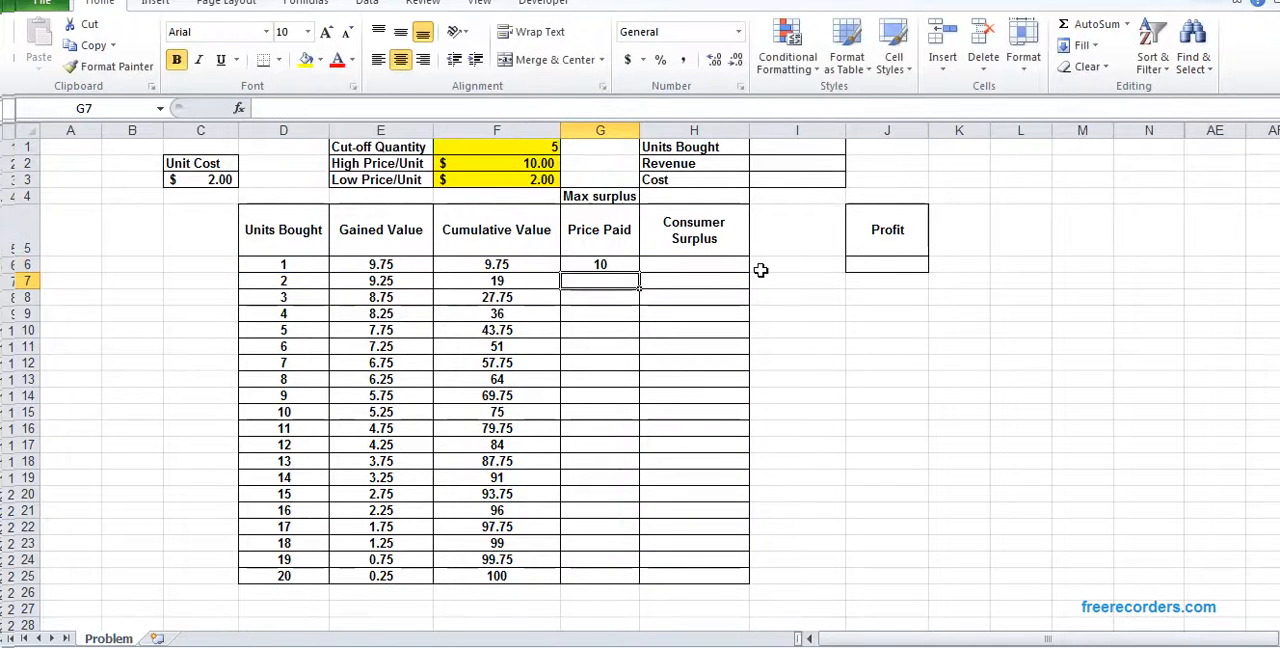
# Step: Enter consumer surplus in H6 as cumulative value minus price paid and copy it down through H25
pyautogui.click(600, 264)
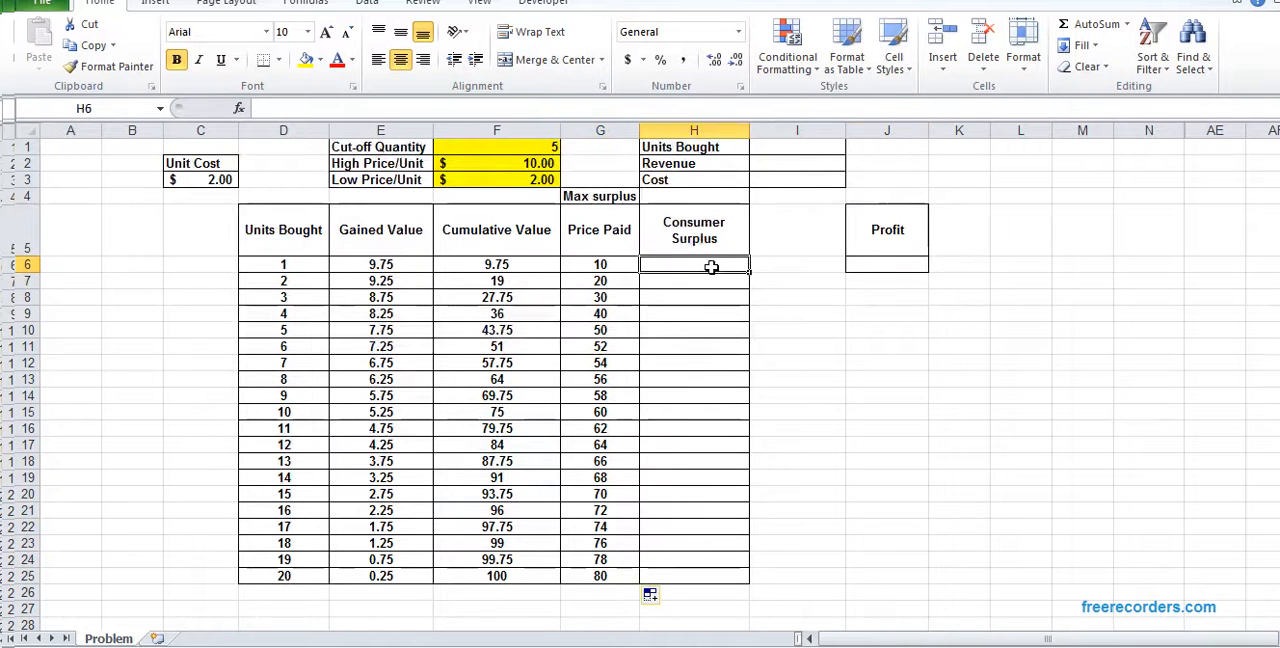
pyautogui.moveTo(904, 356)
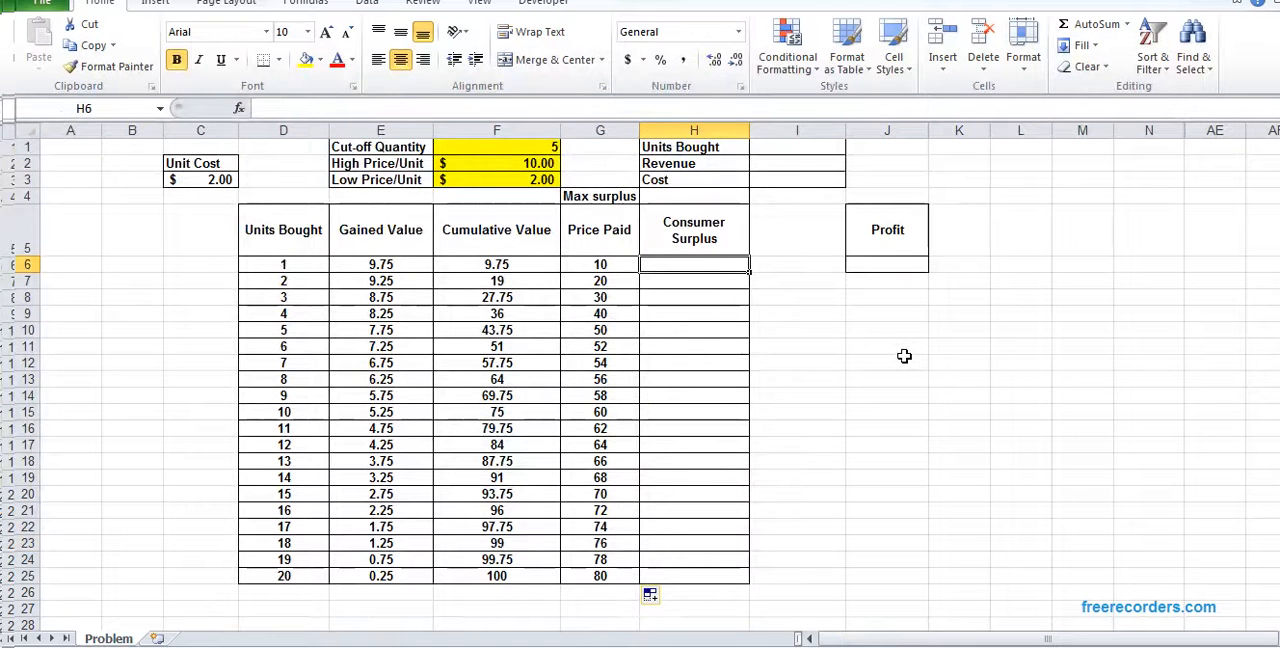
pyautogui.write('=G6-G6')
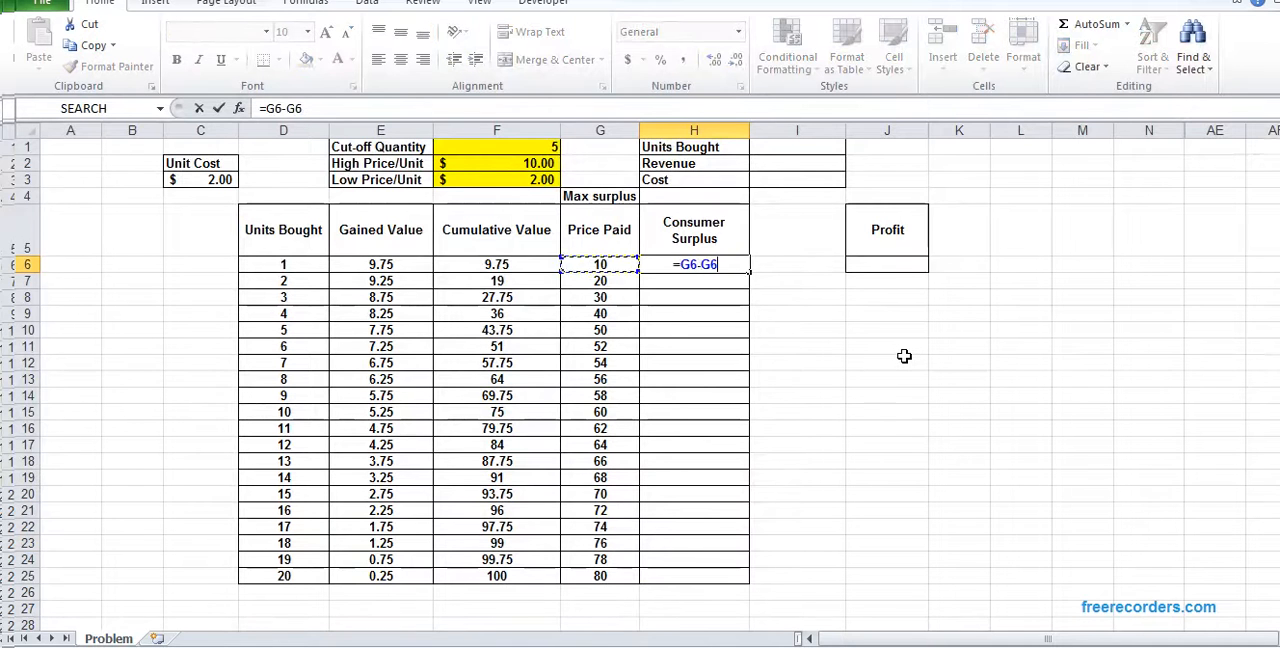
pyautogui.press('Enter')
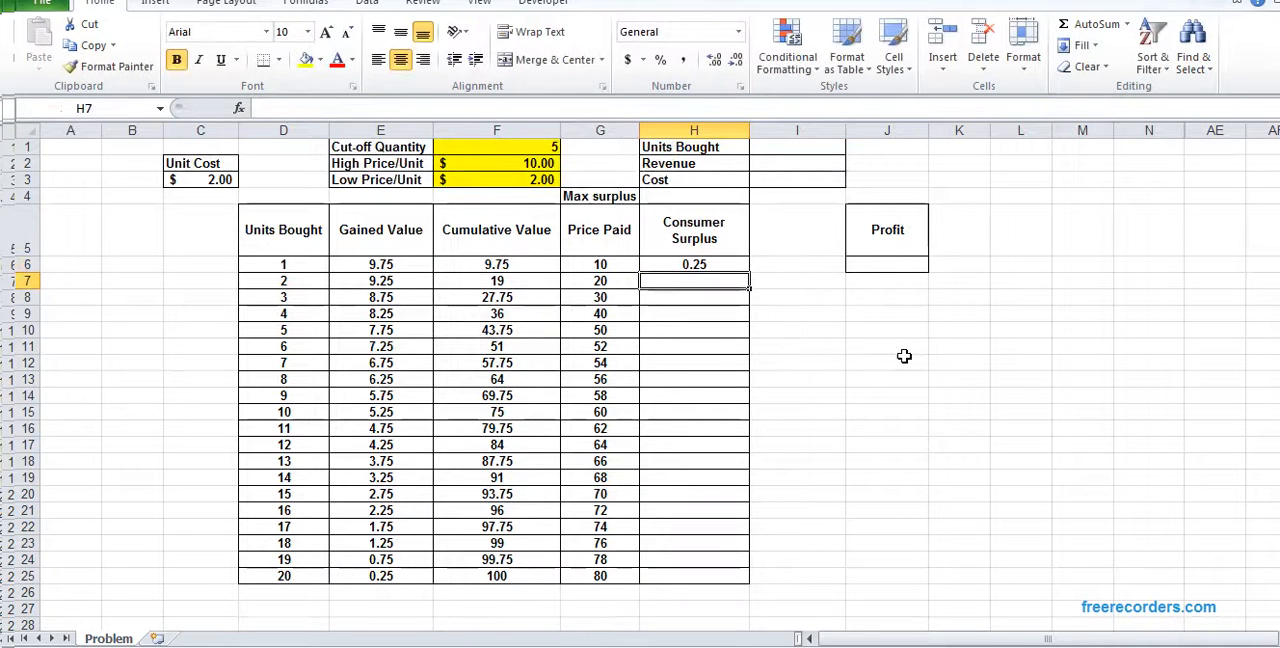
pyautogui.click(694, 264)
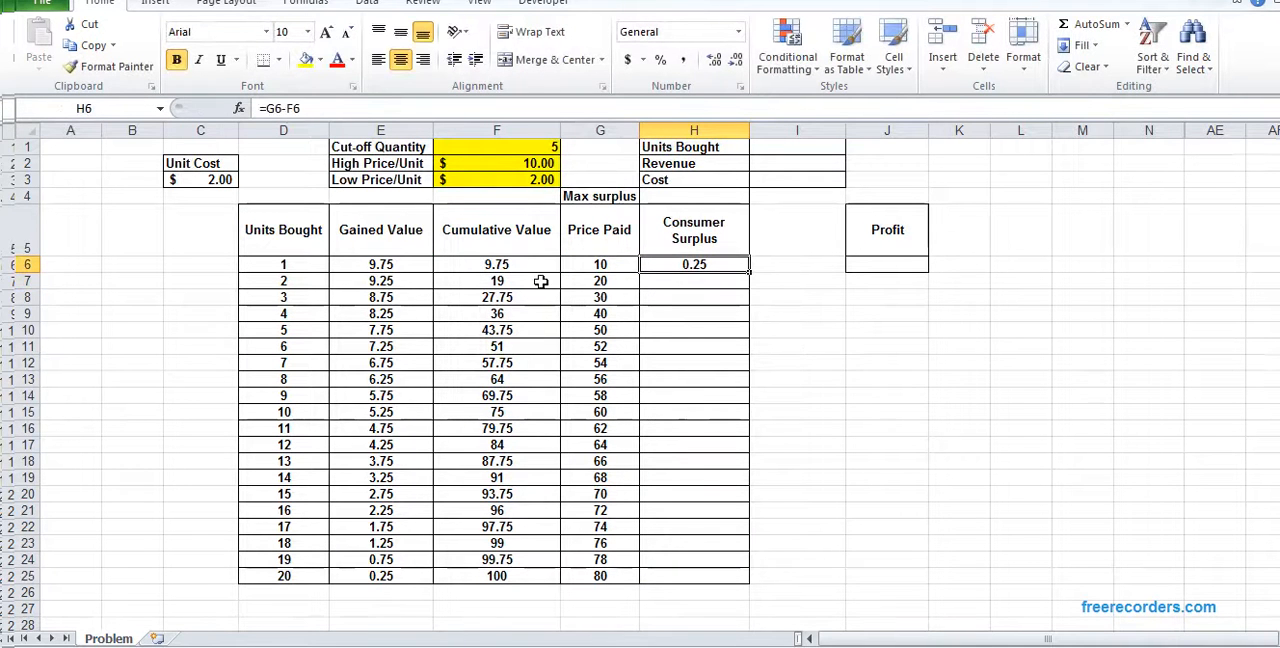
pyautogui.write('=F6')
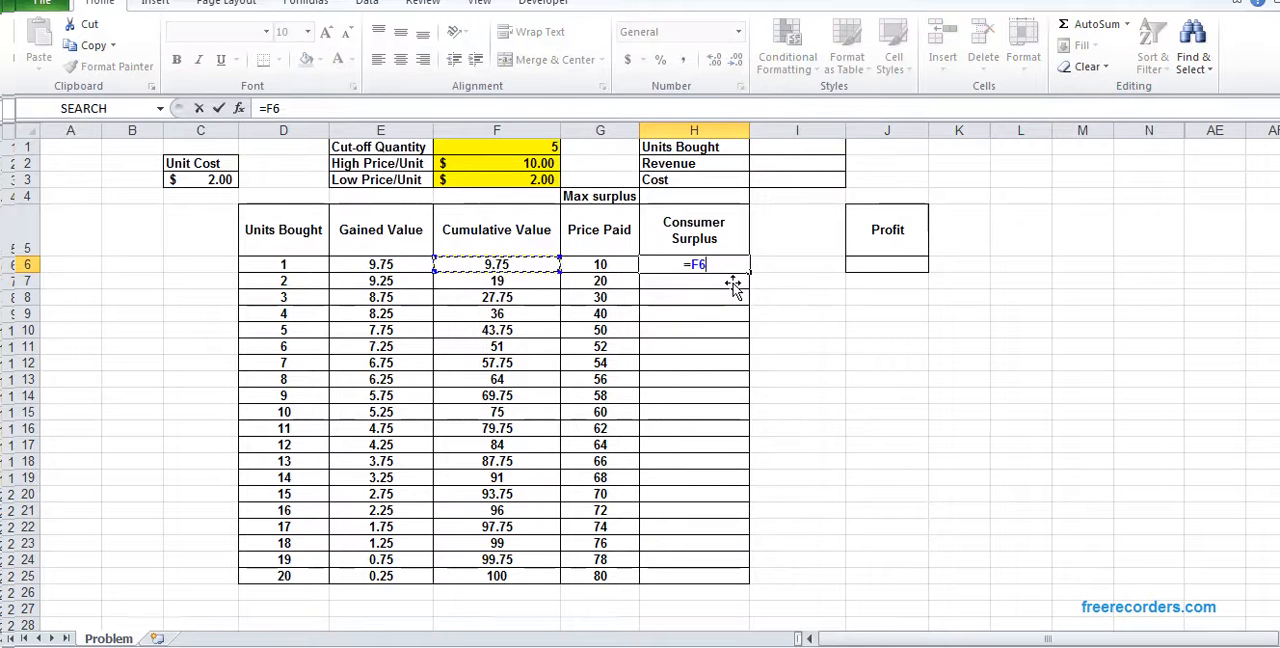
pyautogui.press('Enter')
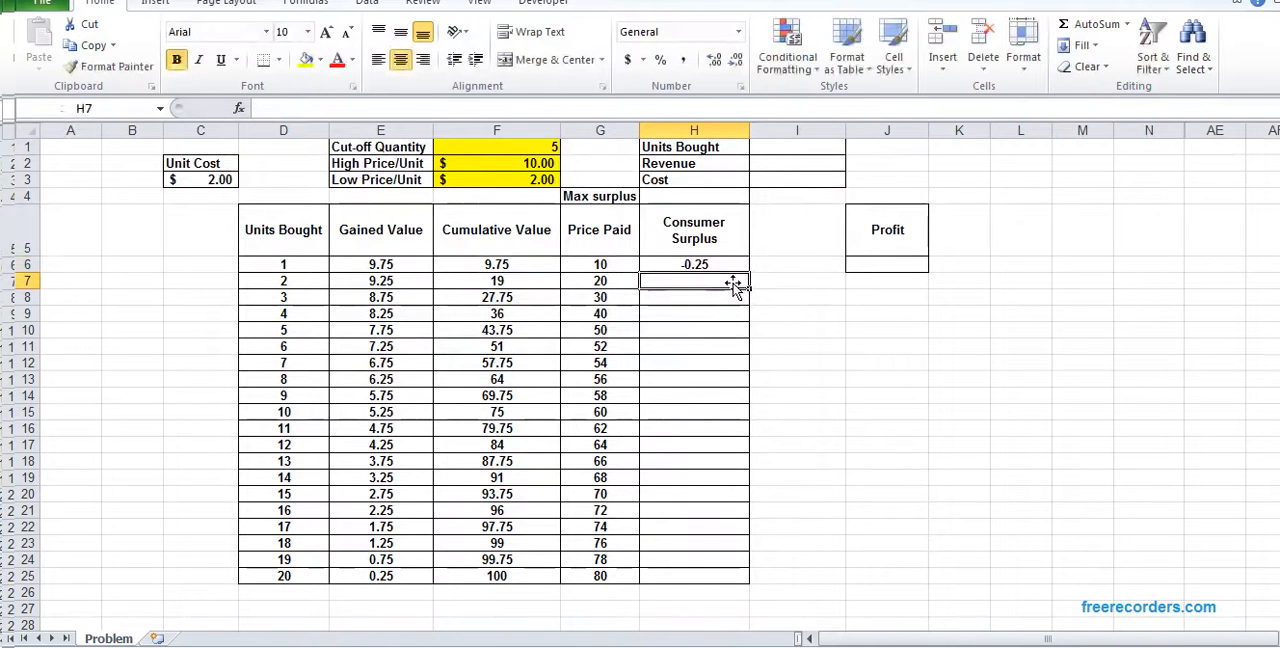
pyautogui.click(694, 264)
pyautogui.write('=')
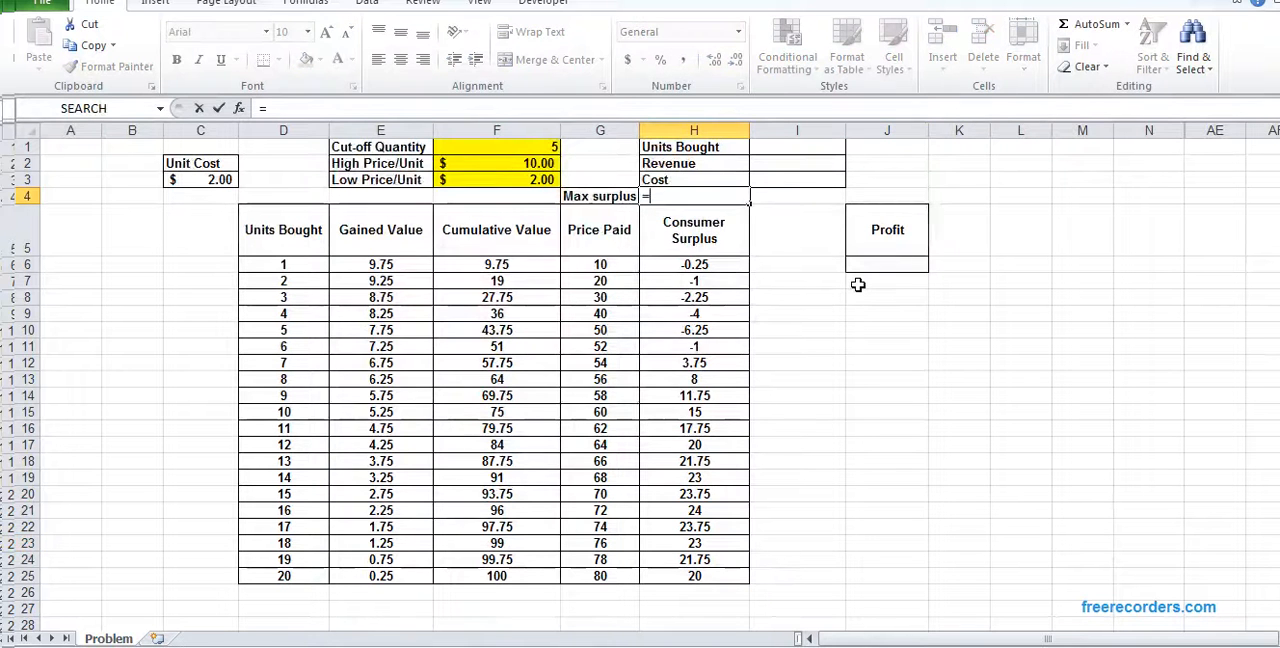
# Step: Make H4 return =MAX(H6:H25), the largest consumer surplus of 24
pyautogui.write('MAX(')
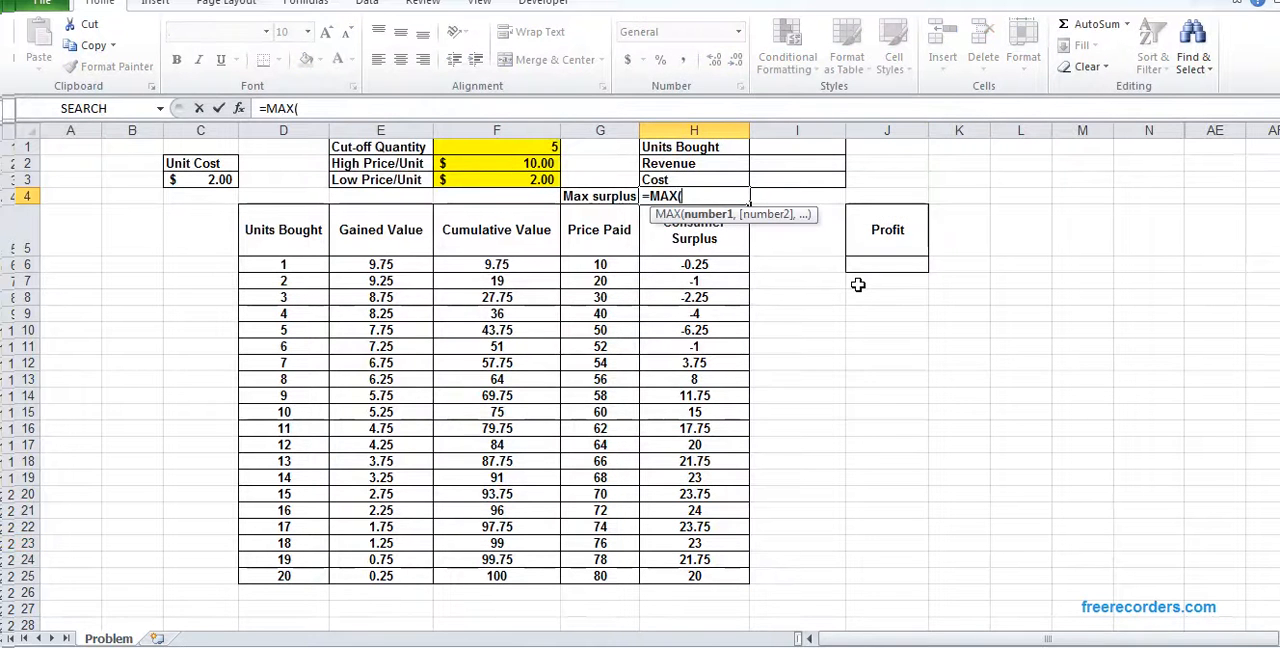
pyautogui.moveTo(694, 264); pyautogui.dragTo(694, 576)
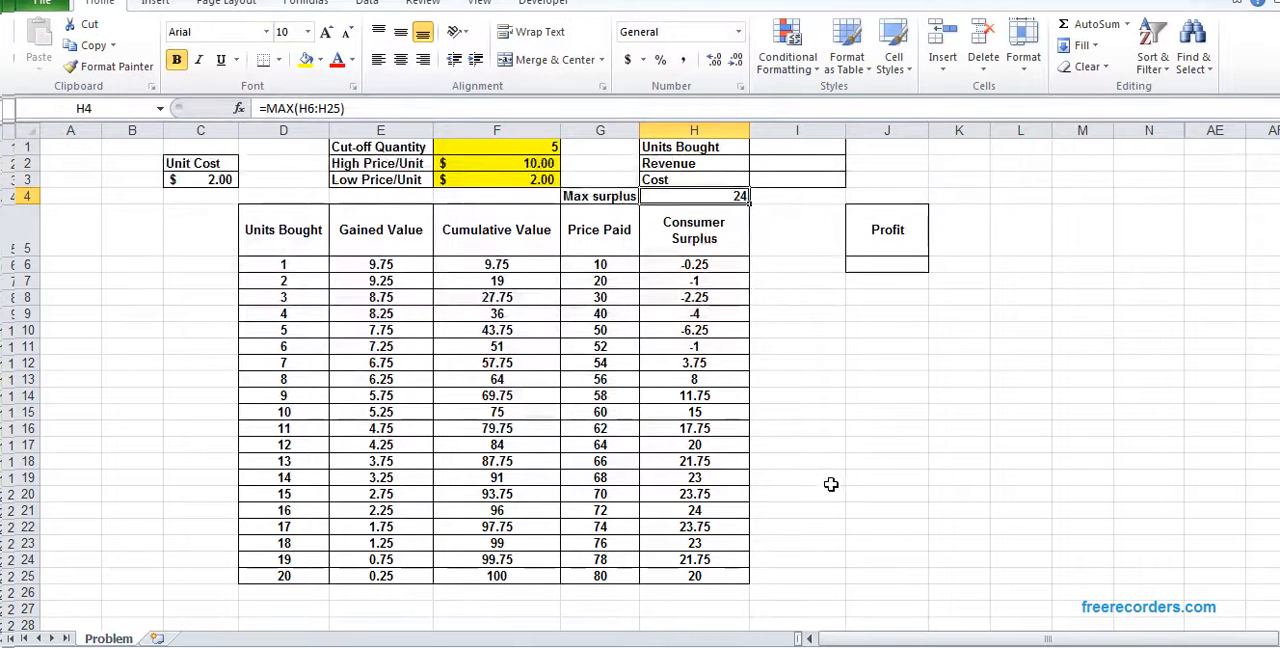
pyautogui.click(796, 146)
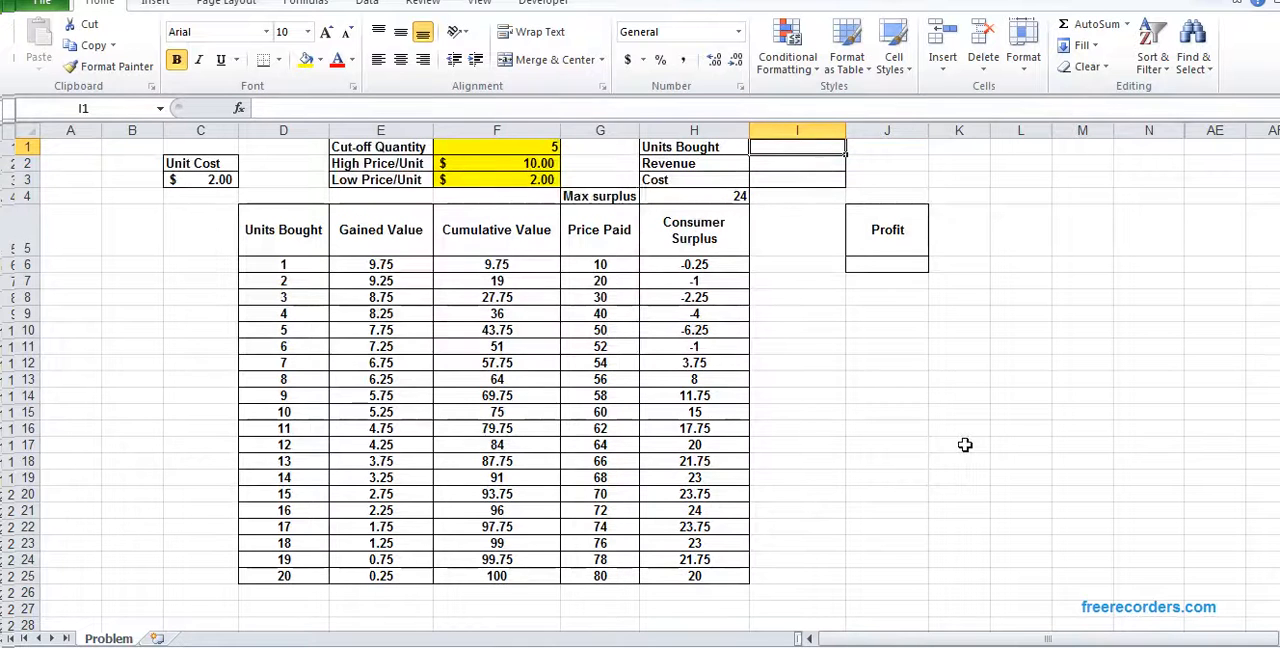
# Step: Enter =IF(H4<=0,0,MATCH(H4,H6:H25,0)) in I1 so Units Bought returns 16 where surplus peaks
pyautogui.write('=')
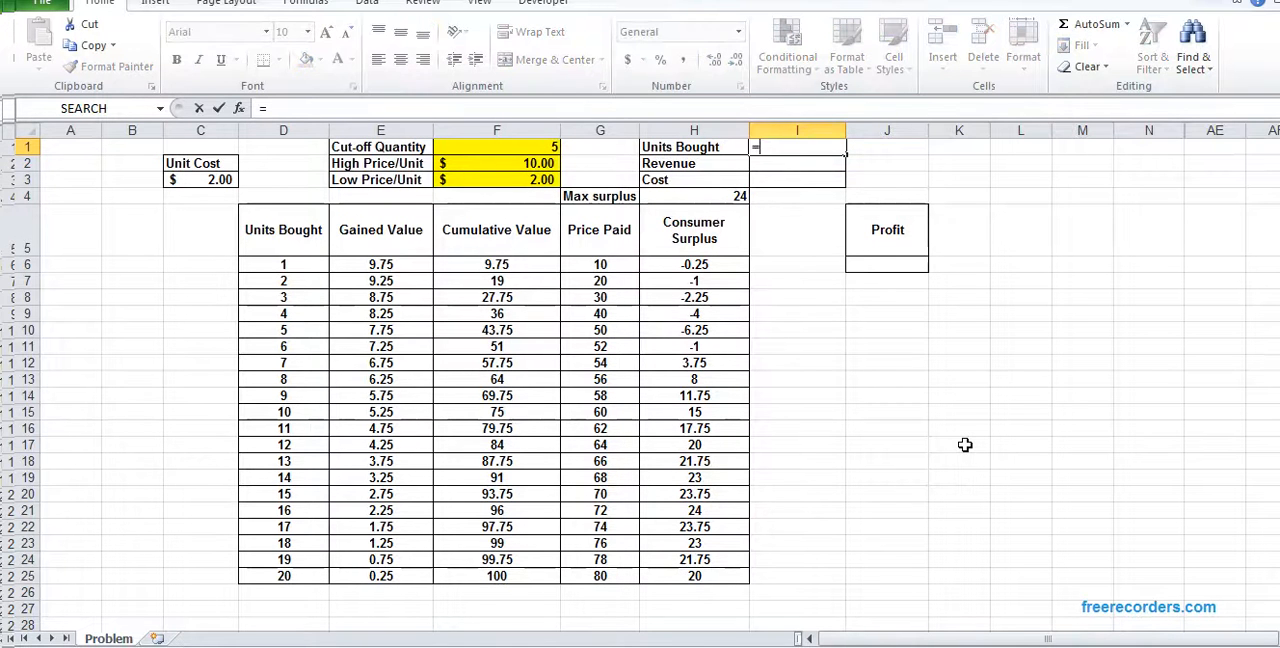
pyautogui.write('IF(')
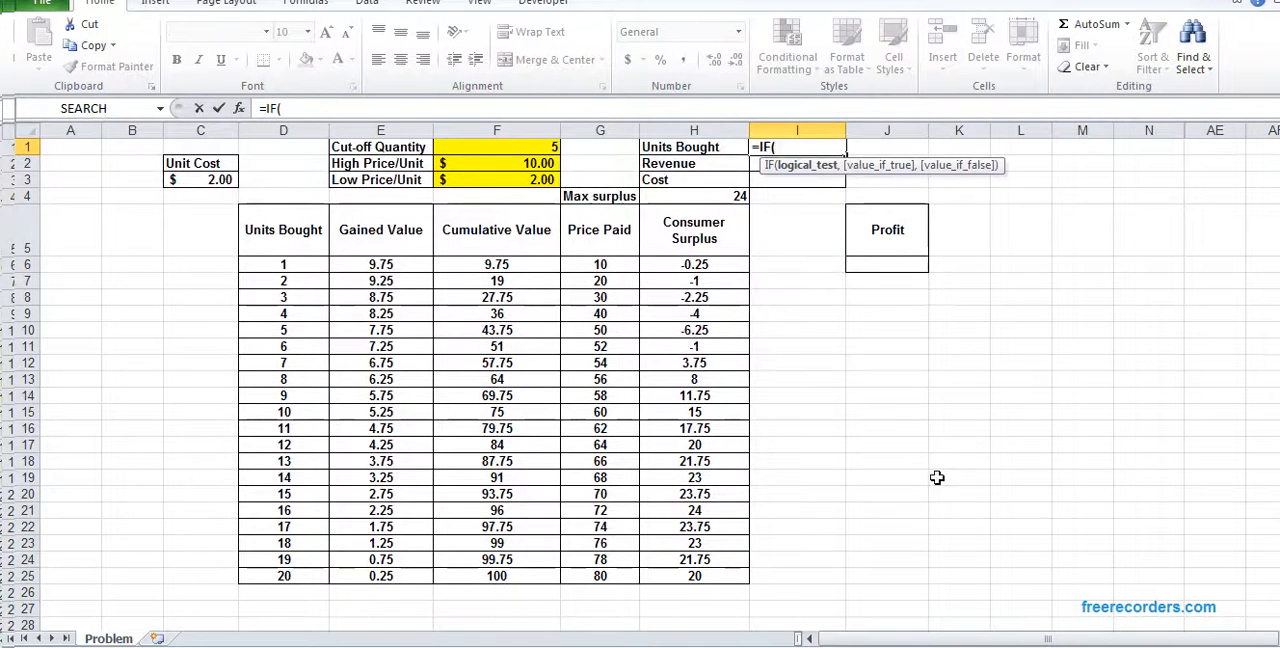
pyautogui.click(694, 196)
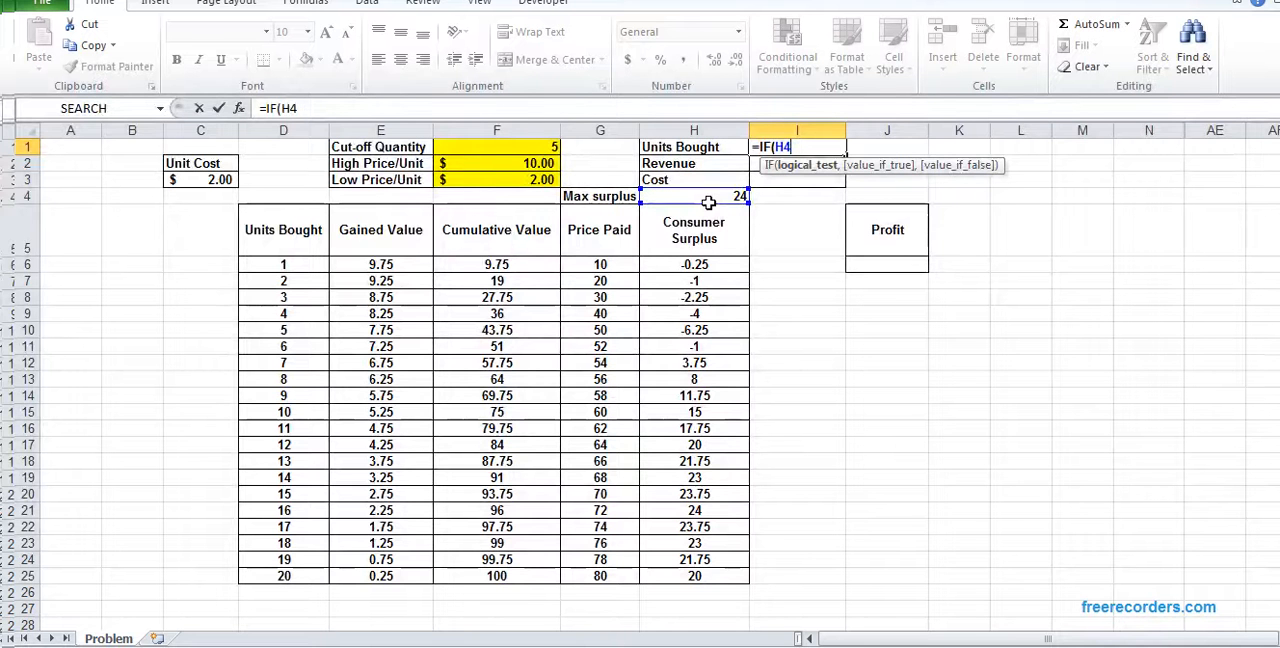
pyautogui.write('<')
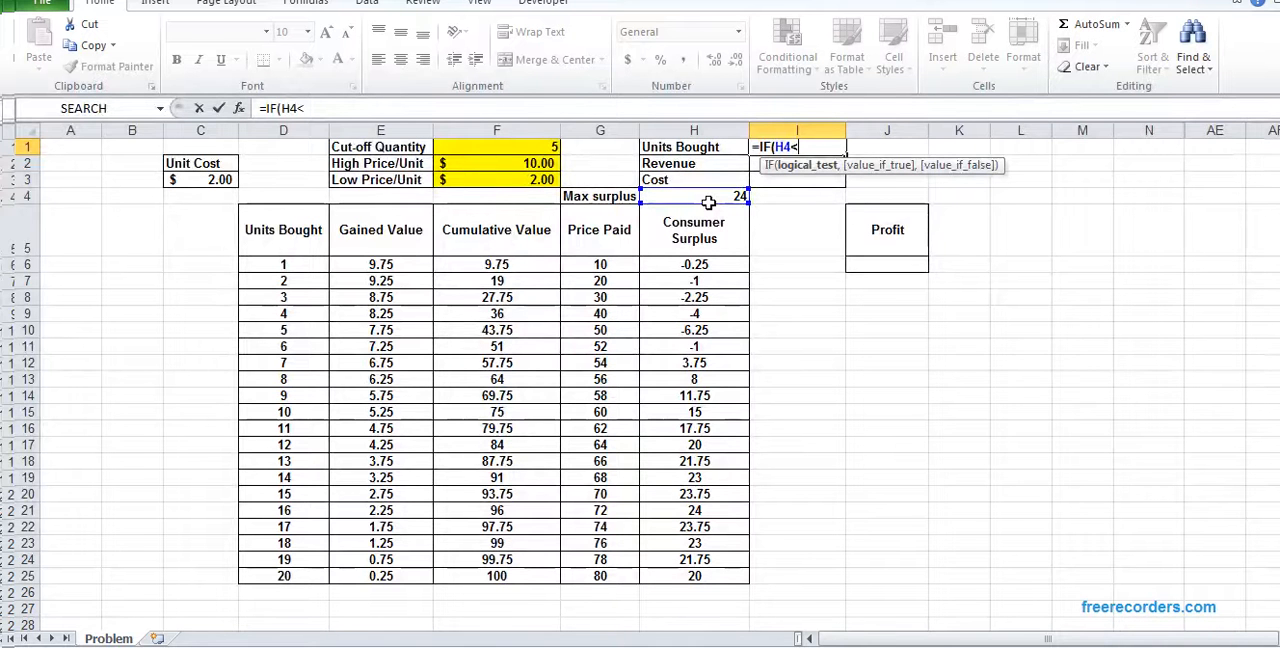
pyautogui.write('=0,0,')
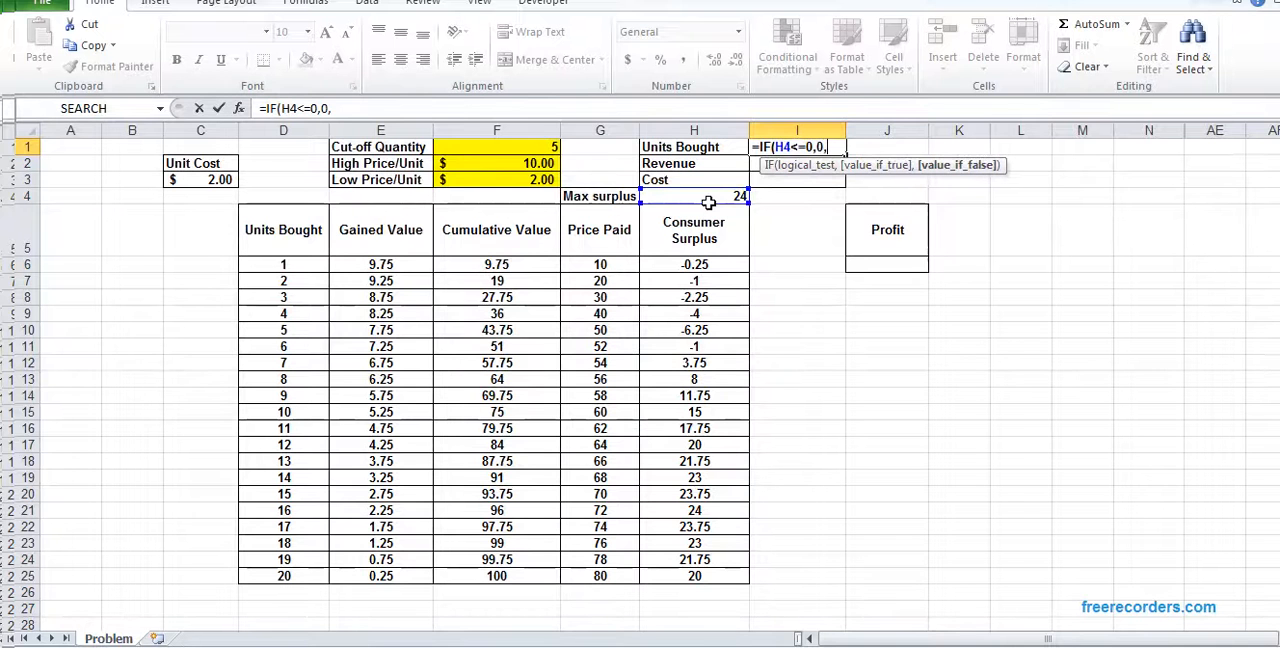
pyautogui.write('MATCH')
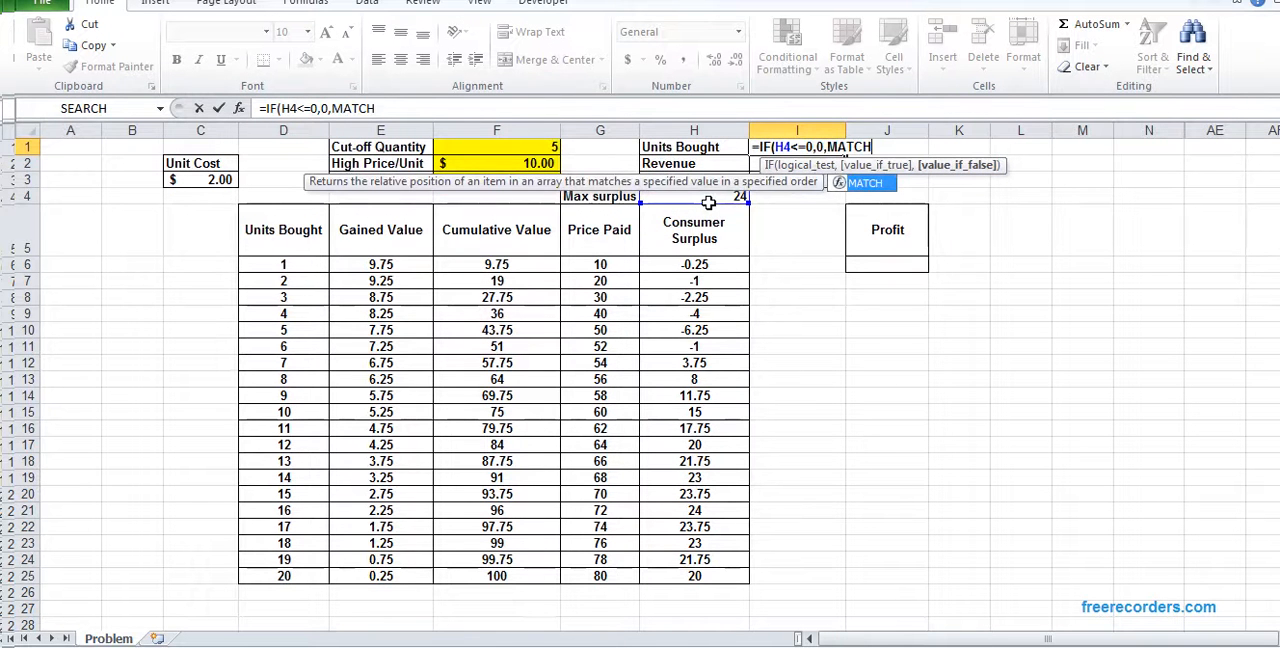
pyautogui.write('(')
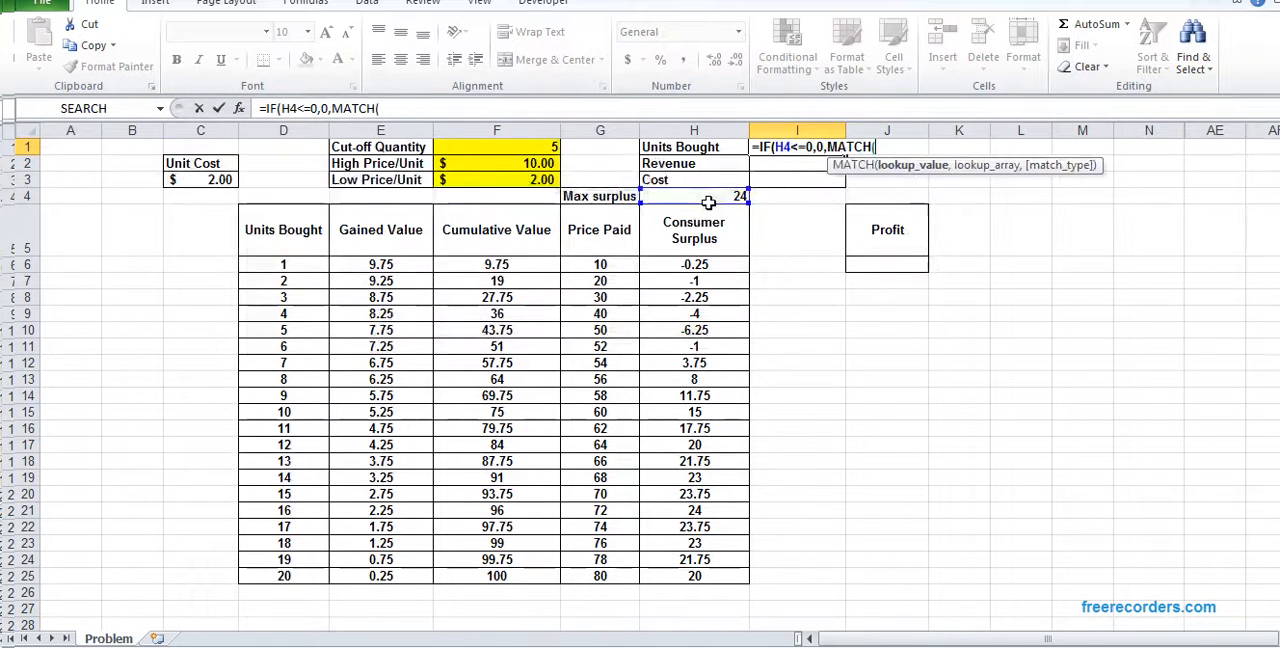
pyautogui.click(724, 196)
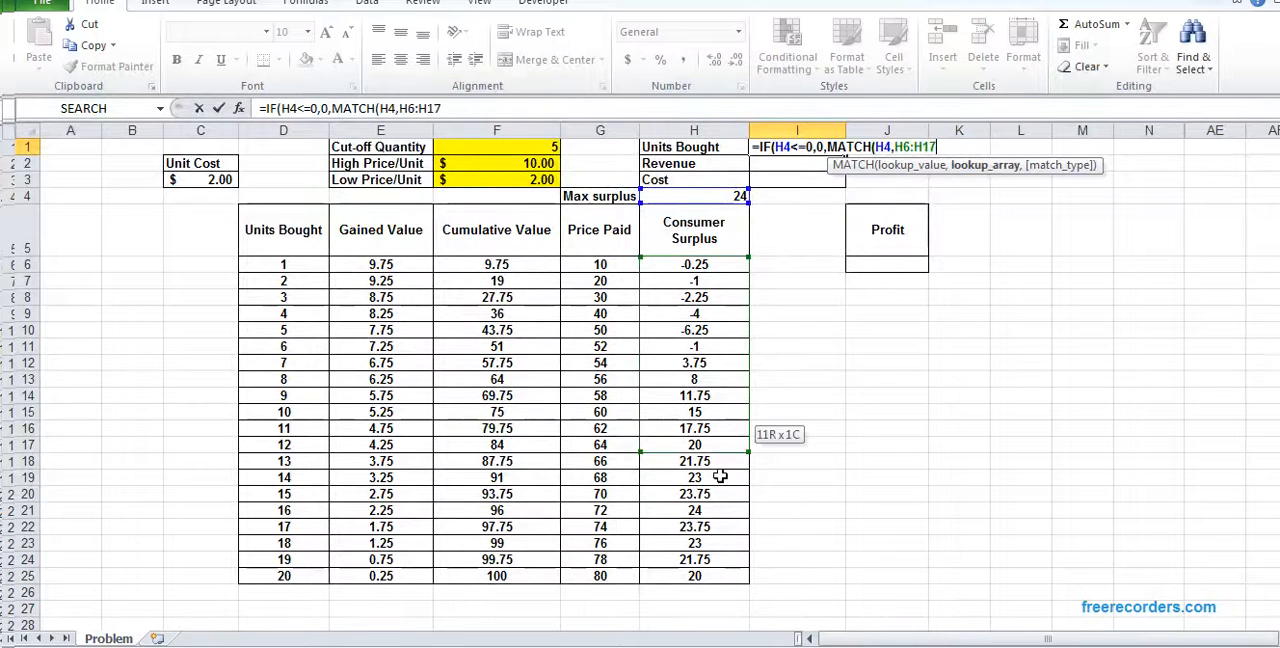
pyautogui.write(',')
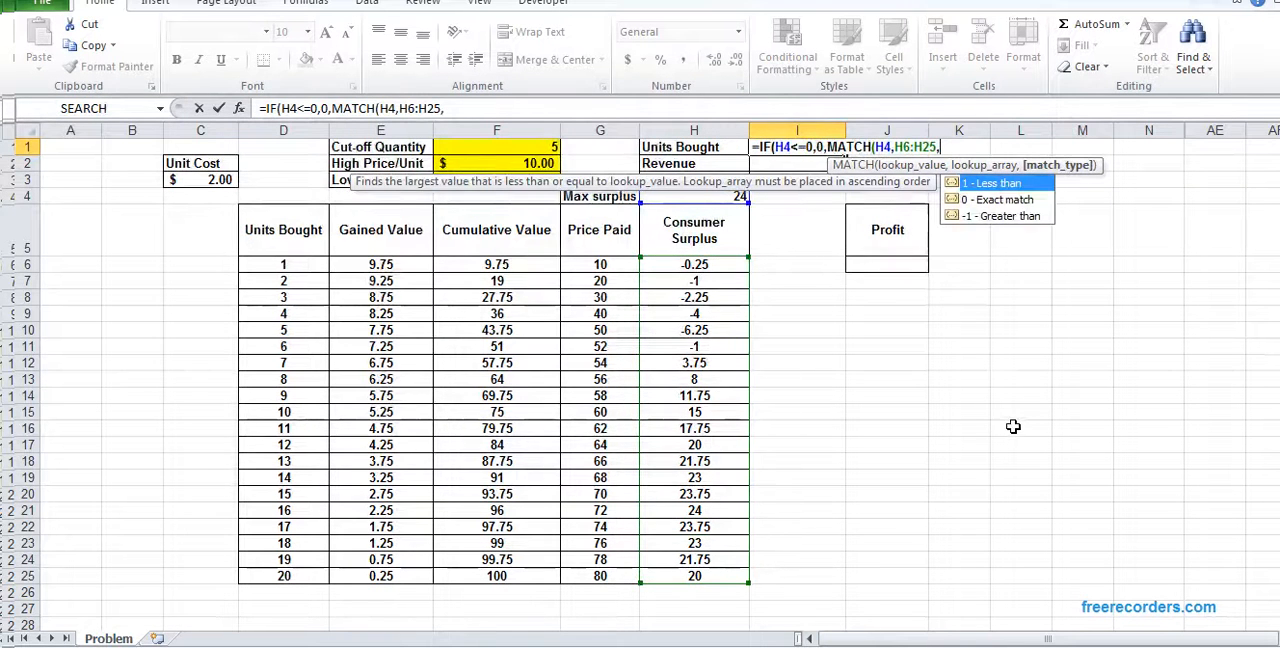
pyautogui.write('0)')
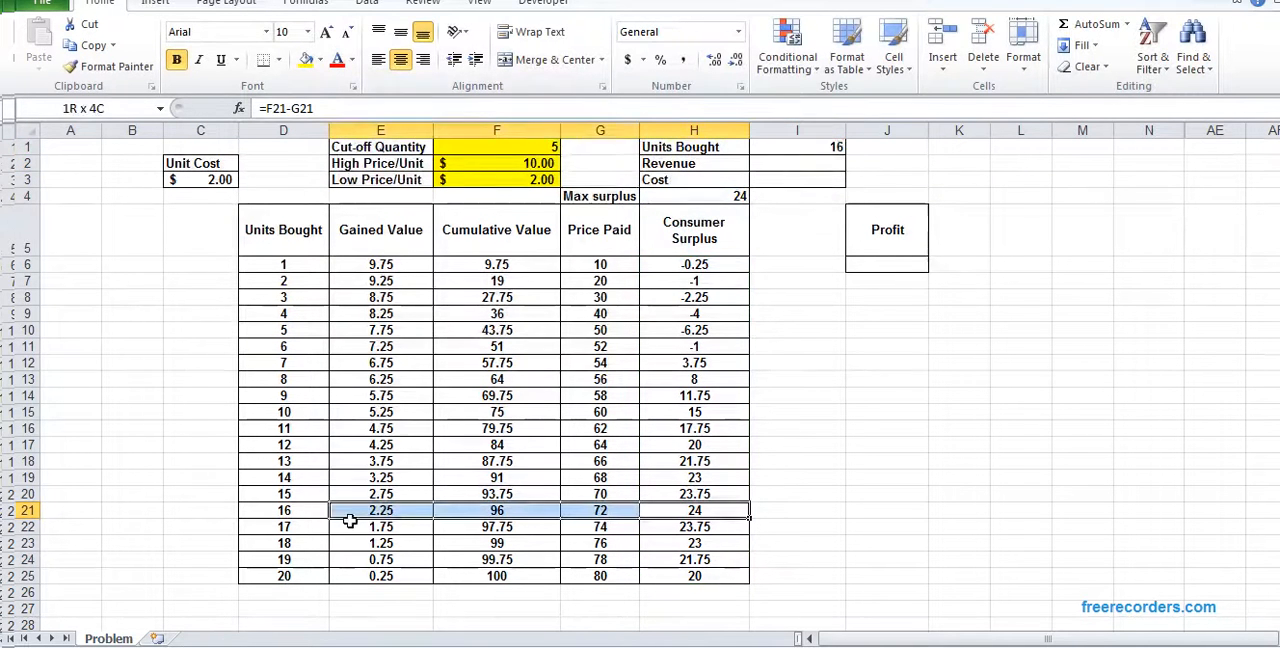
pyautogui.click(796, 146)
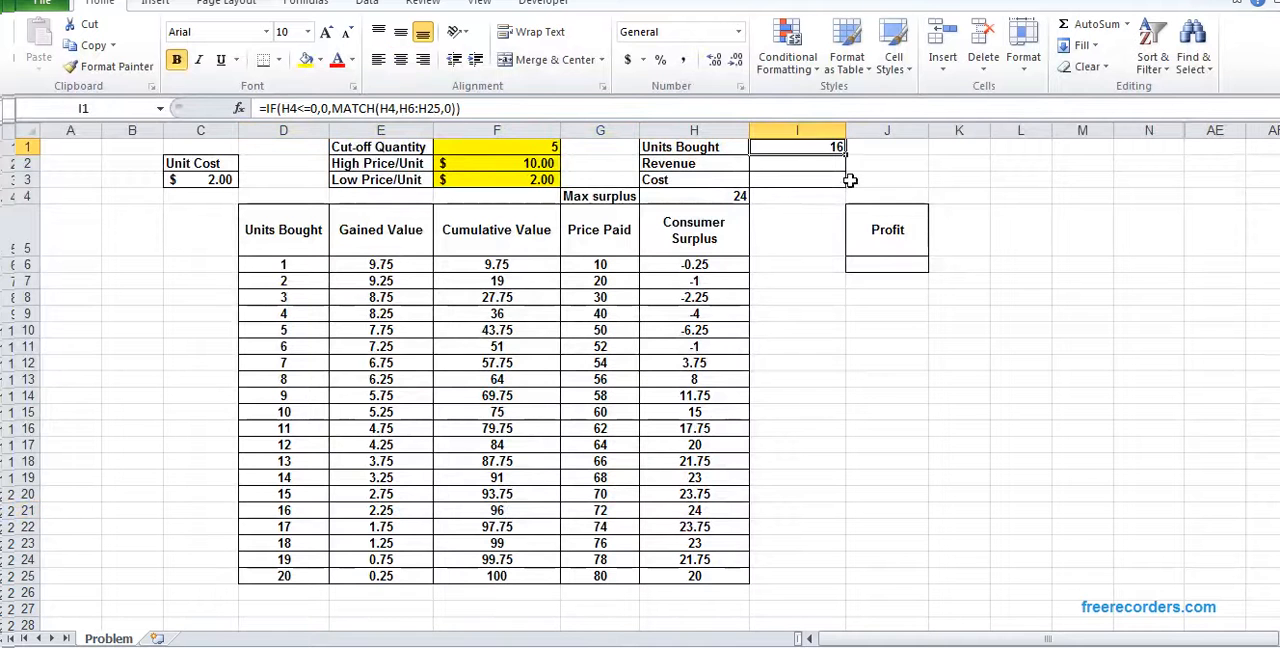
# Step: Enter Revenue as =IF(I1=0,0,VLOOKUP(I1,D6:G25,4,0)), returning $72.00 for the 16 units bought
pyautogui.click(796, 164)
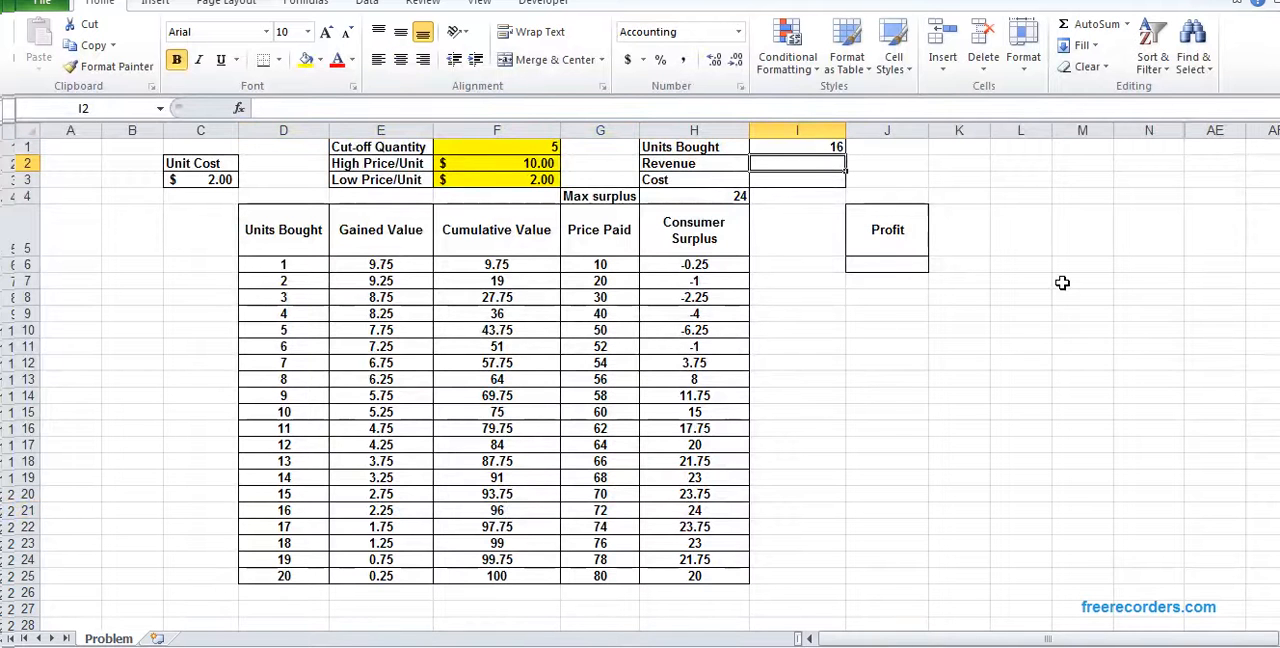
pyautogui.write('=')
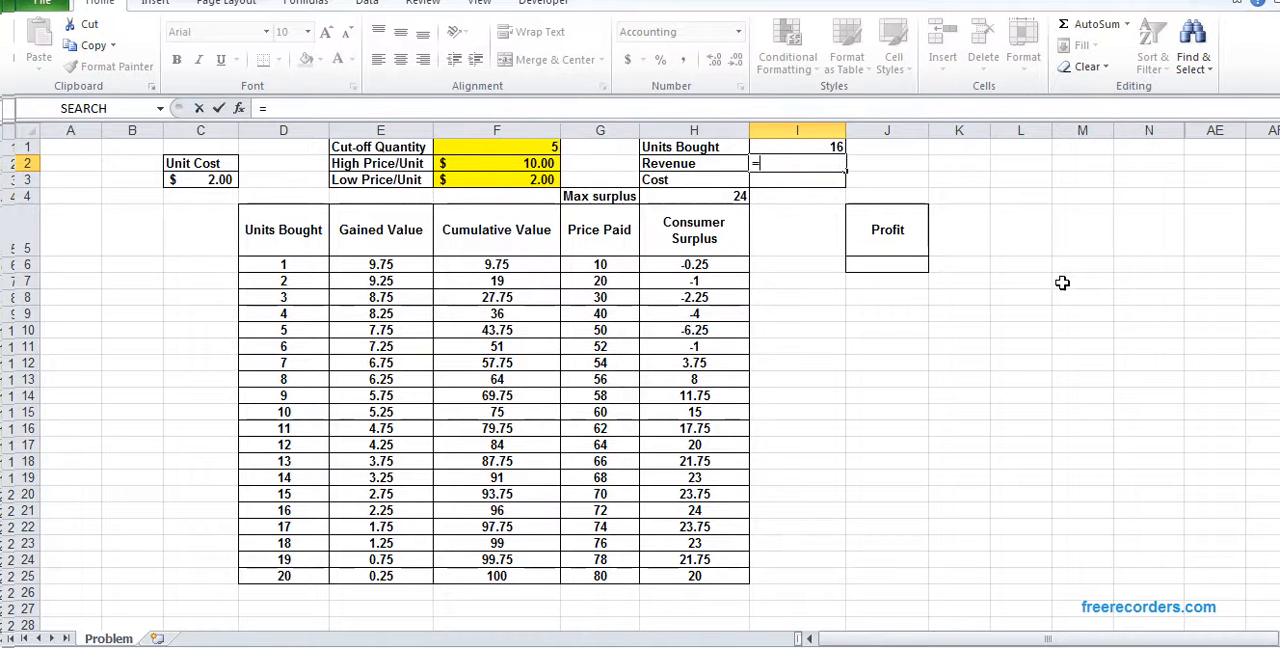
pyautogui.write('IF(')
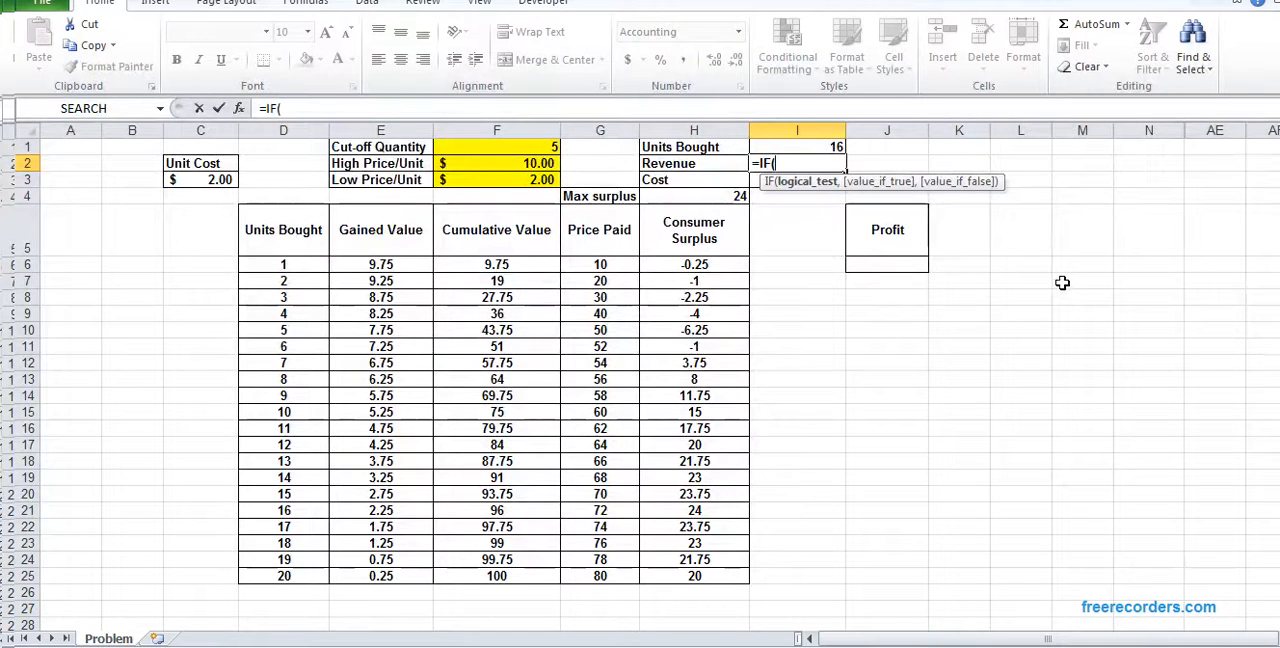
pyautogui.write('I1=')
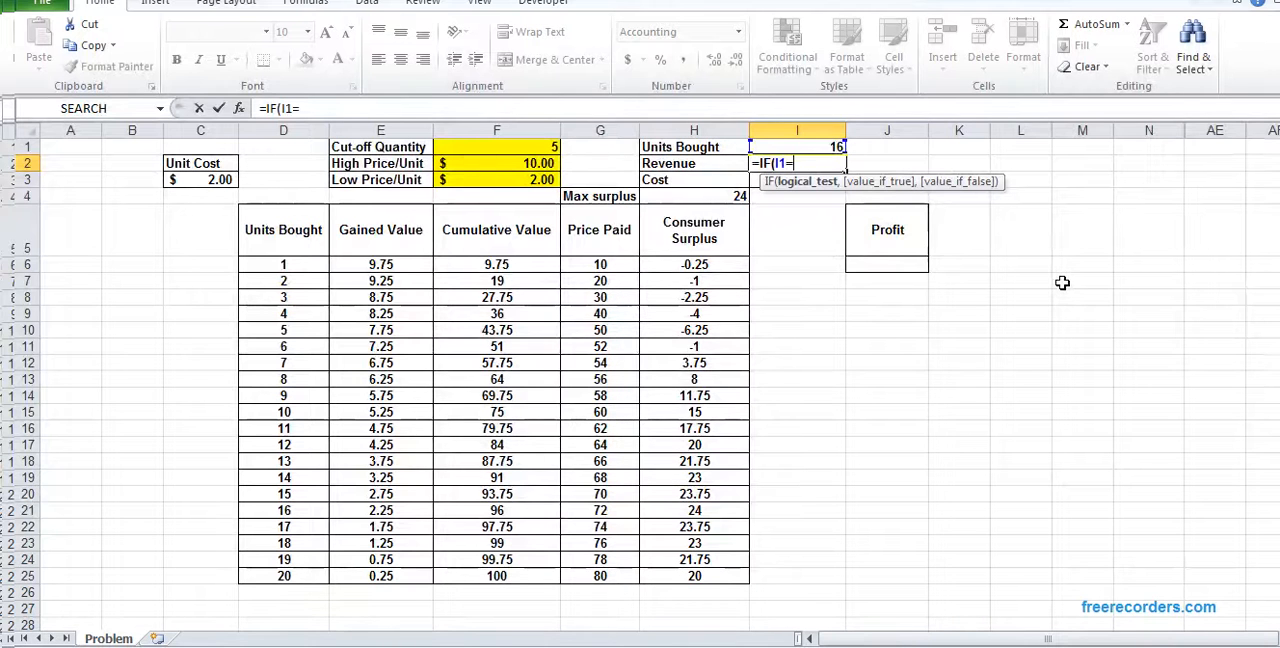
pyautogui.write('0,0')
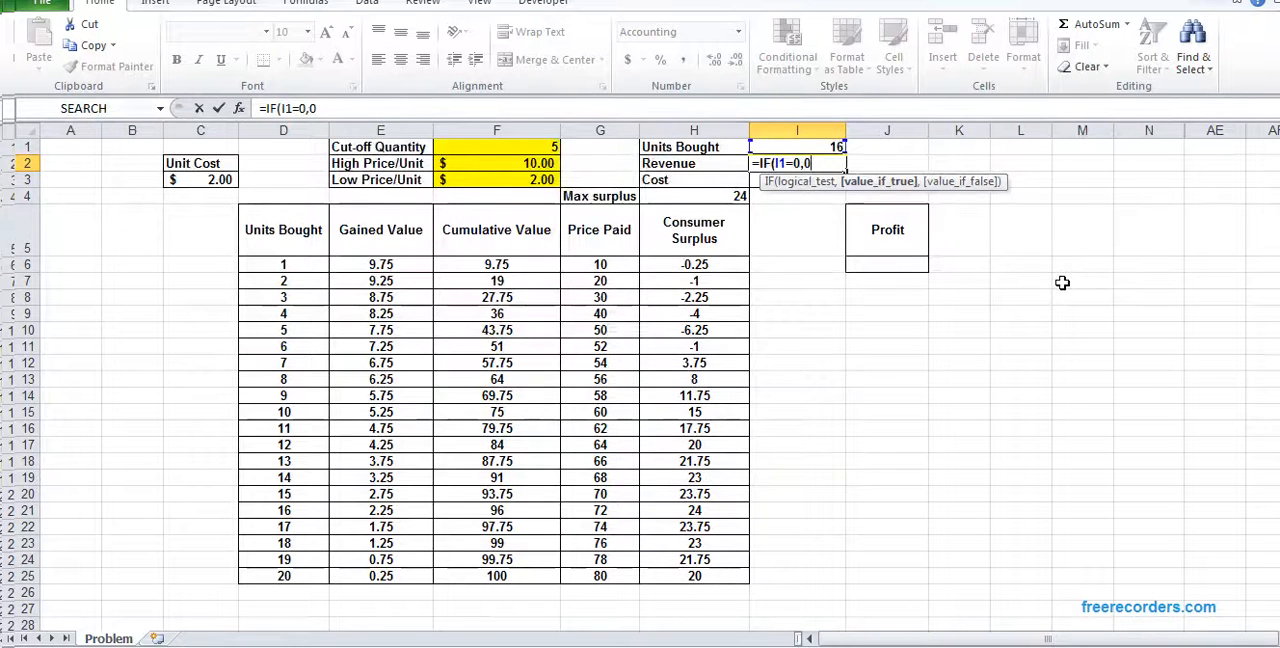
pyautogui.write('Vlookup(D6:H14')
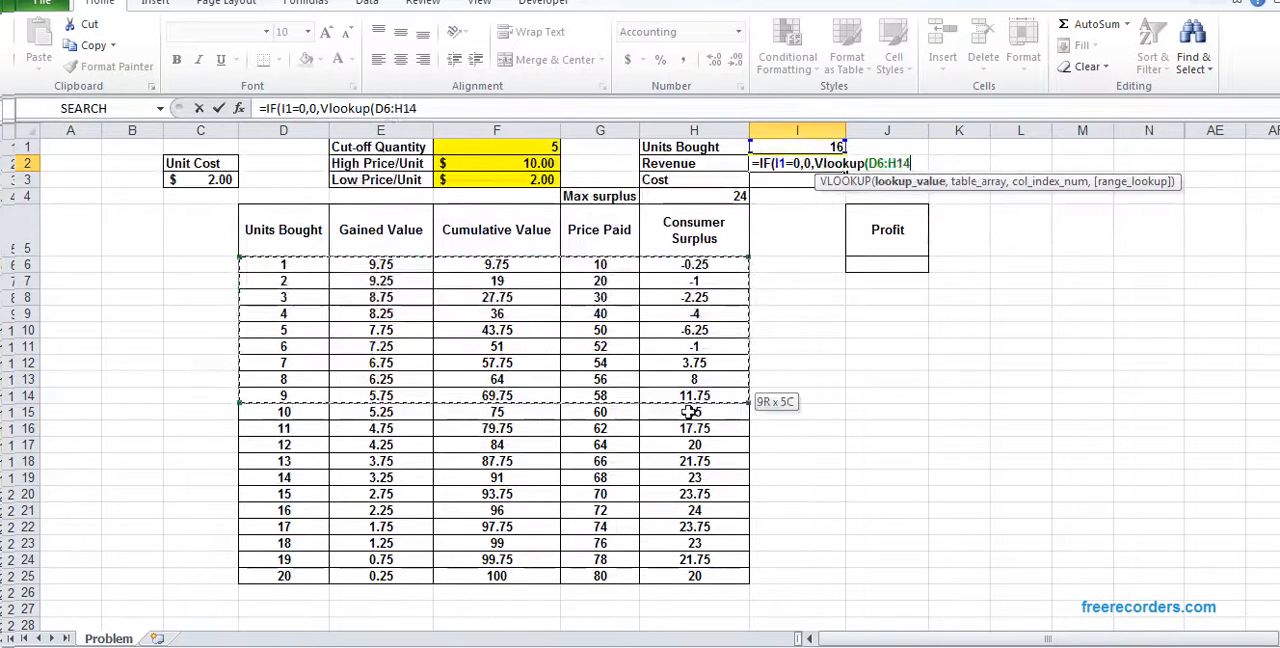
pyautogui.moveTo(690, 412); pyautogui.dragTo(708, 576)
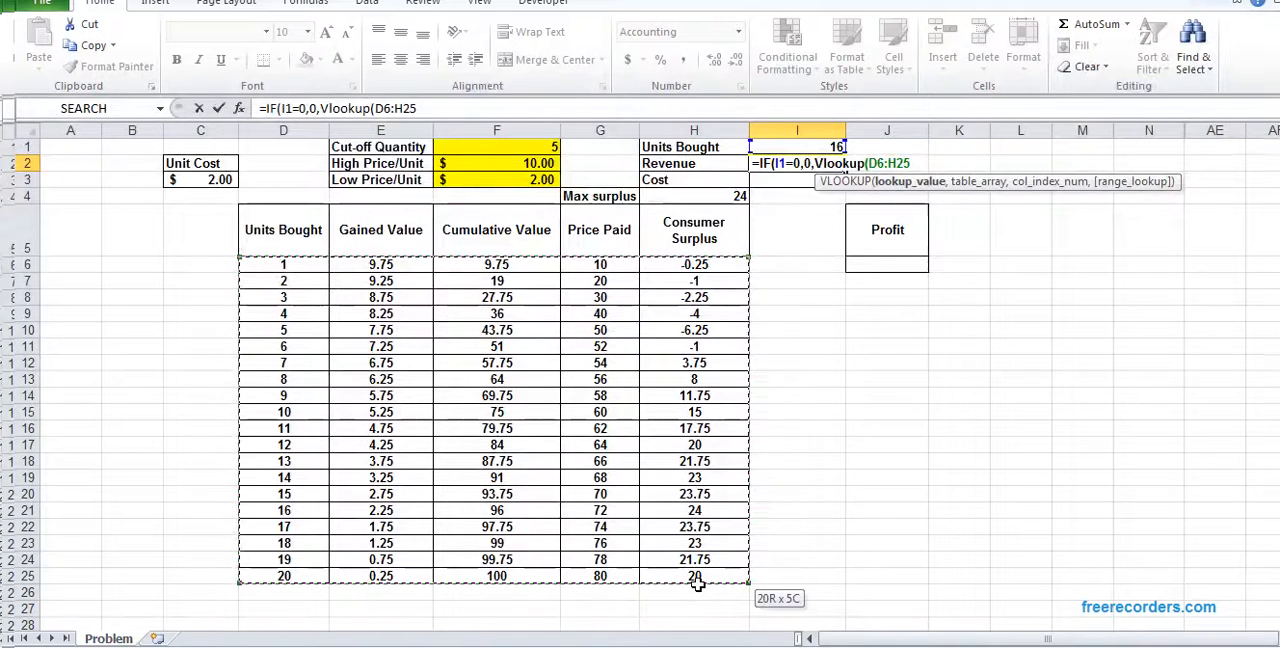
pyautogui.write(',')
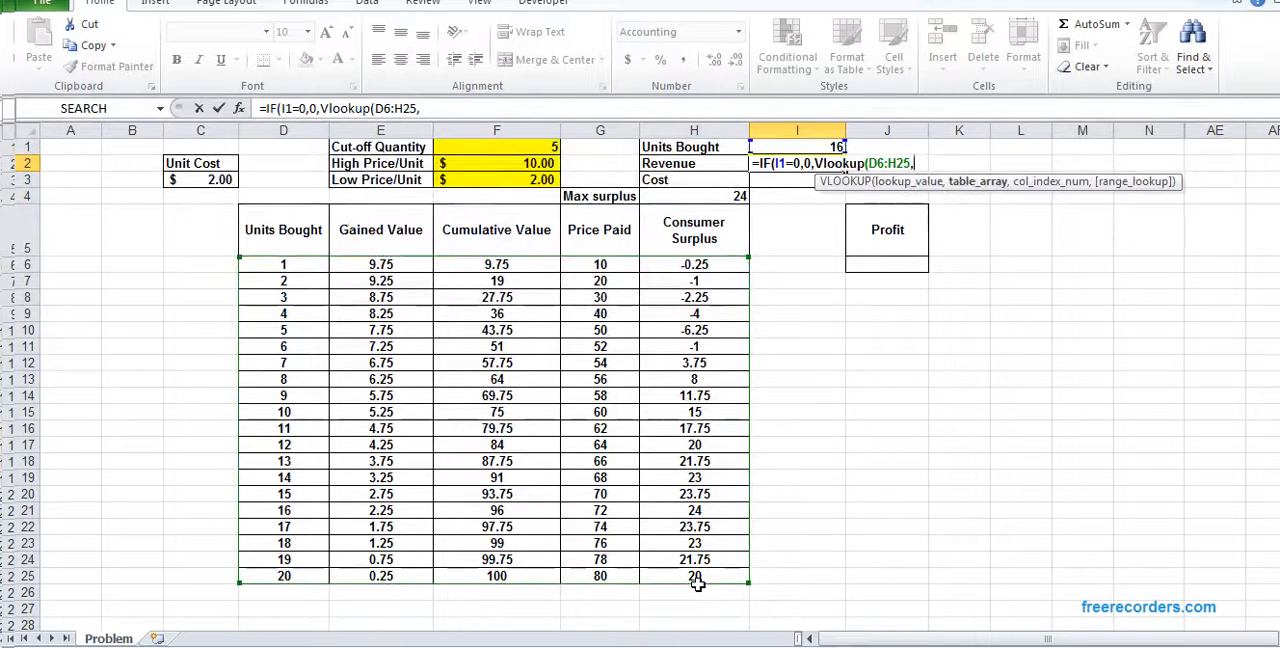
pyautogui.write('4,')
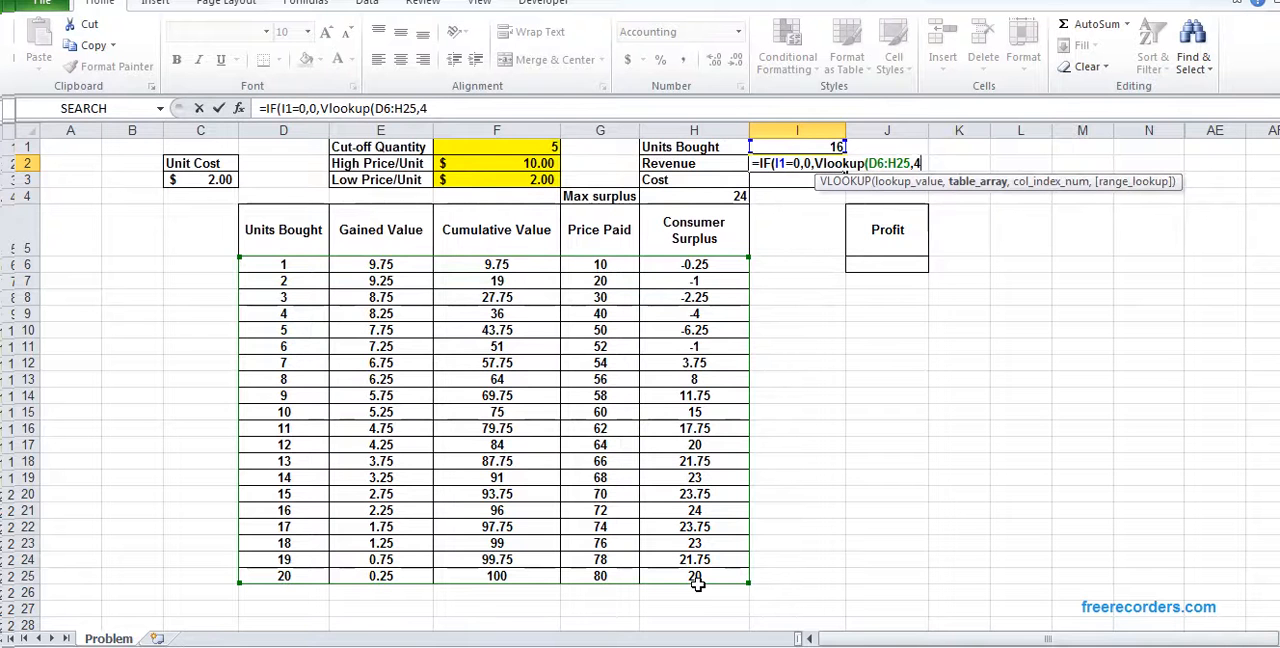
pyautogui.press('BackSpace')
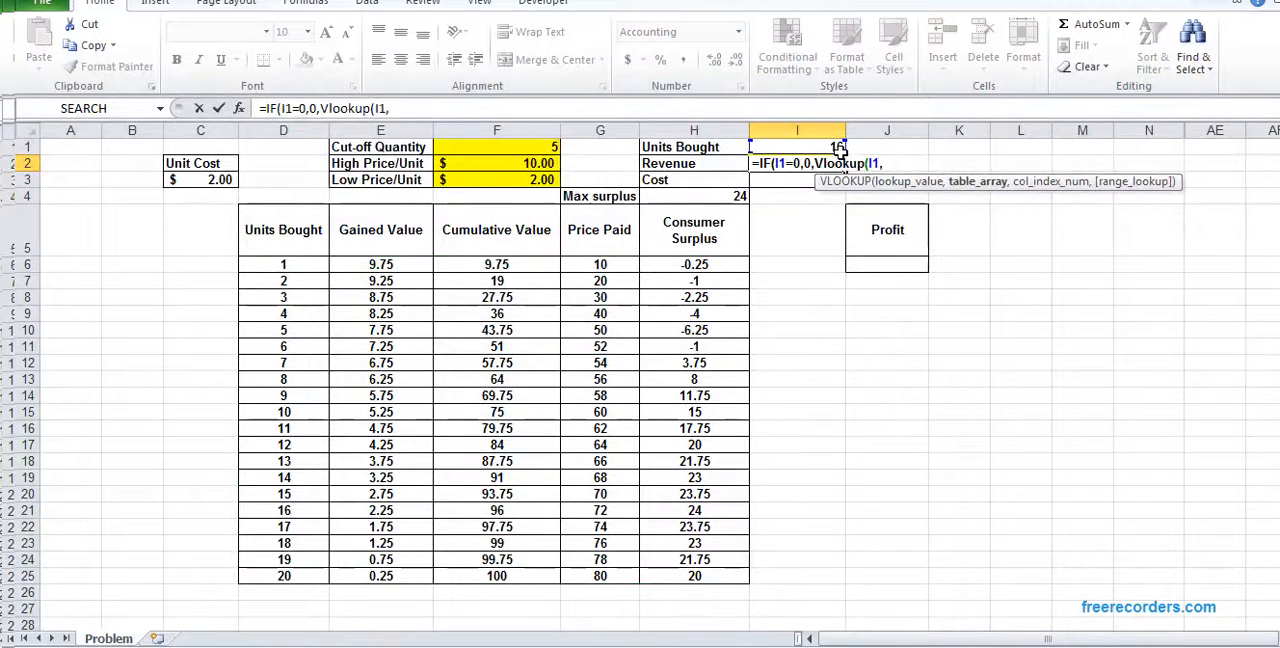
pyautogui.moveTo(284, 264); pyautogui.dragTo(600, 576)
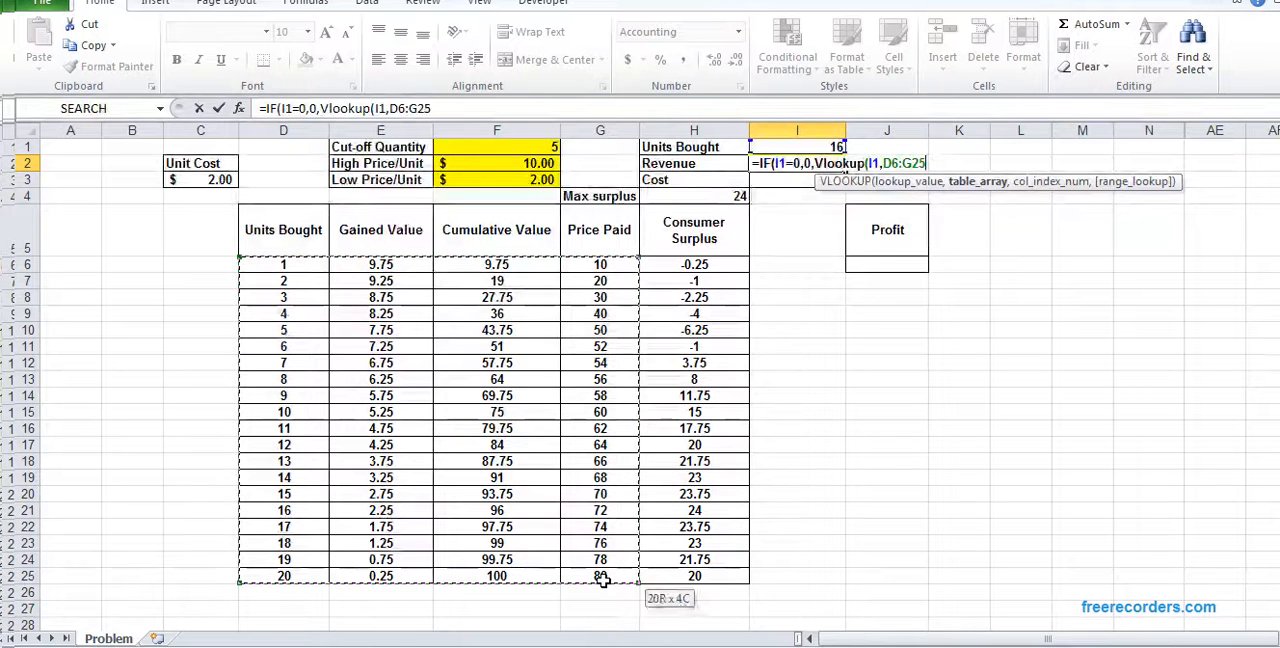
pyautogui.write('4,')
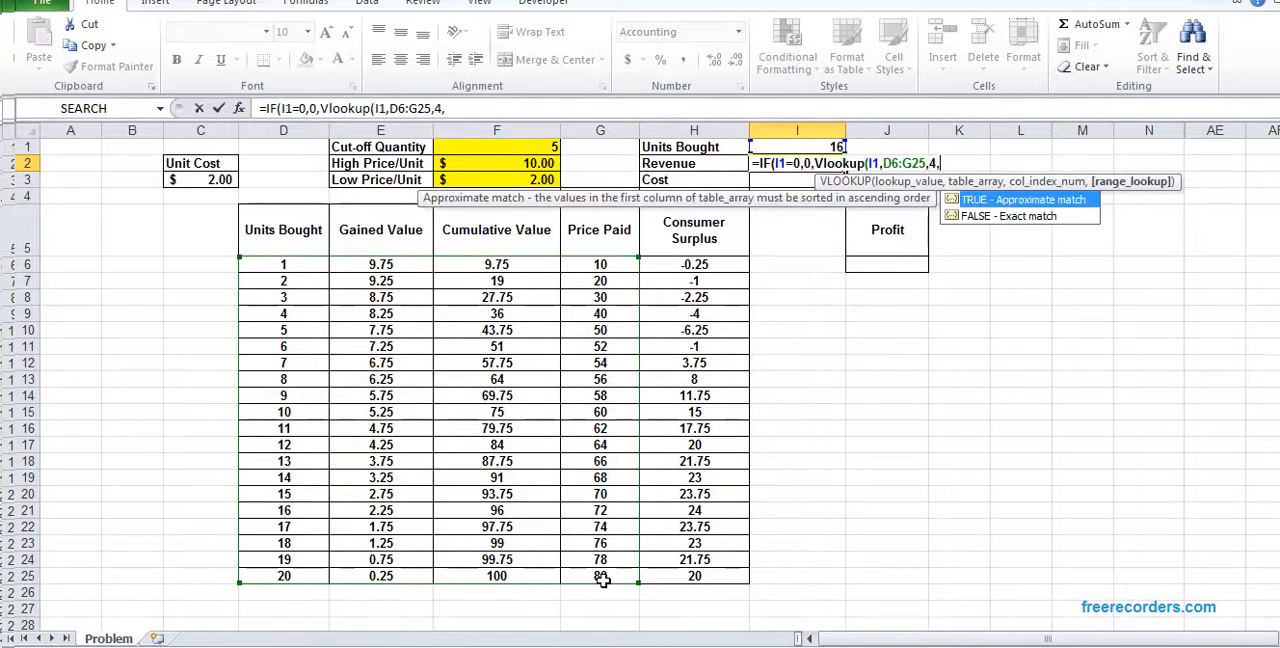
pyautogui.write('0')
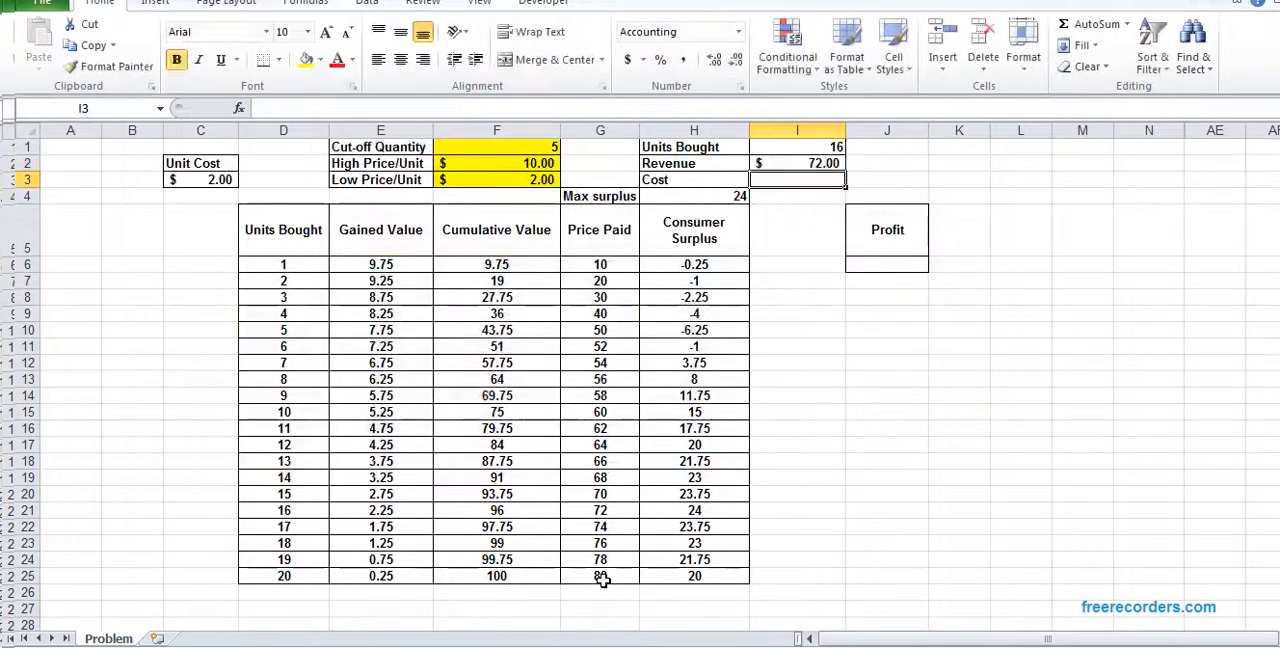
pyautogui.moveTo(330, 528)
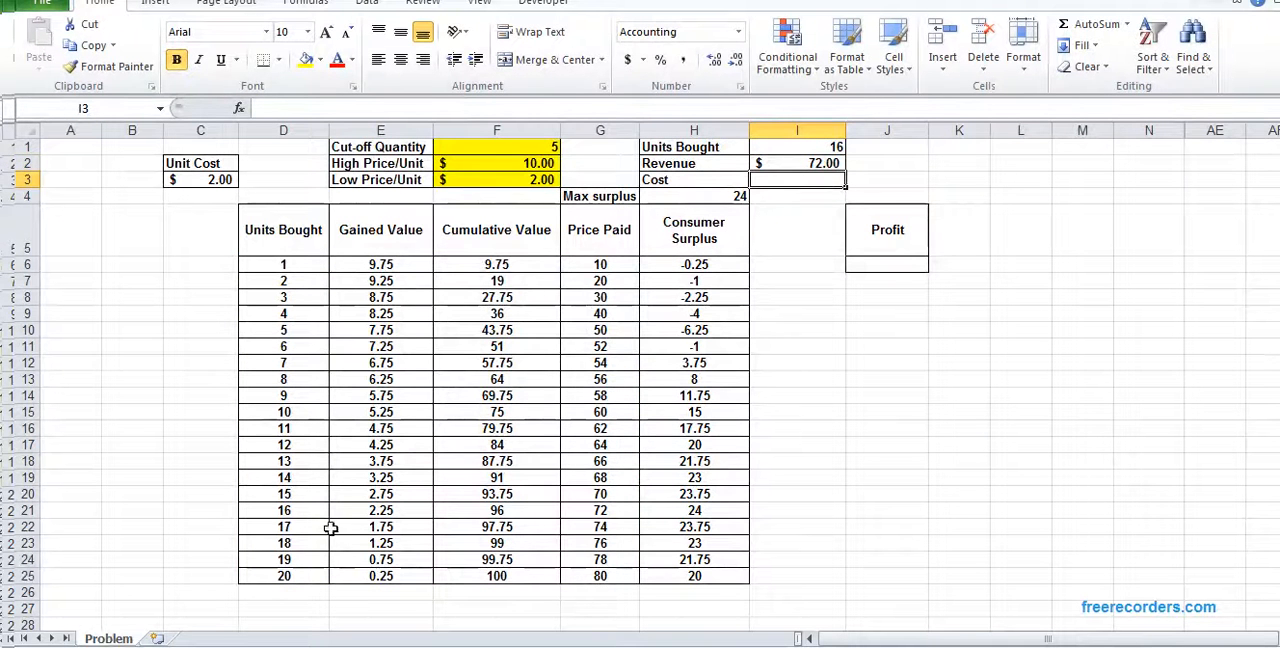
# Step: Enter Cost as =I1*C3 ($32.00) and Profit as =I2-I3 ($40.00)
pyautogui.click(598, 526)
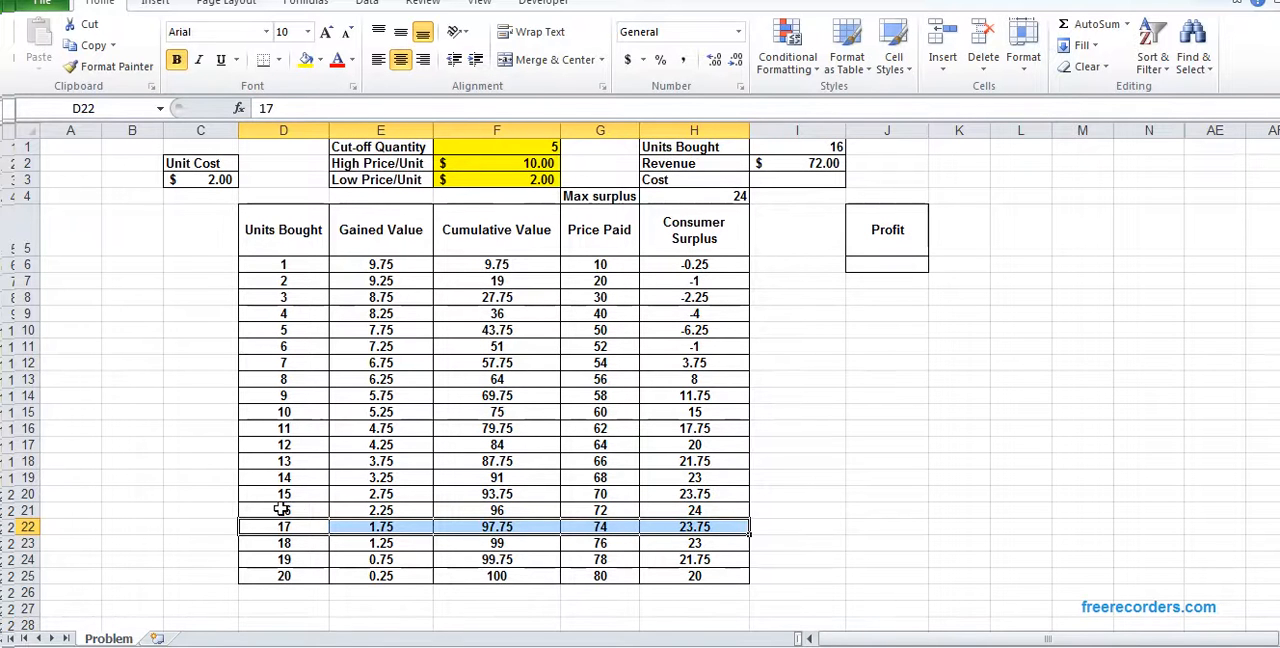
pyautogui.click(600, 510)
pyautogui.write('=')
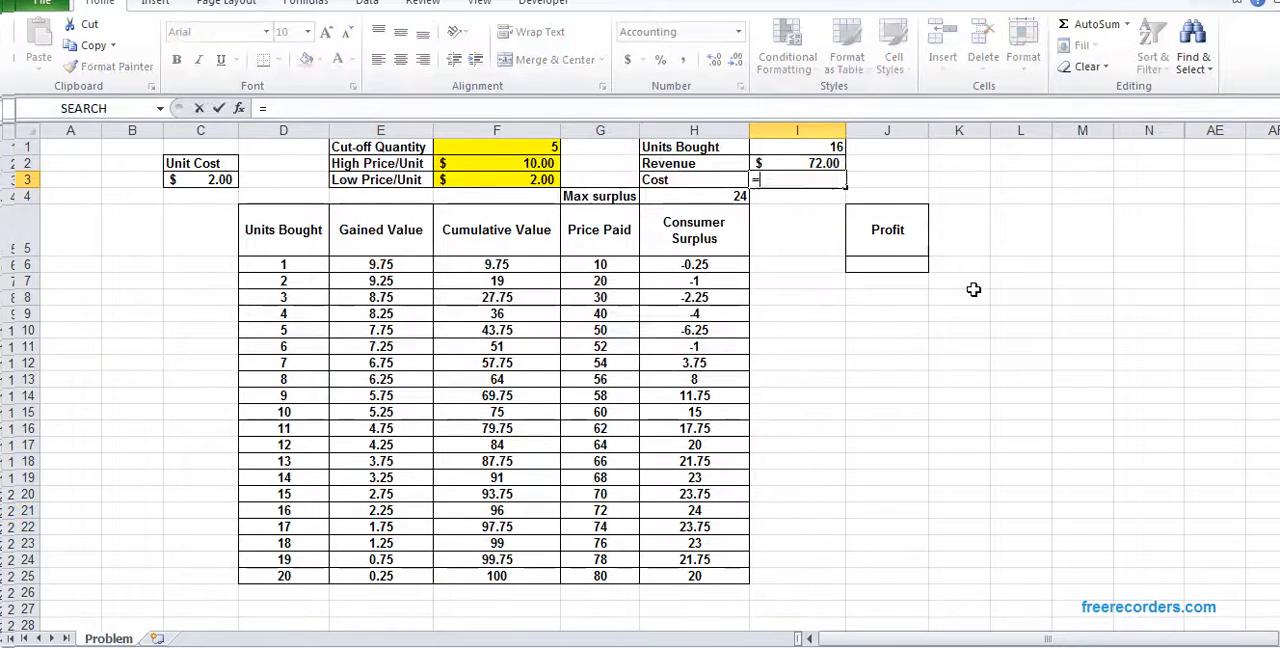
pyautogui.click(796, 148)
pyautogui.write('=')
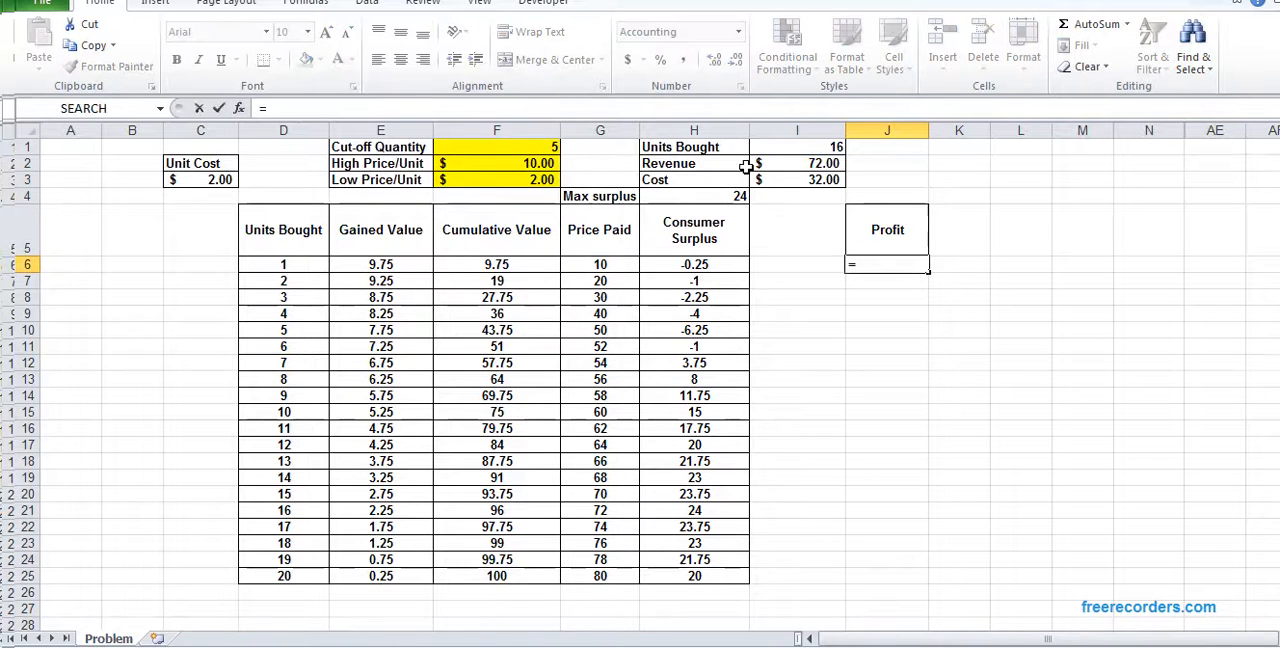
pyautogui.click(796, 164)
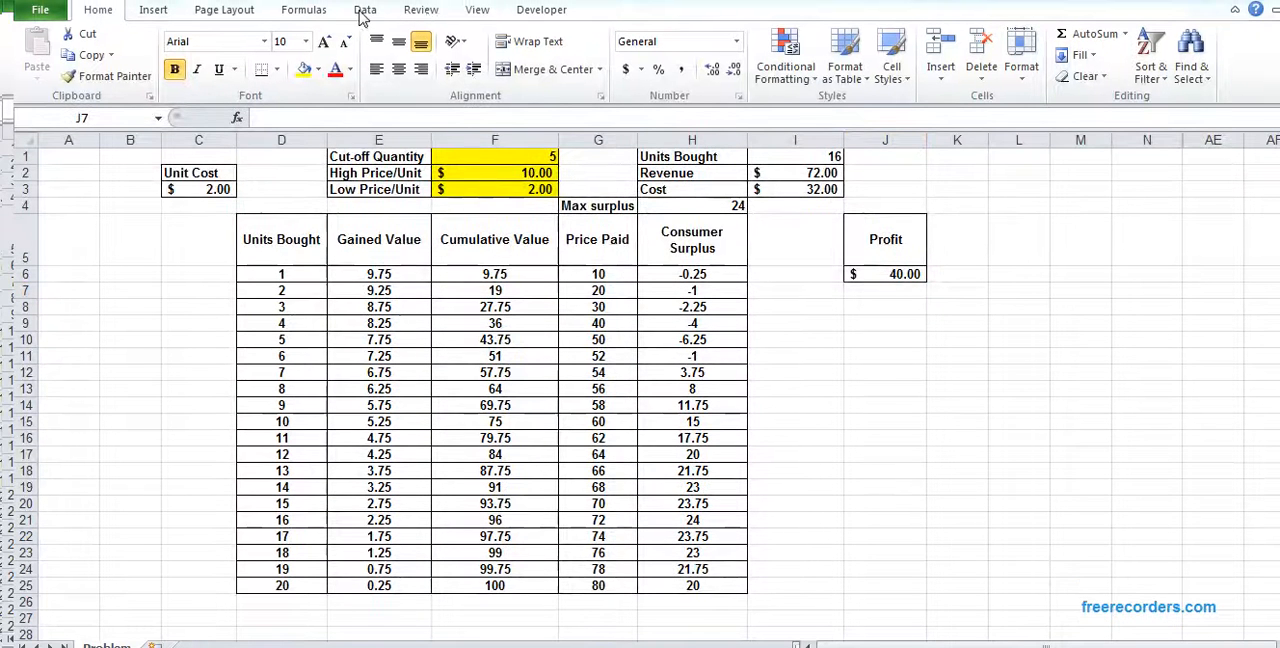
# Step: Set Solver's objective to Max $J$6 by changing variable cells $F$1:$F$3
pyautogui.click(364, 10)
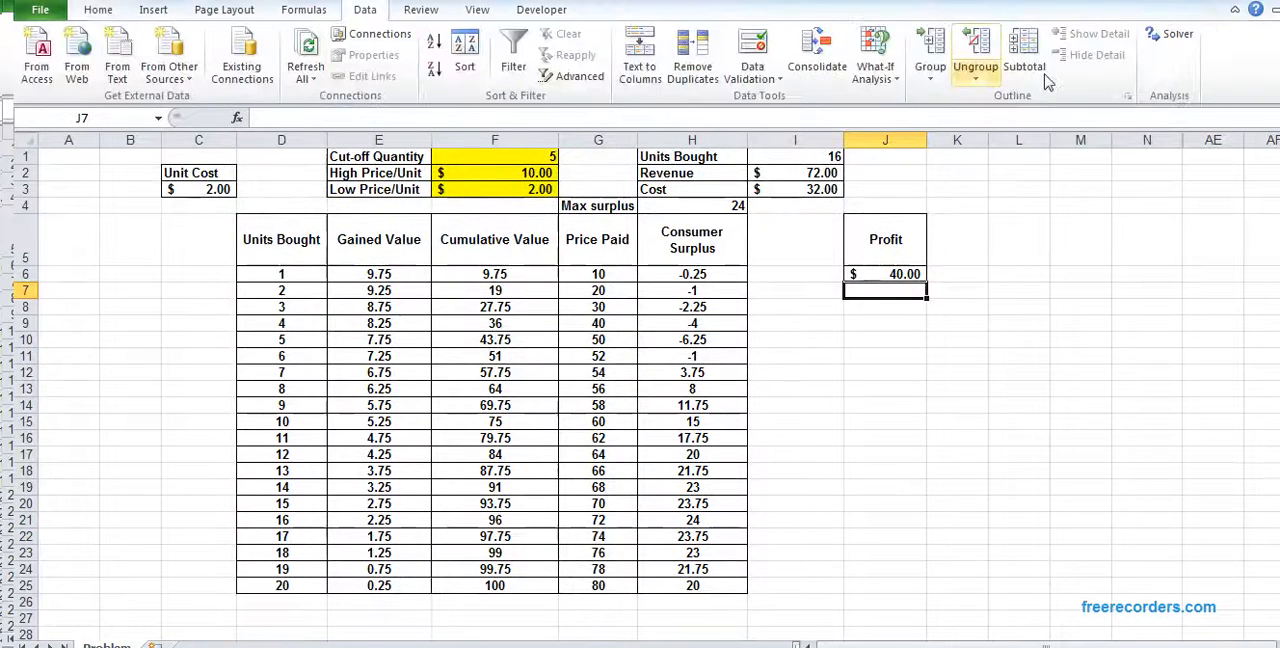
pyautogui.click(1164, 36)
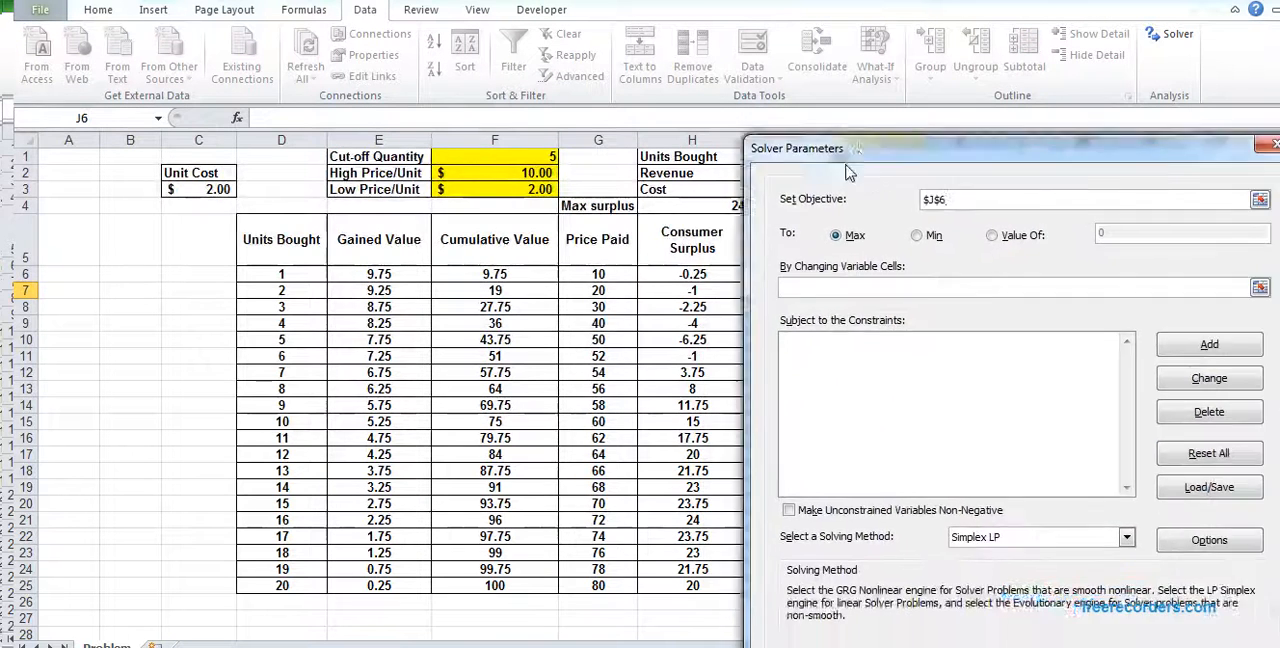
pyautogui.moveTo(848, 148); pyautogui.dragTo(808, 84)
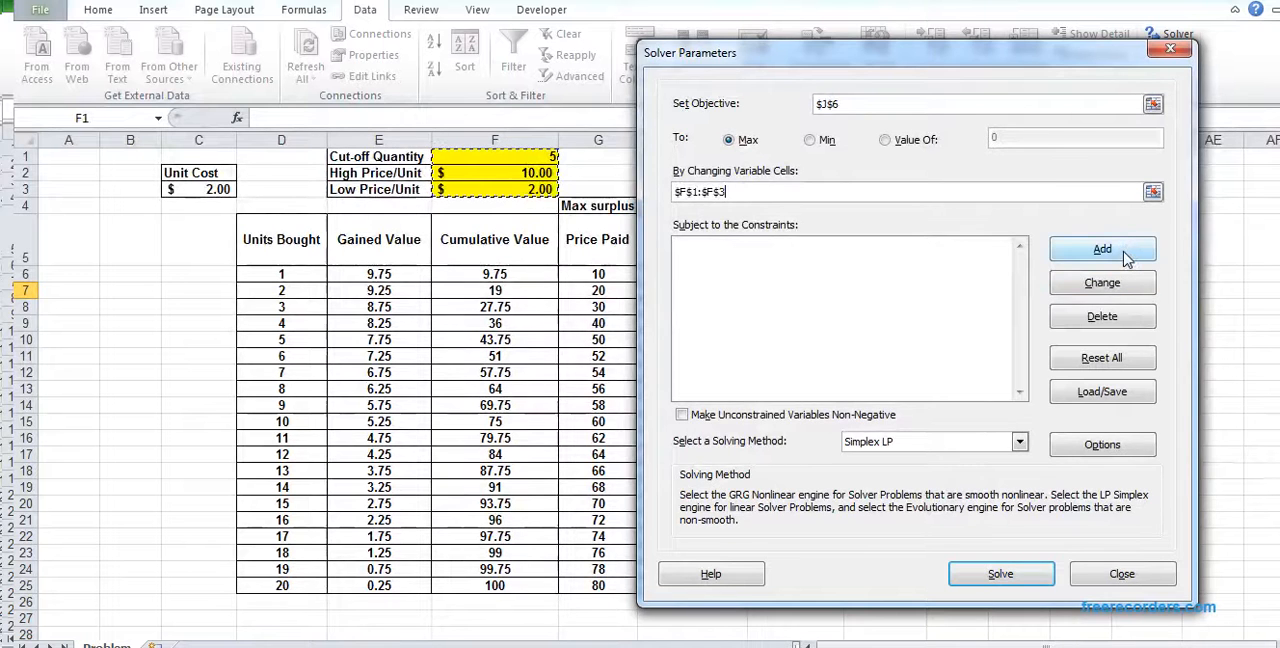
# Step: Add constraints $F$1:$F$3 <= 20, >= 0, and CUT = integer
pyautogui.click(1100, 248)
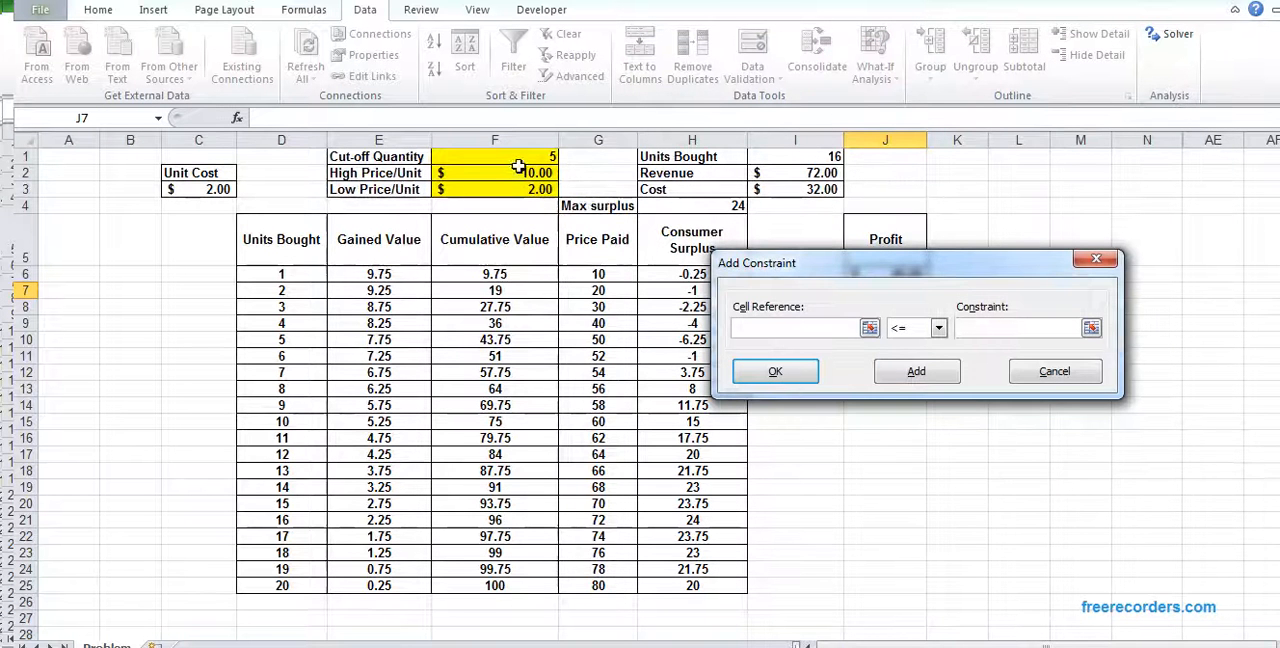
pyautogui.click(936, 328)
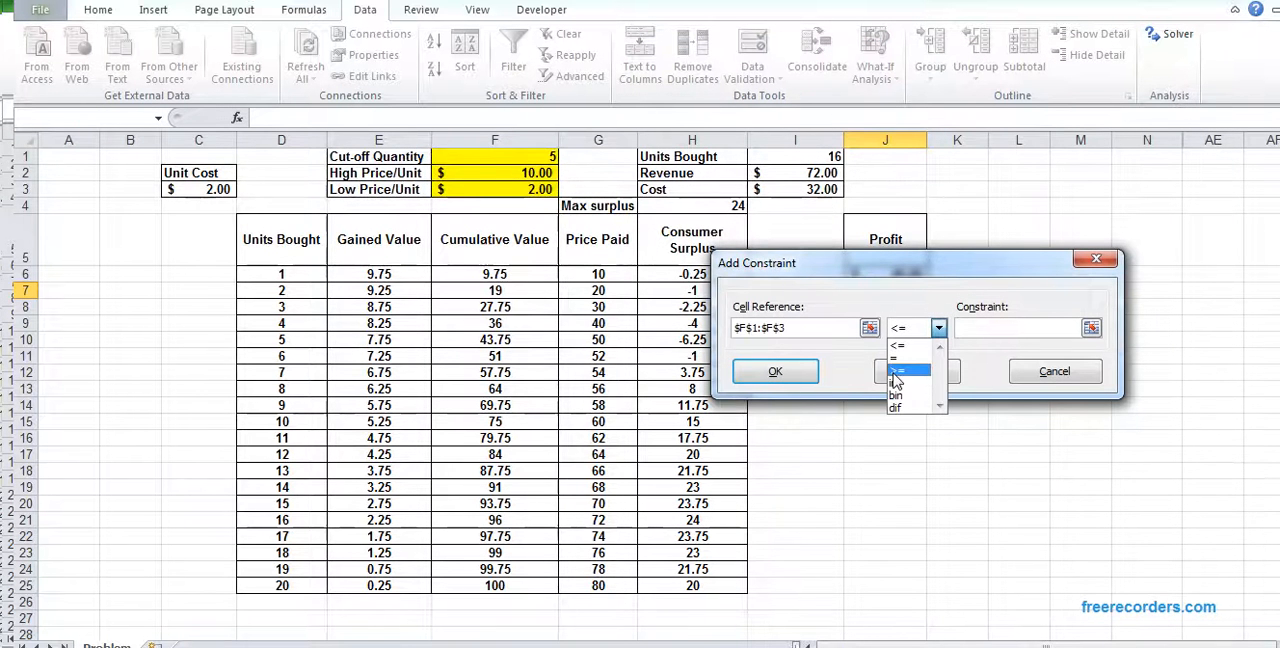
pyautogui.click(900, 370)
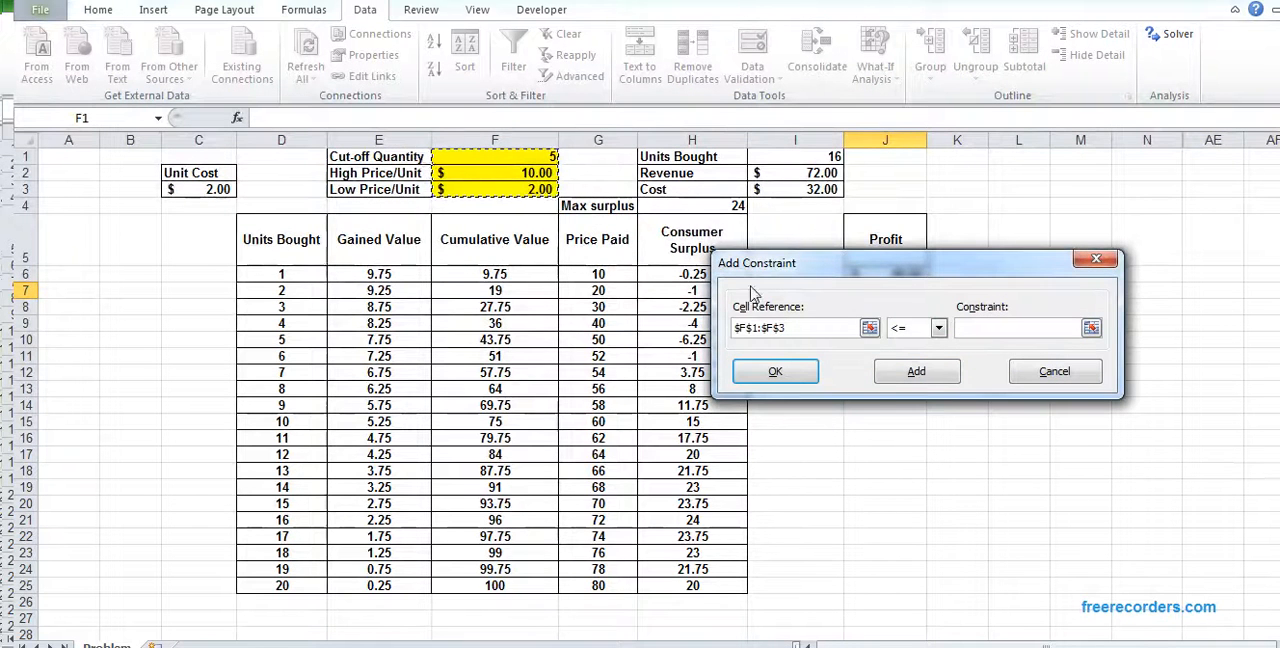
pyautogui.write('20')
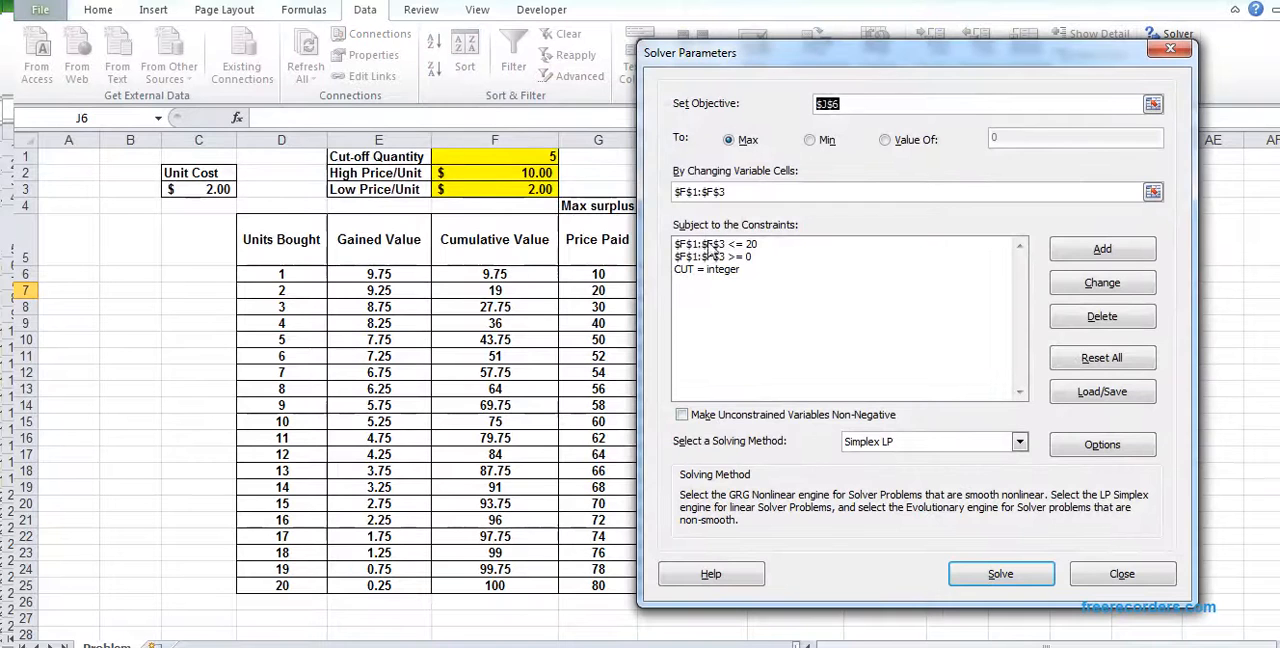
# Step: Choose Evolutionary as the solving method in place of Simplex LP
pyautogui.moveTo(690, 52); pyautogui.dragTo(722, 38)
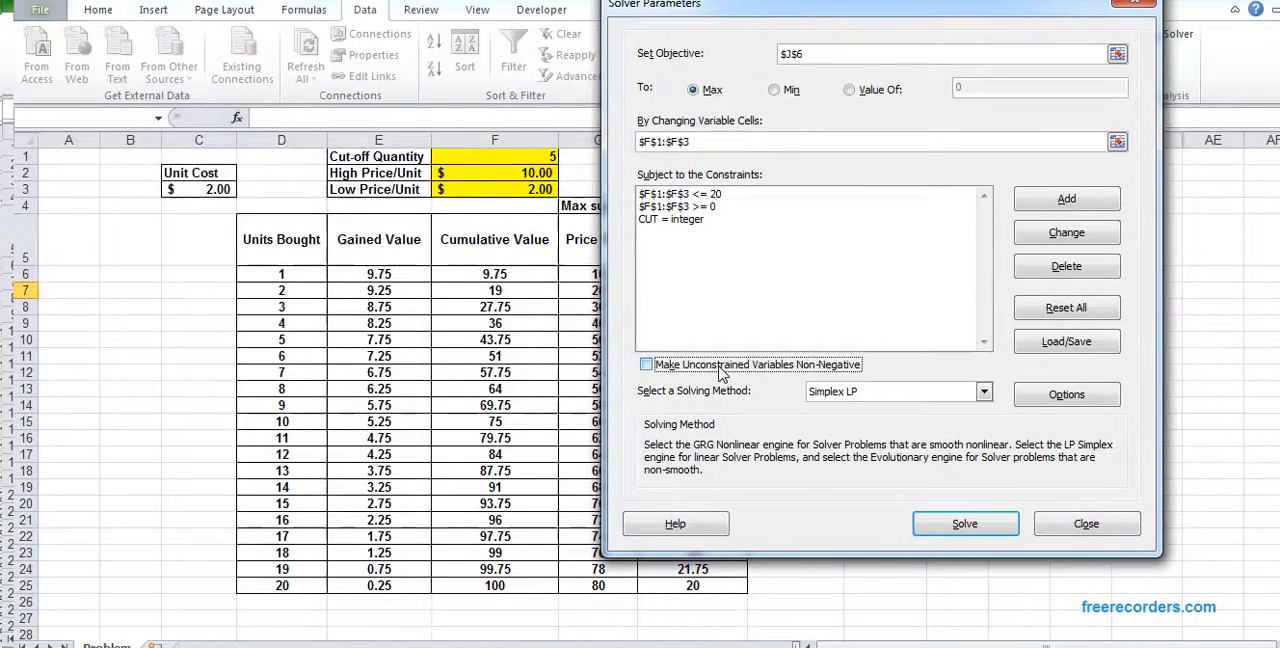
pyautogui.click(982, 392)
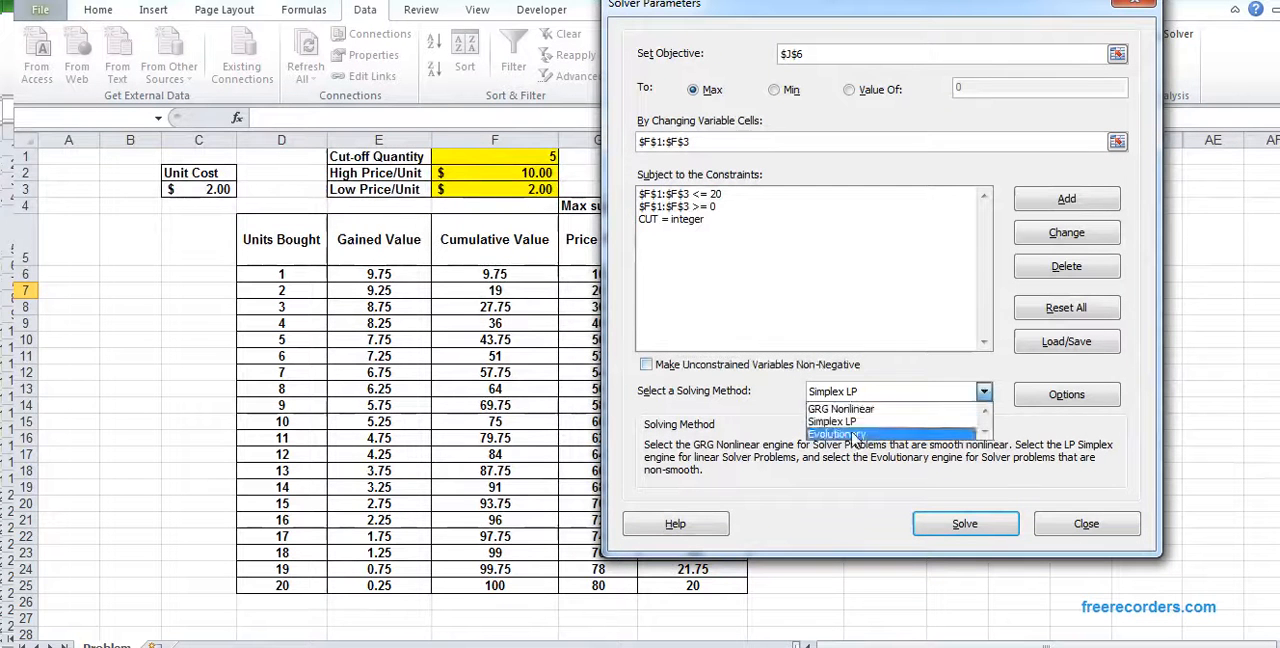
pyautogui.click(838, 434)
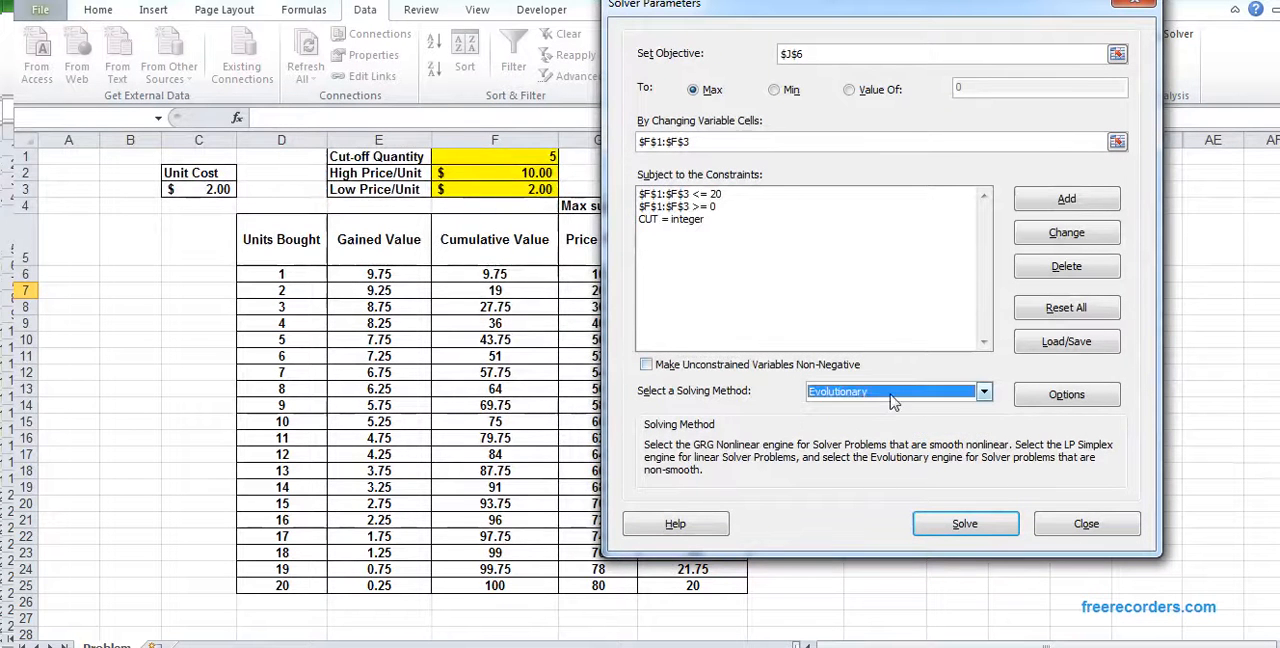
pyautogui.click(982, 392)
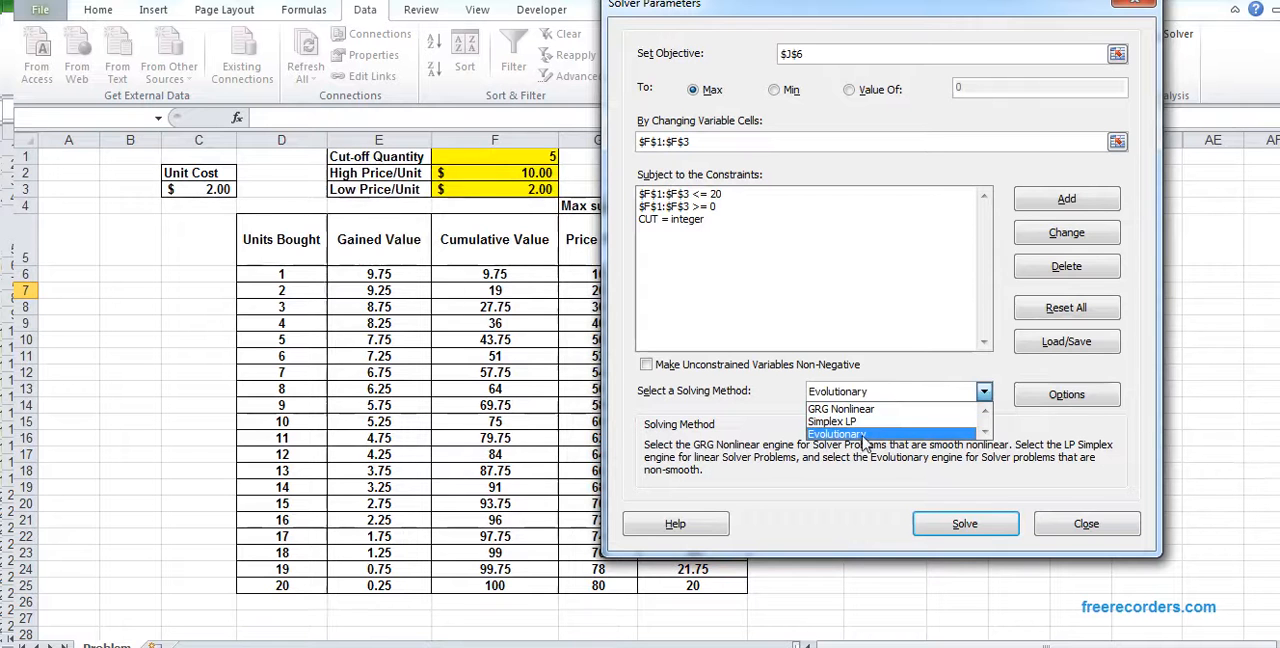
pyautogui.click(838, 434)
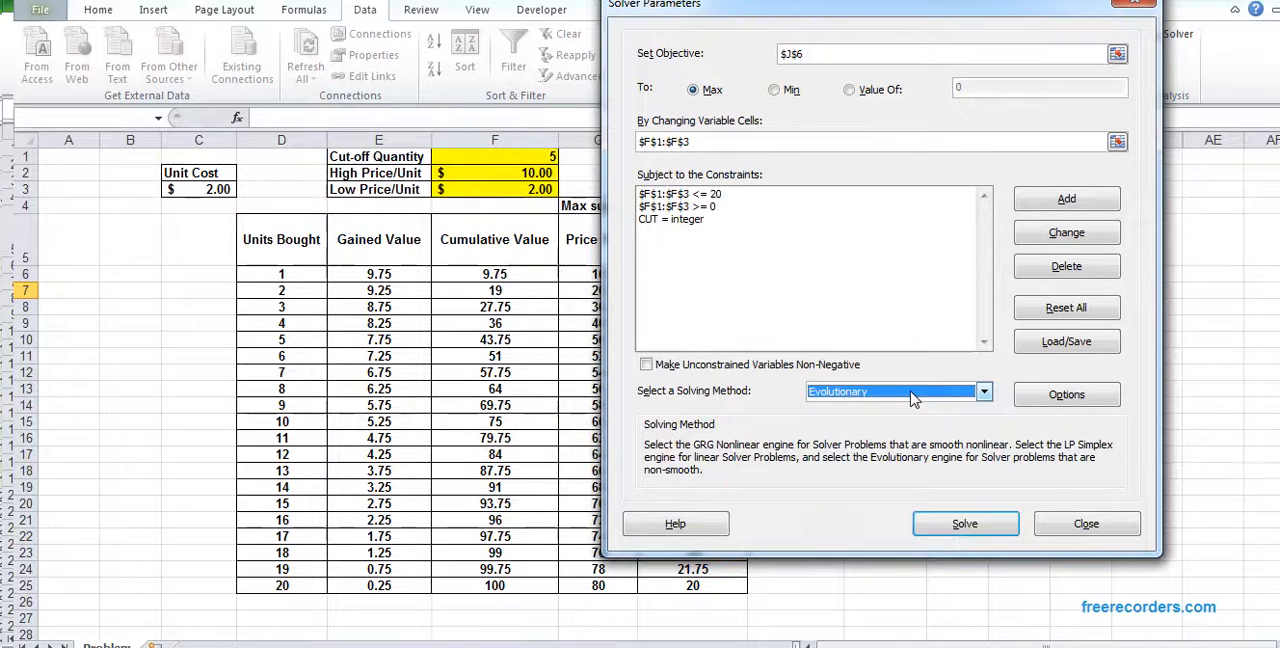
# Step: Run Solver and keep its solution: prices $14.53 and $2.12, revenue $95.99, profit $63.99
pyautogui.click(964, 524)
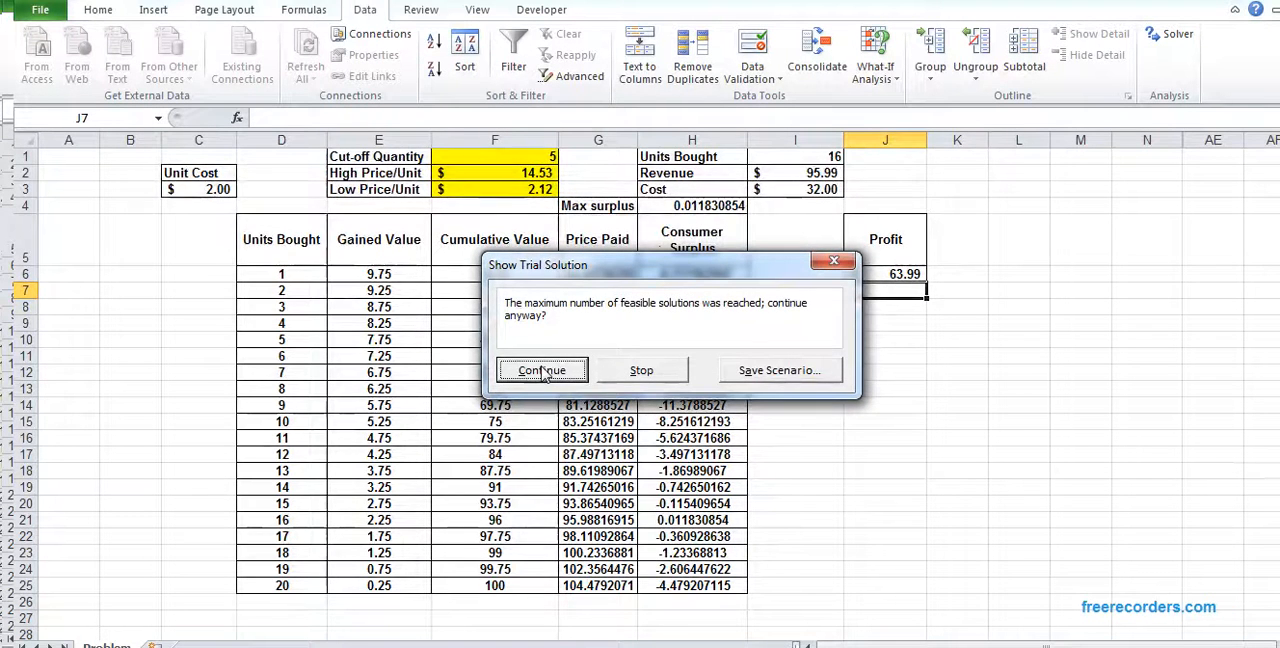
pyautogui.moveTo(668, 268)
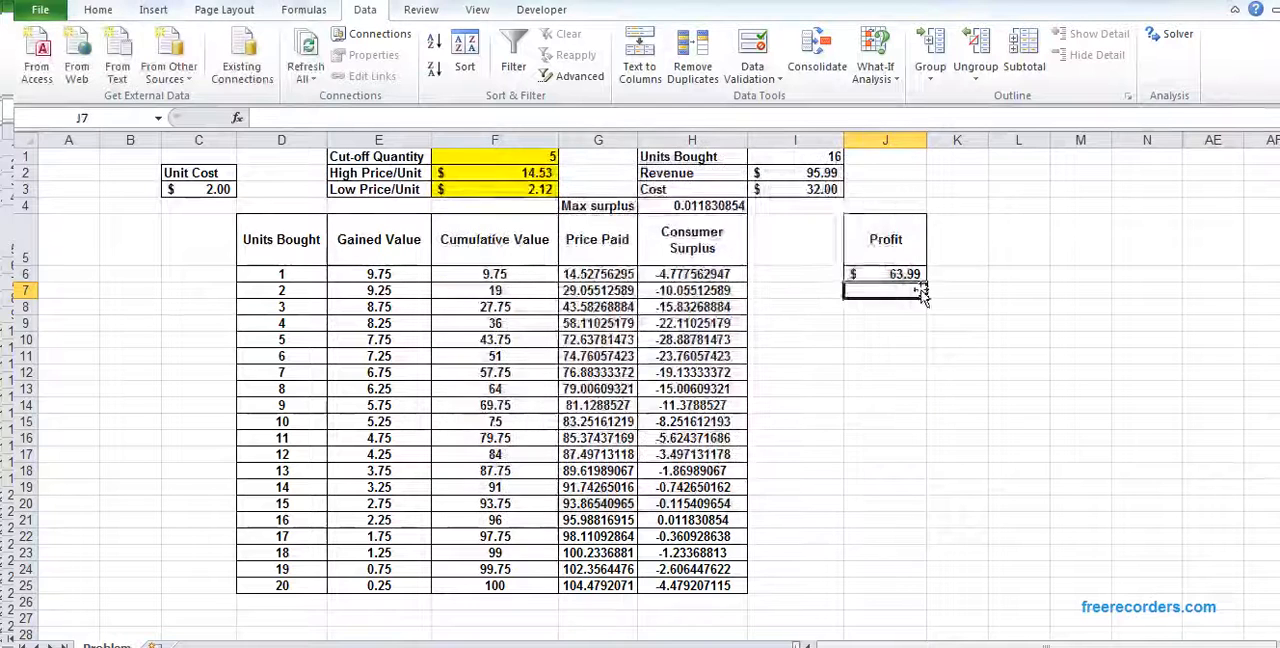
pyautogui.click(1018, 404)
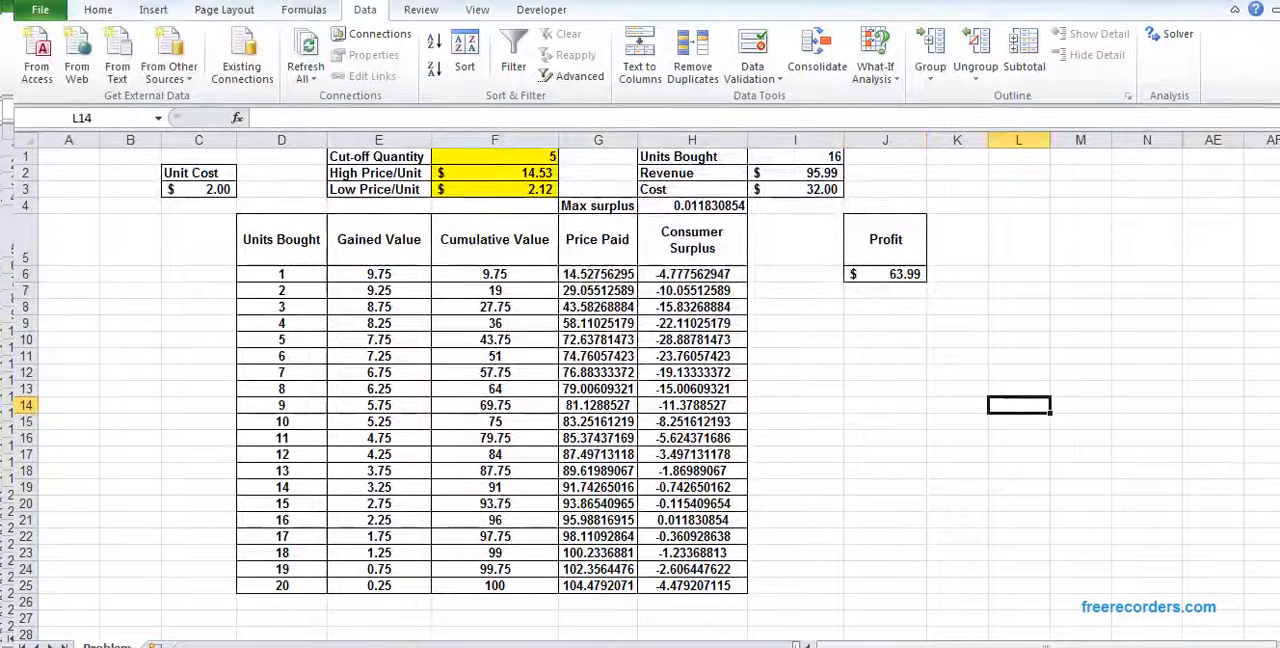